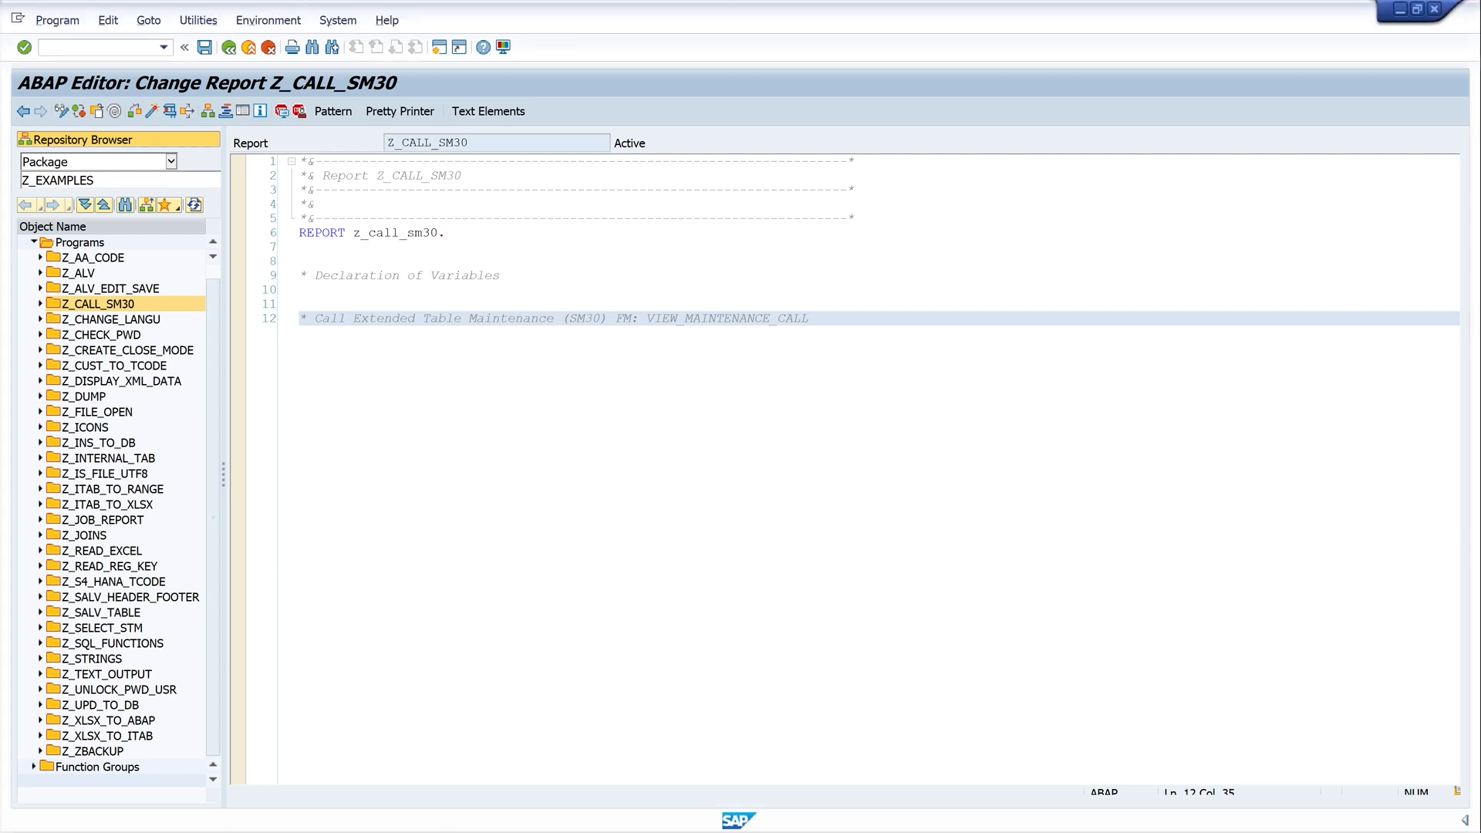
- Add an empty code line below the extended table maintenance comment
left_click(561, 319)
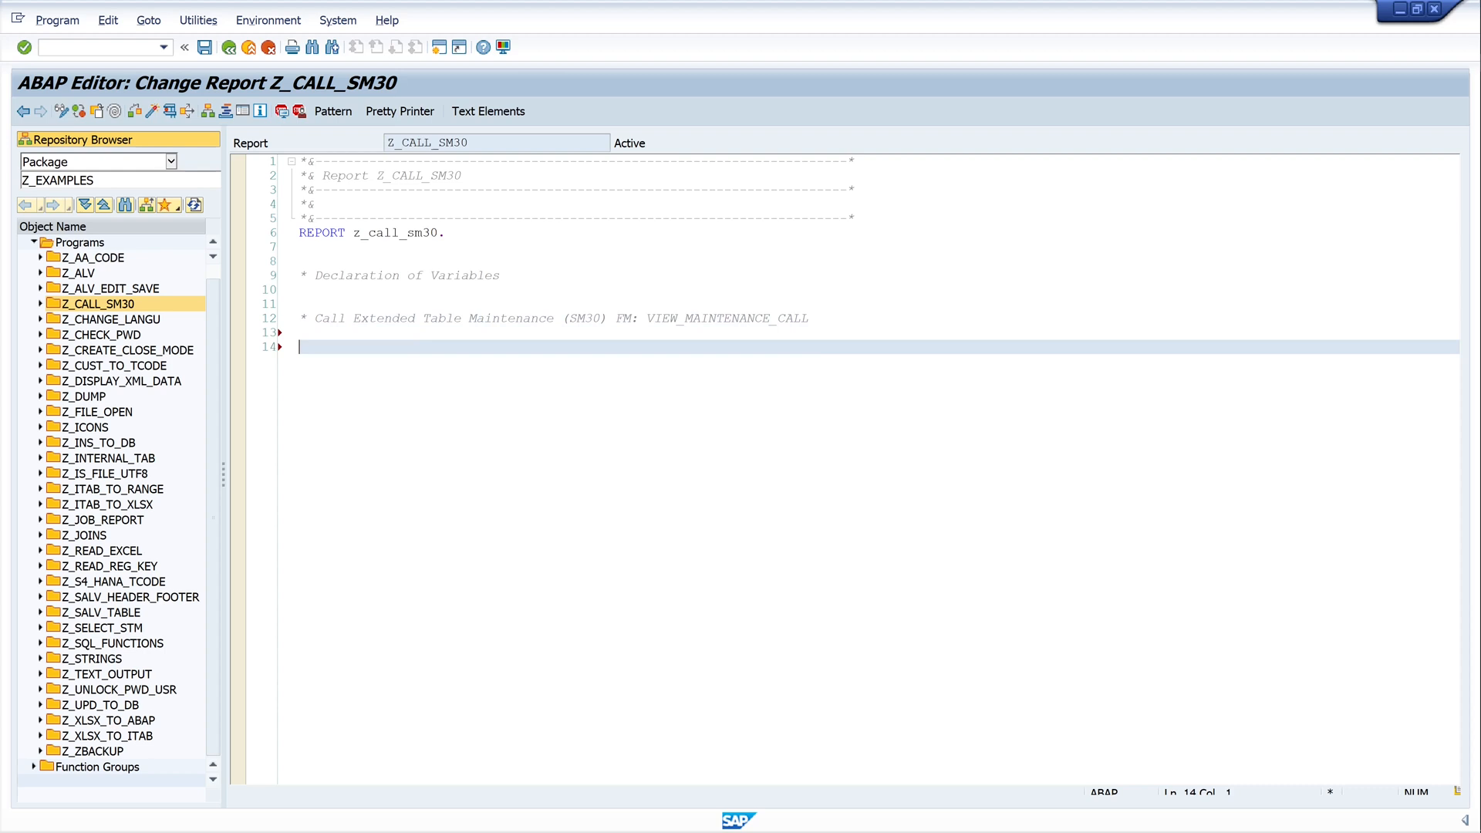
- Insert a CALL FUNCTION 'VIEW_MAINTENANCE_CALL' pattern template below the comment
left_click(331, 110)
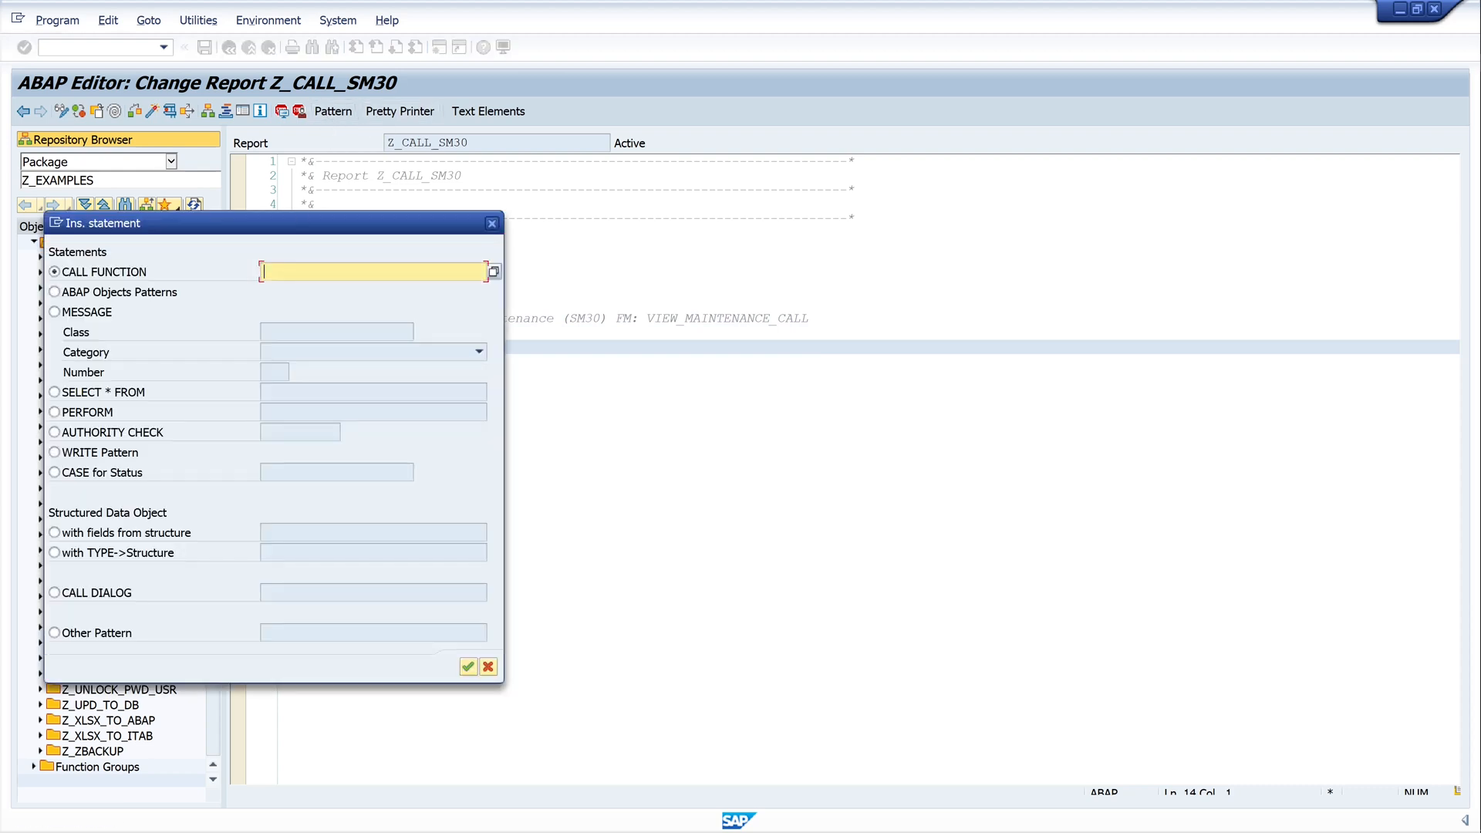
type("VIEW_MAINTENANCE_CALL")
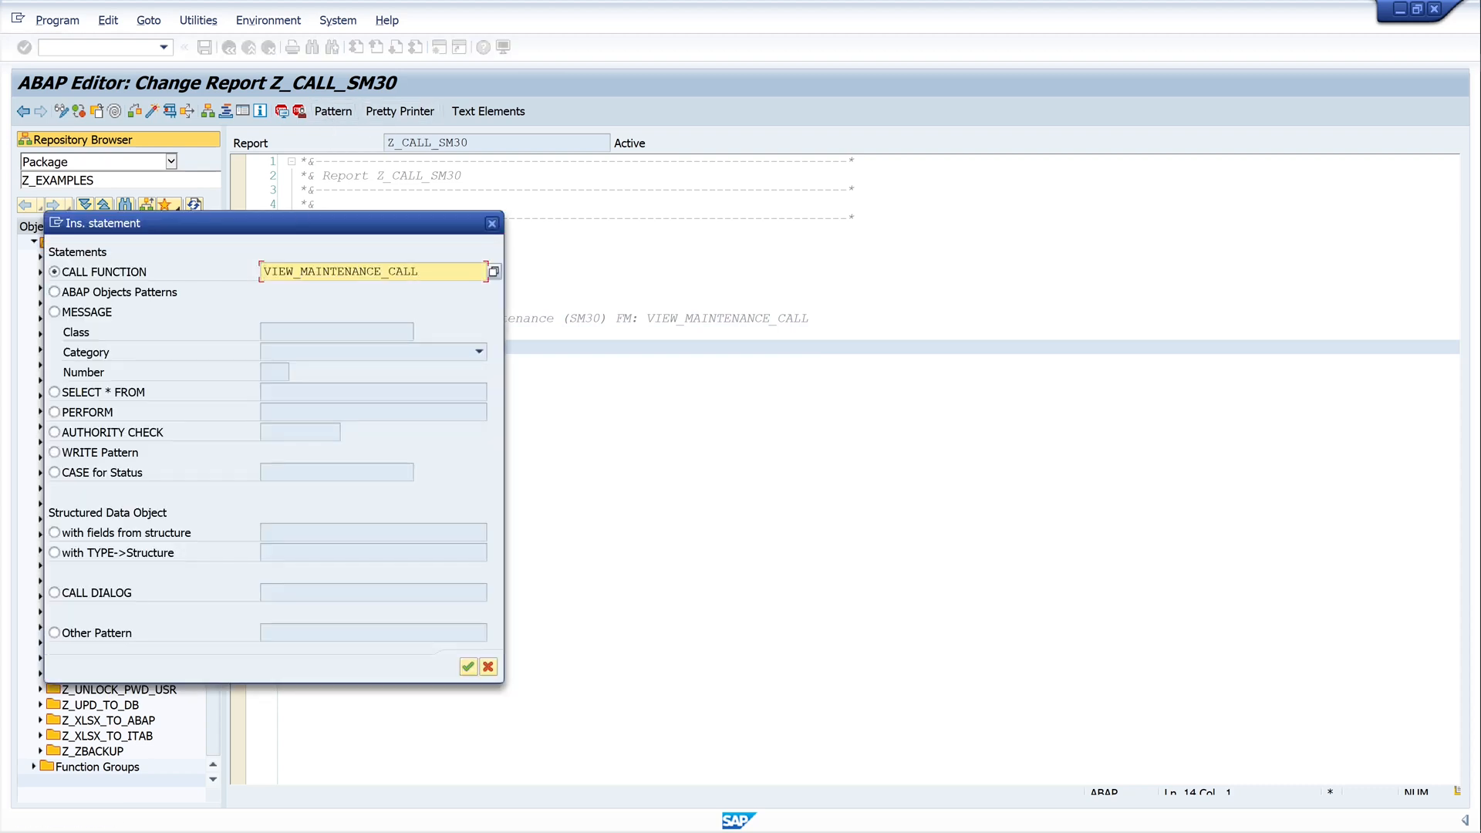
left_click(467, 666)
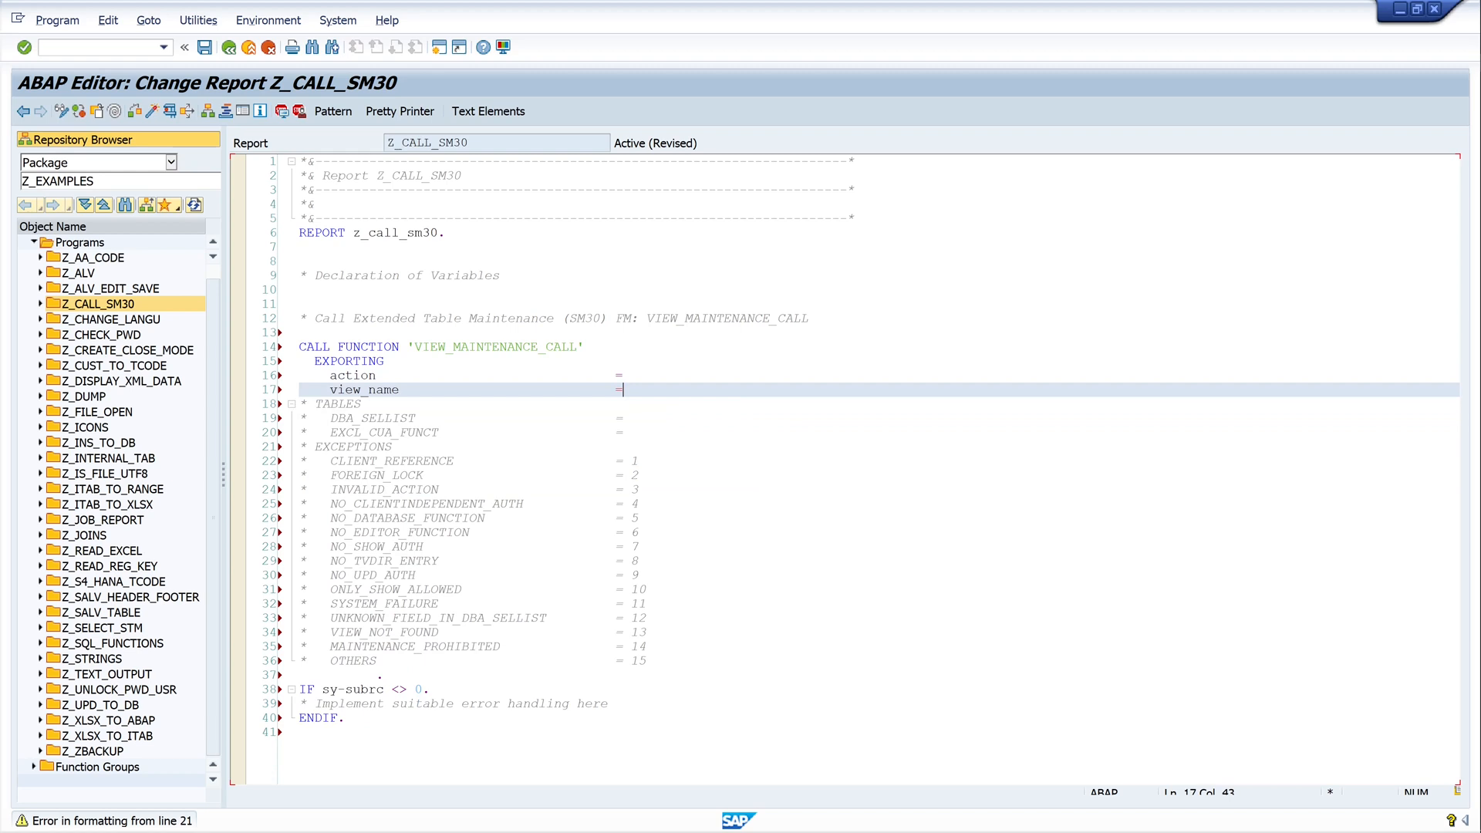
- Uncomment the fifteen EXCEPTIONS entries and delete the unused EXCL_CUA_FUNCT line
left_click(383, 432)
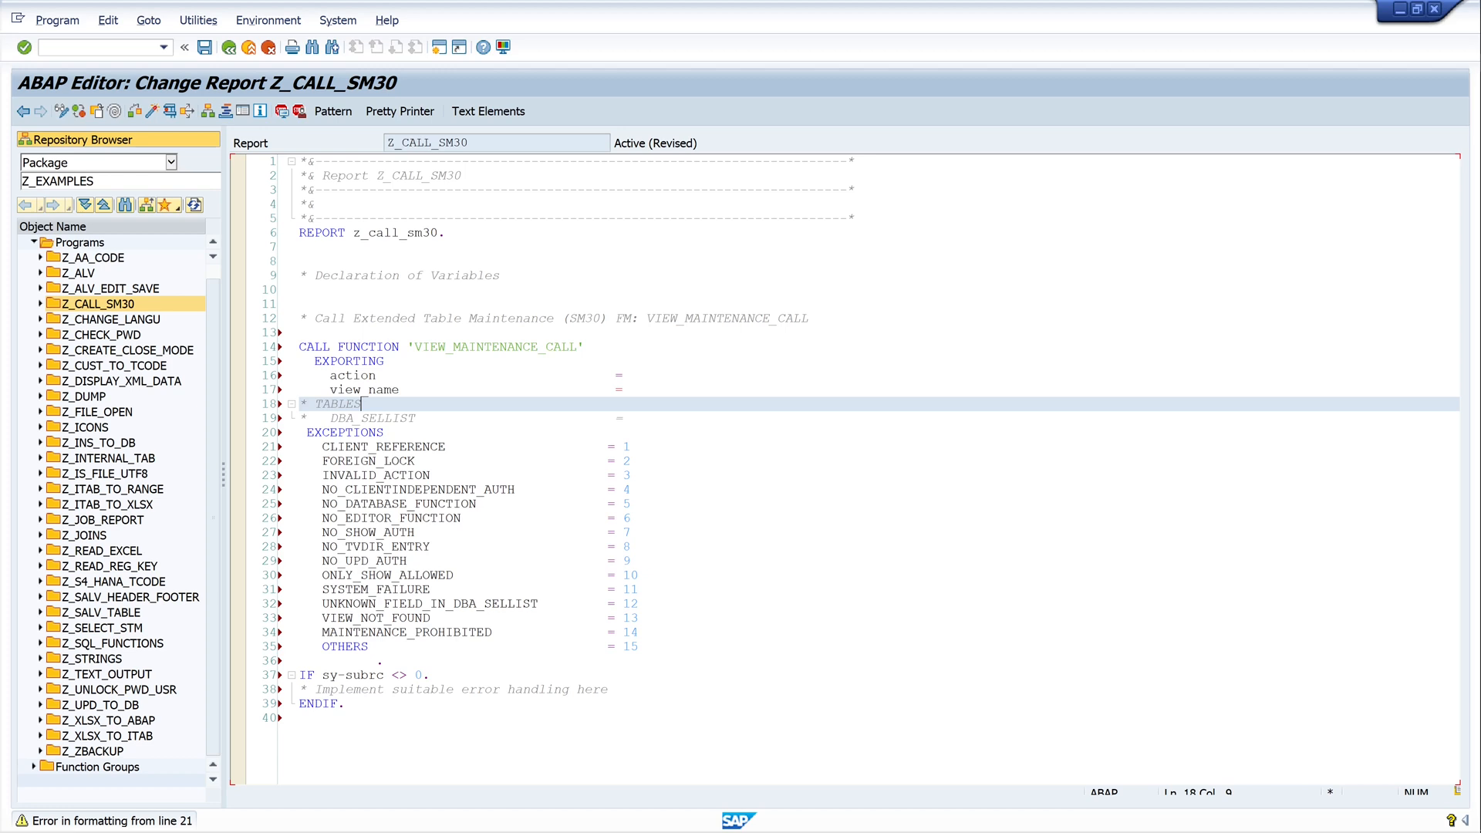
left_click(331, 290)
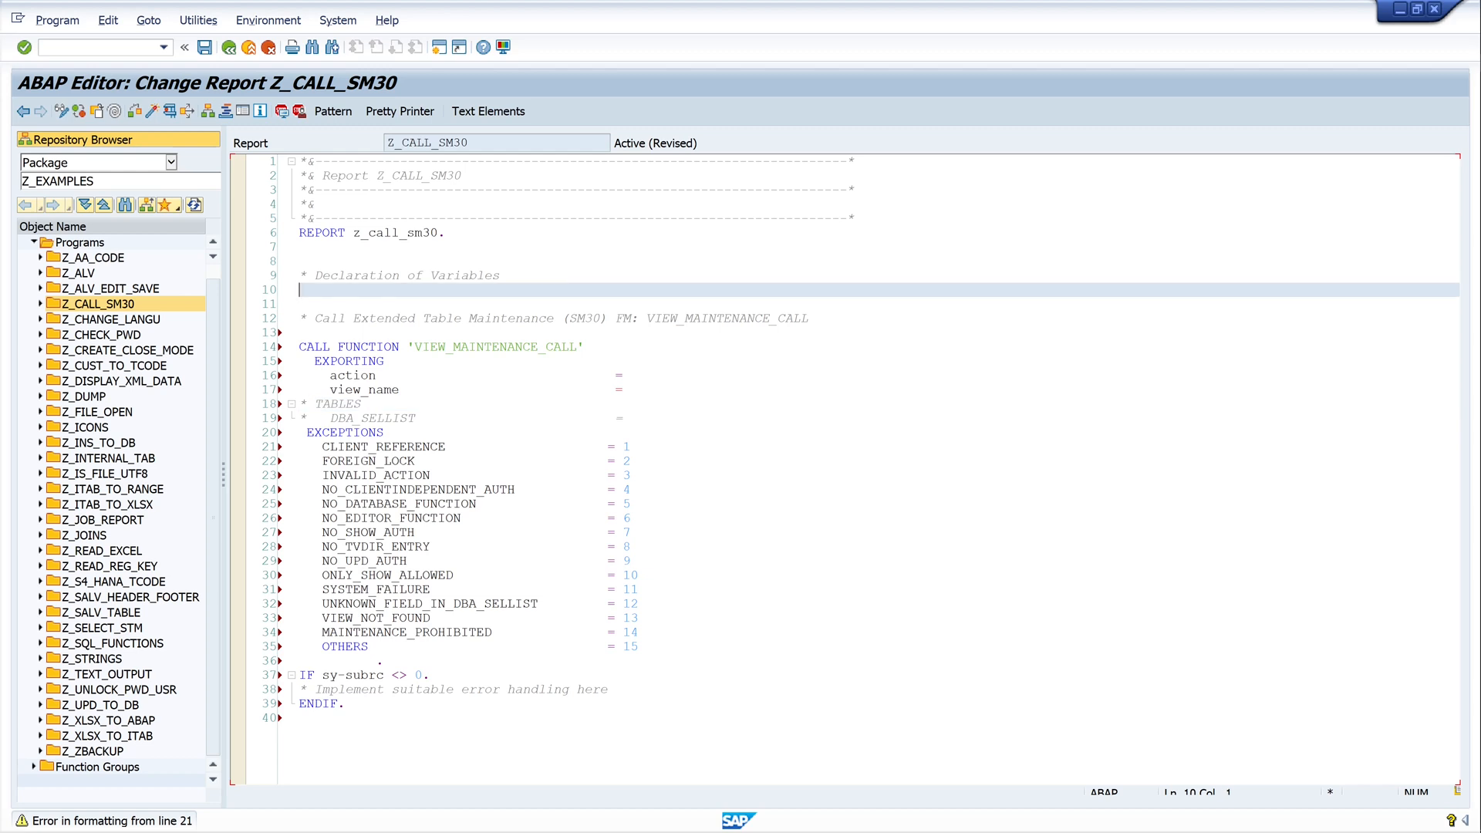
- Type the declaration Data(lv_tab) = CONV dd02v-tabname( 'ZTEST_CUST' ). under the variables comment
type("Data")
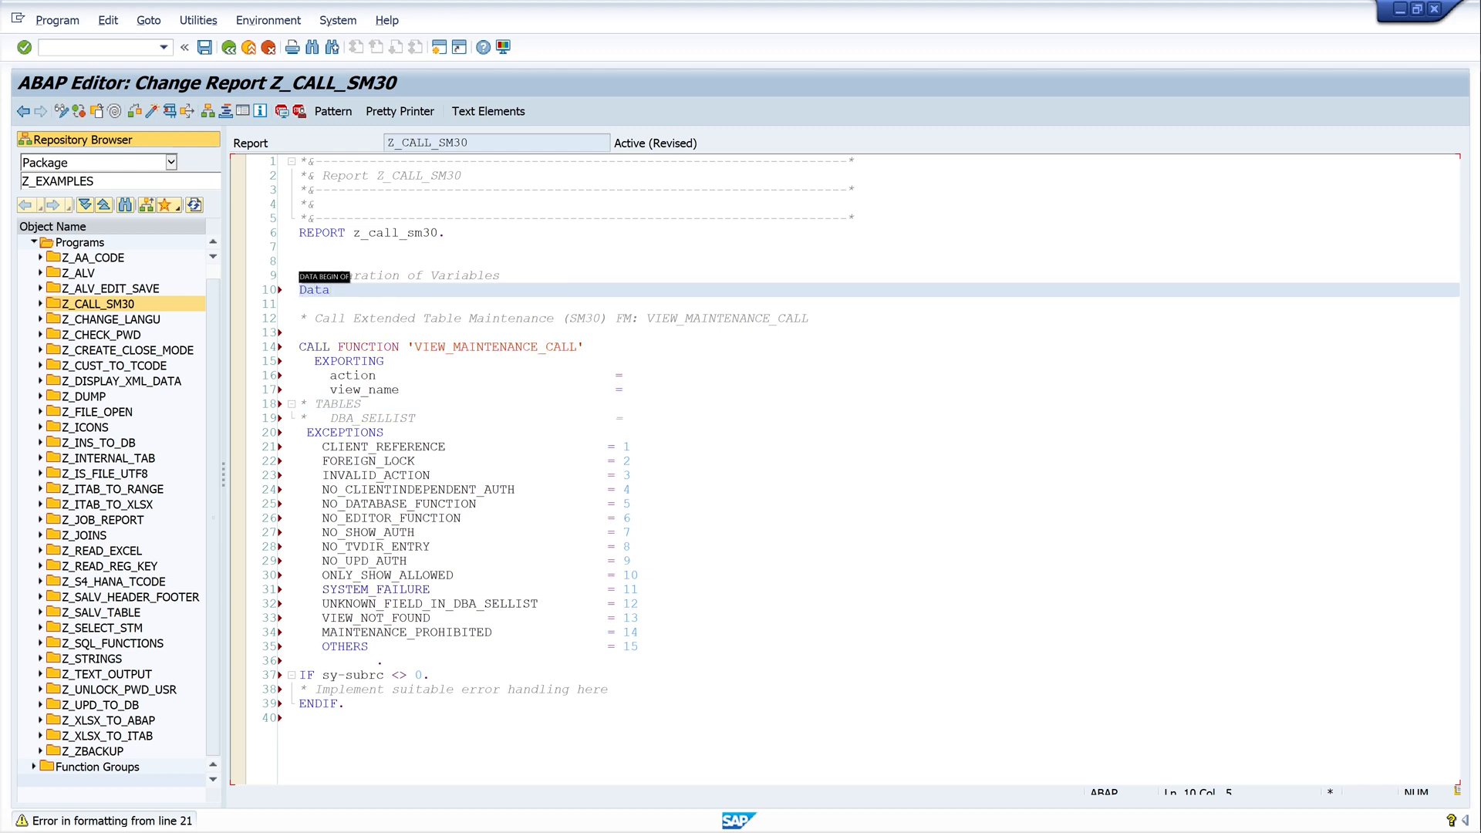
type("()")
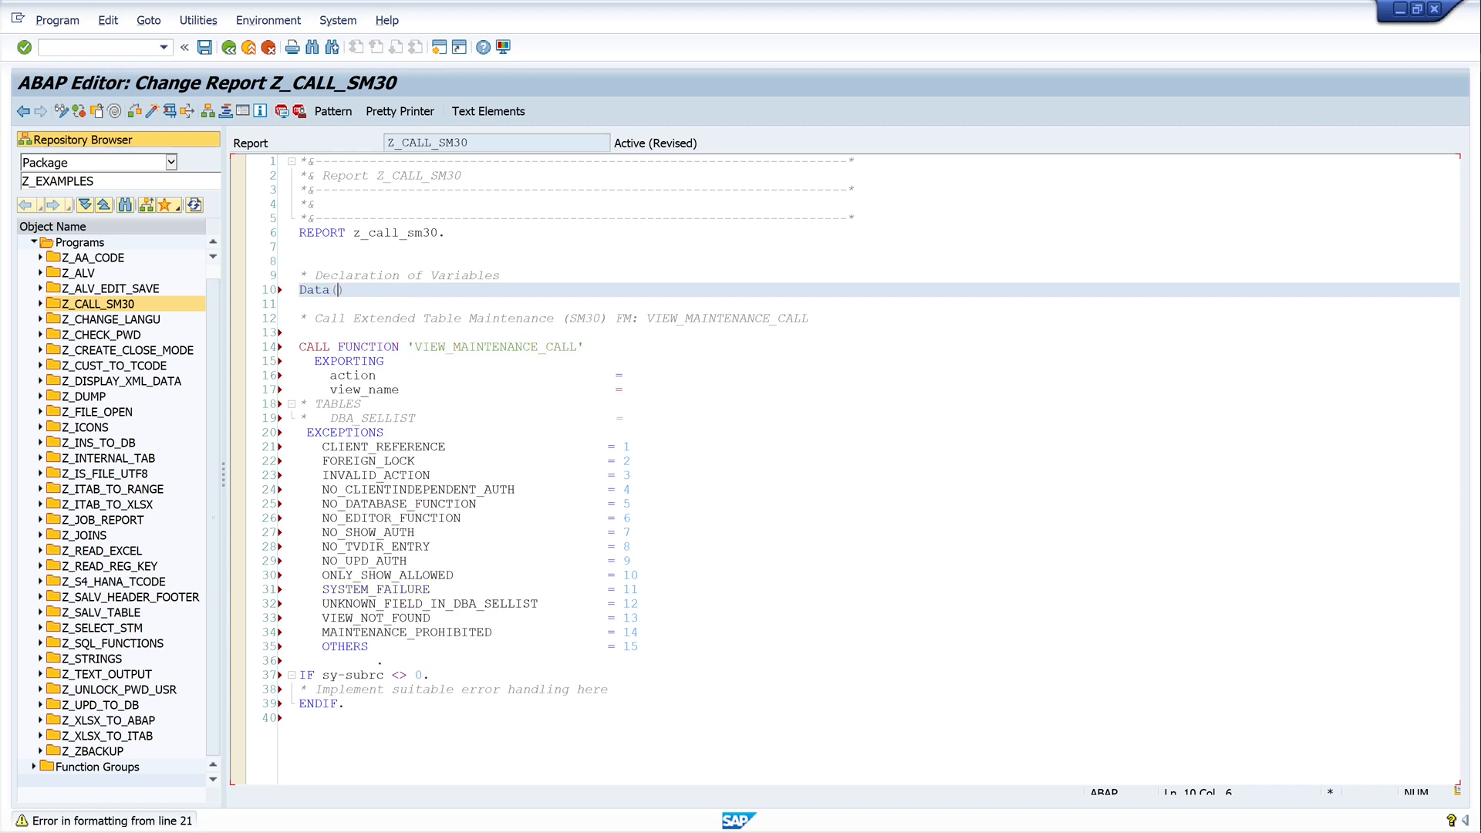
type("lv")
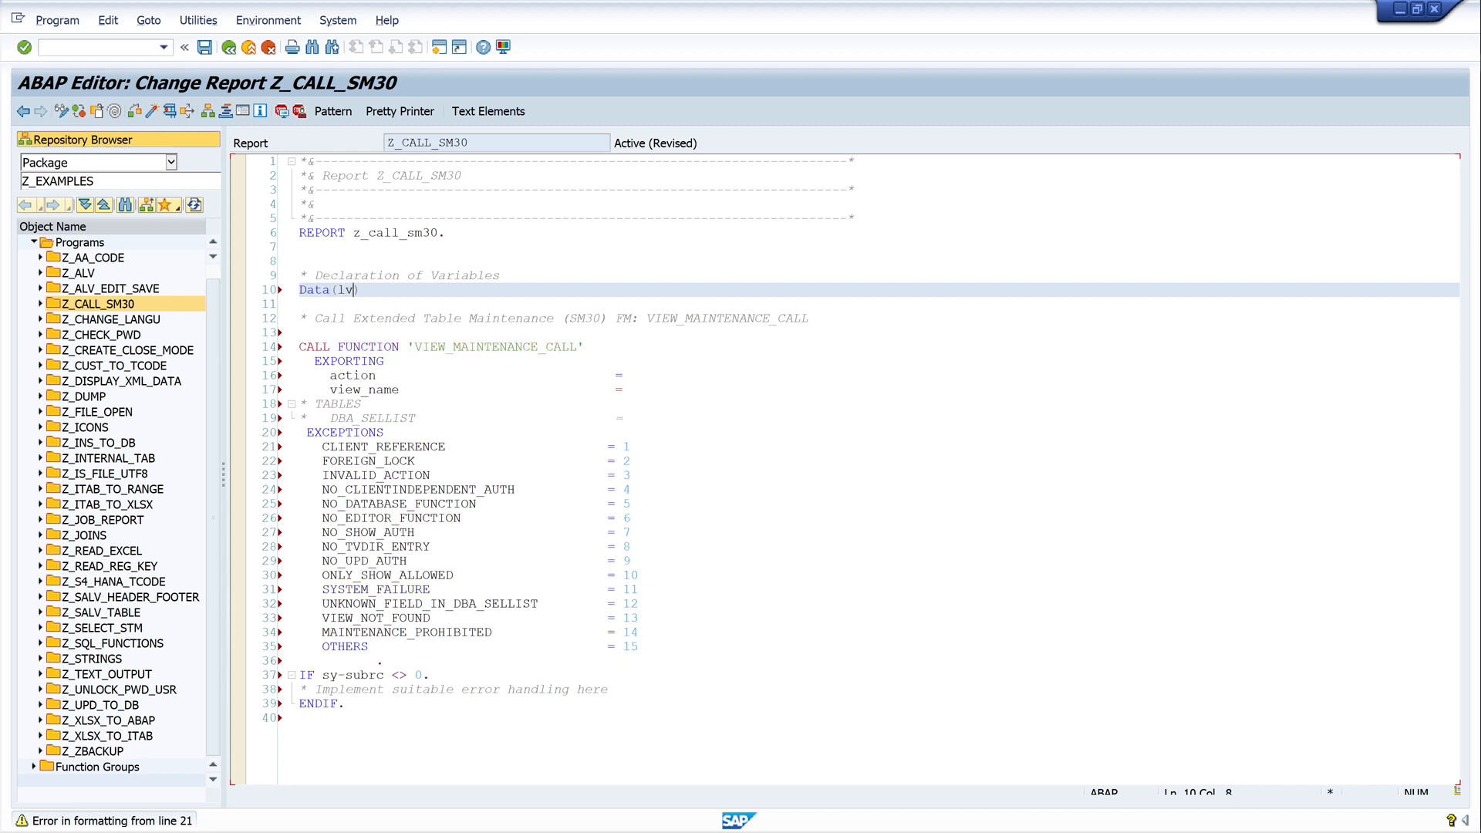
type("_")
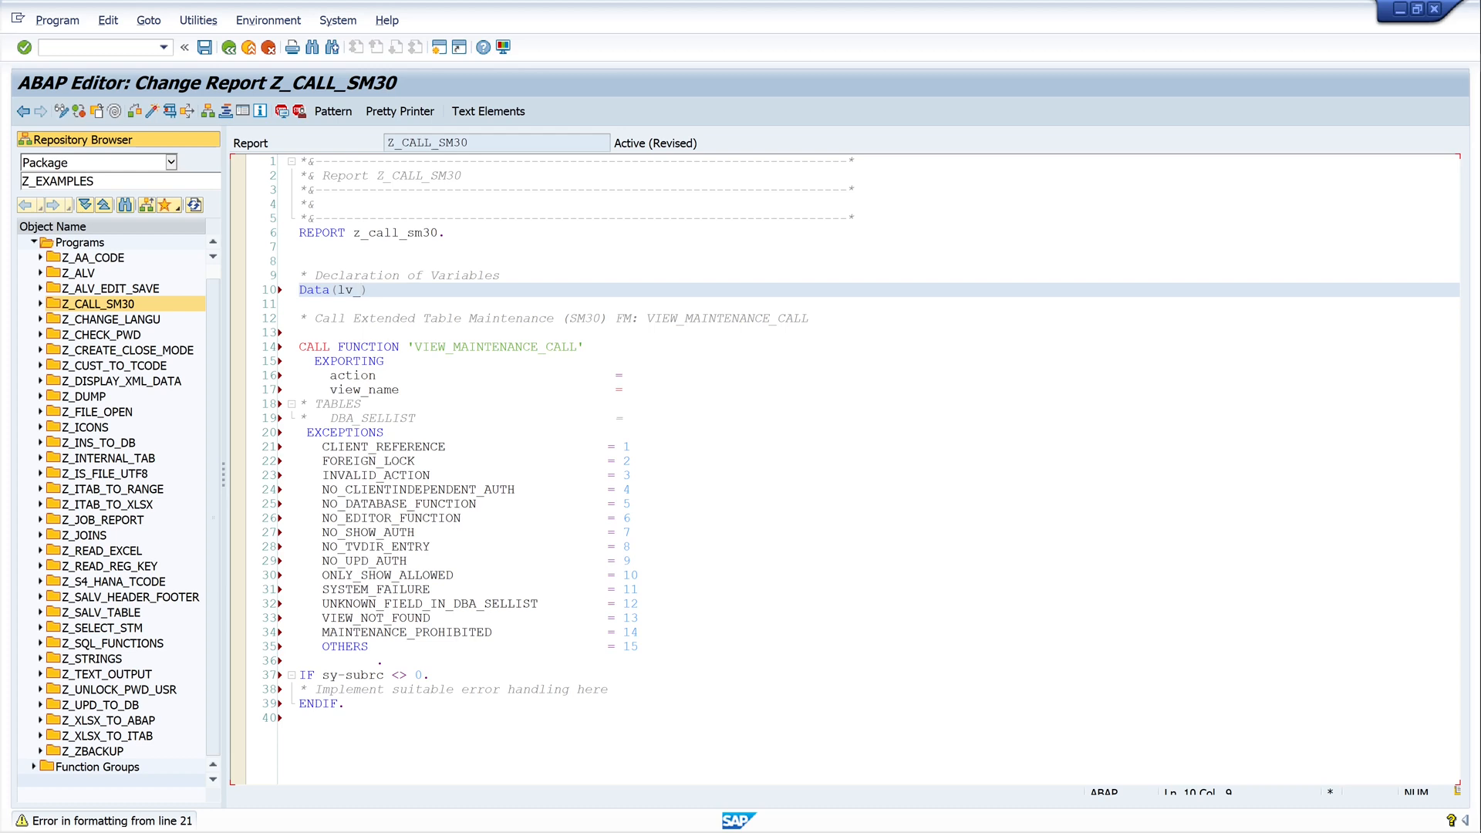
type("t")
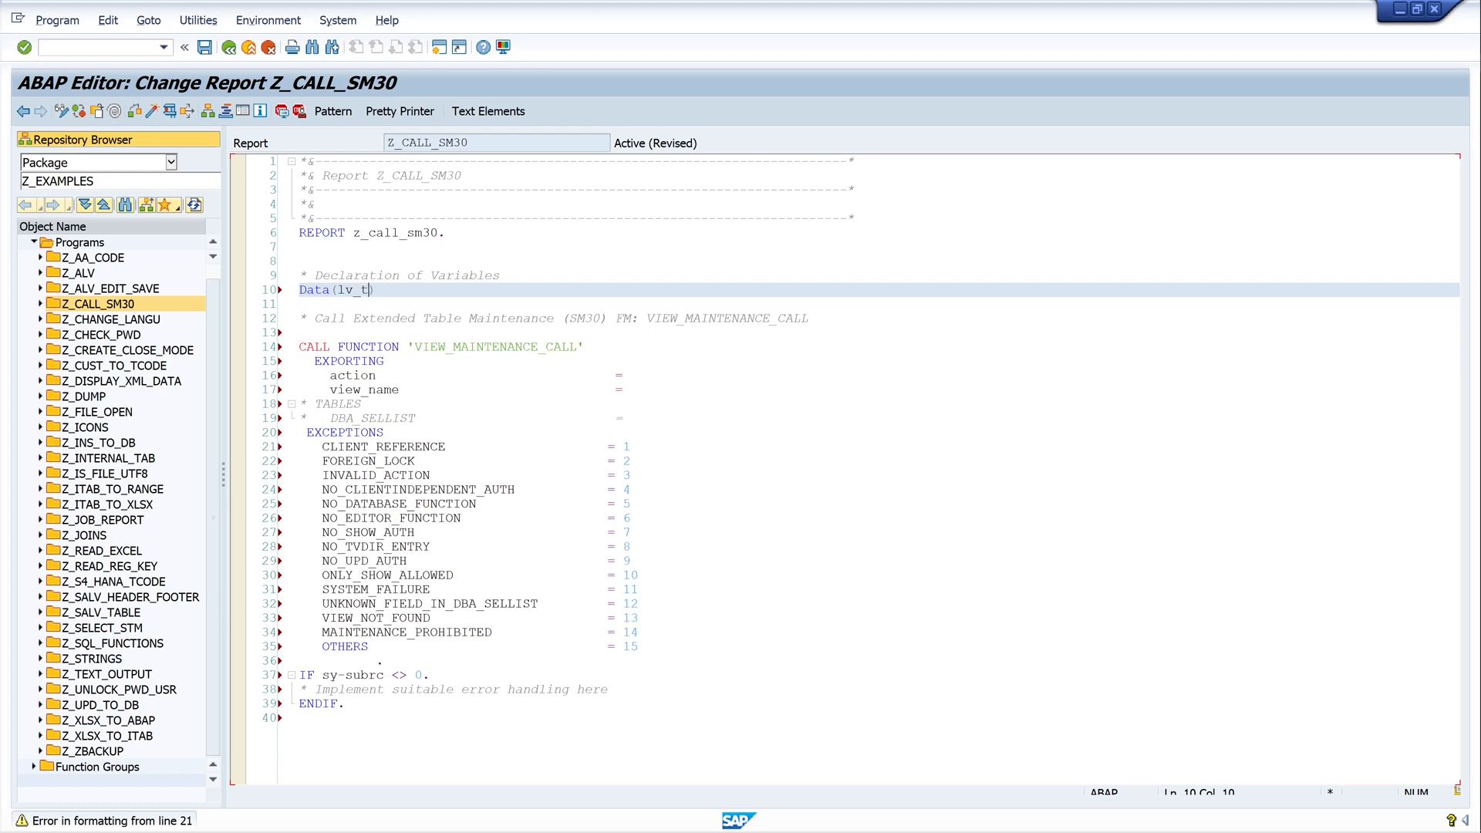
type("ab")
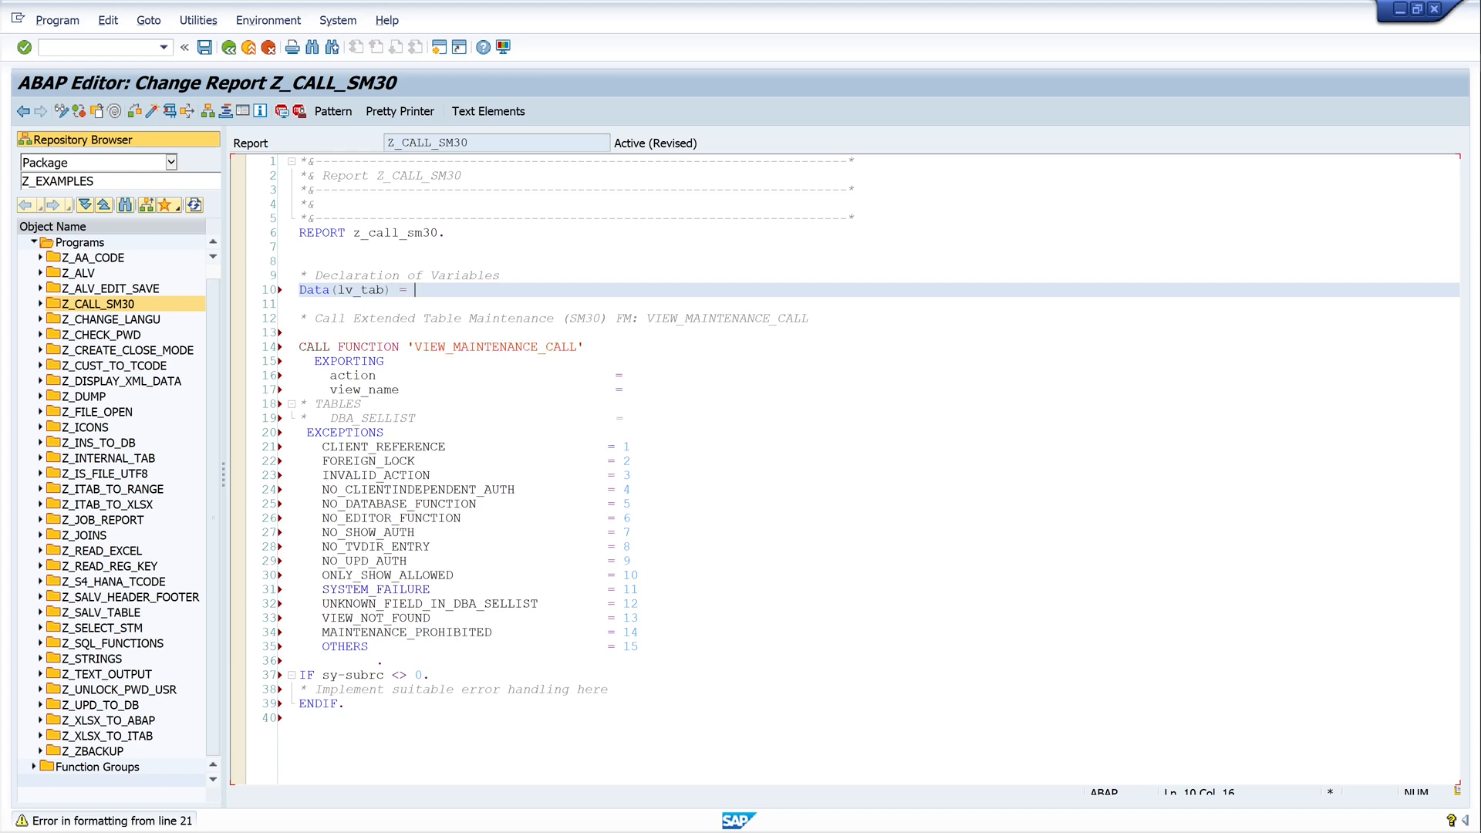
type("CONV")
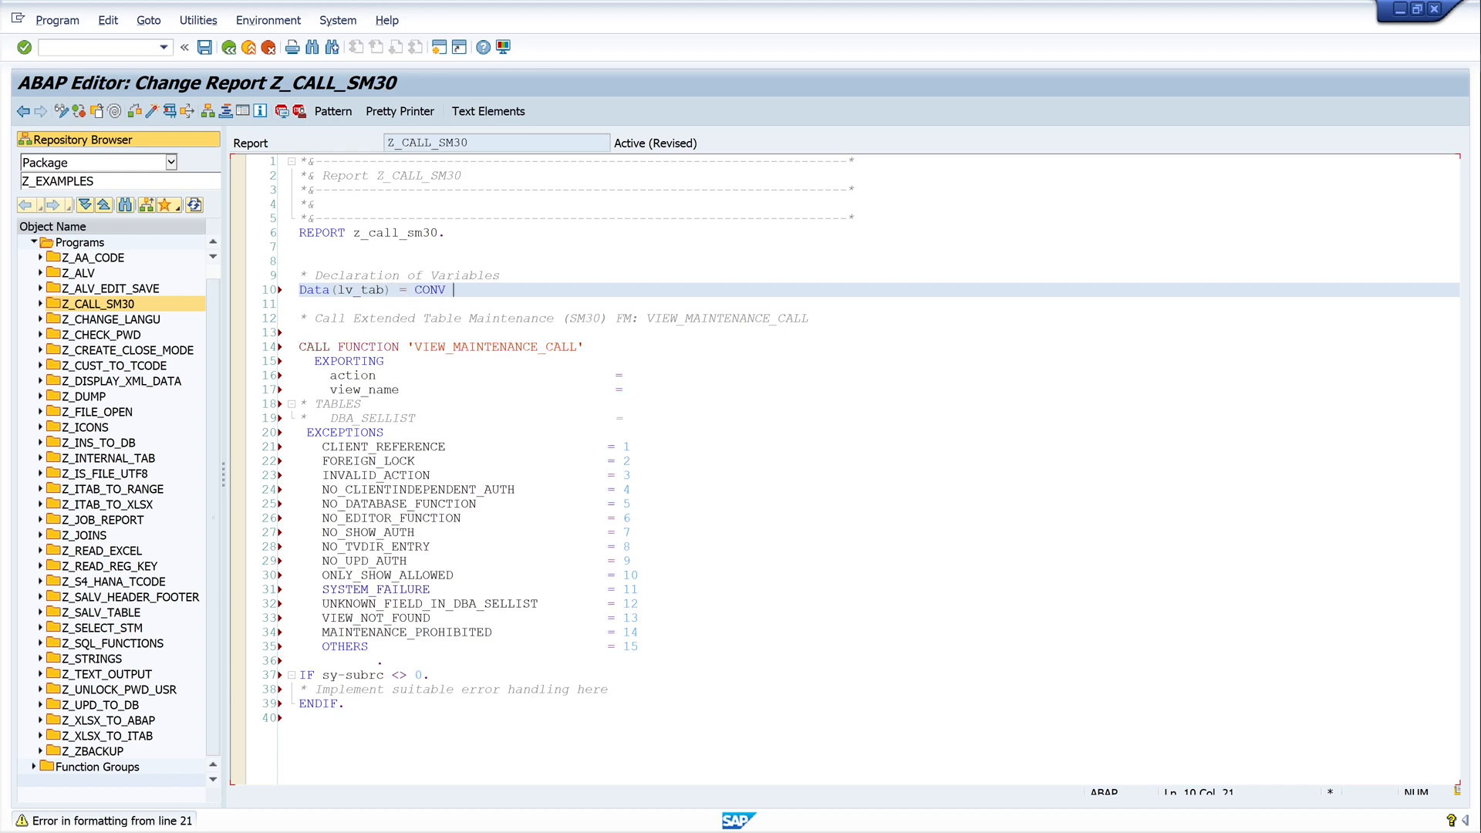
type("dd02")
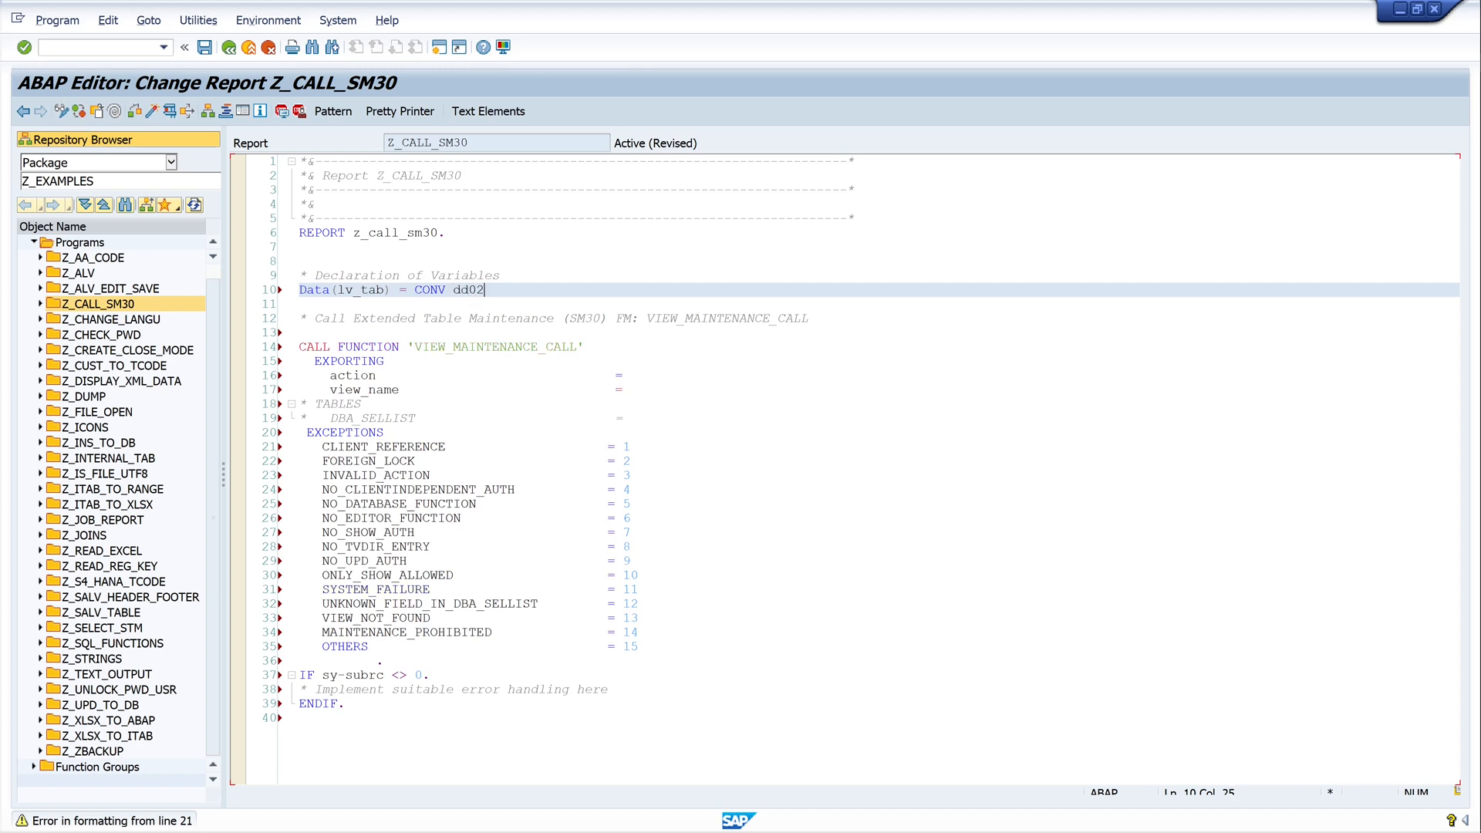
type("v")
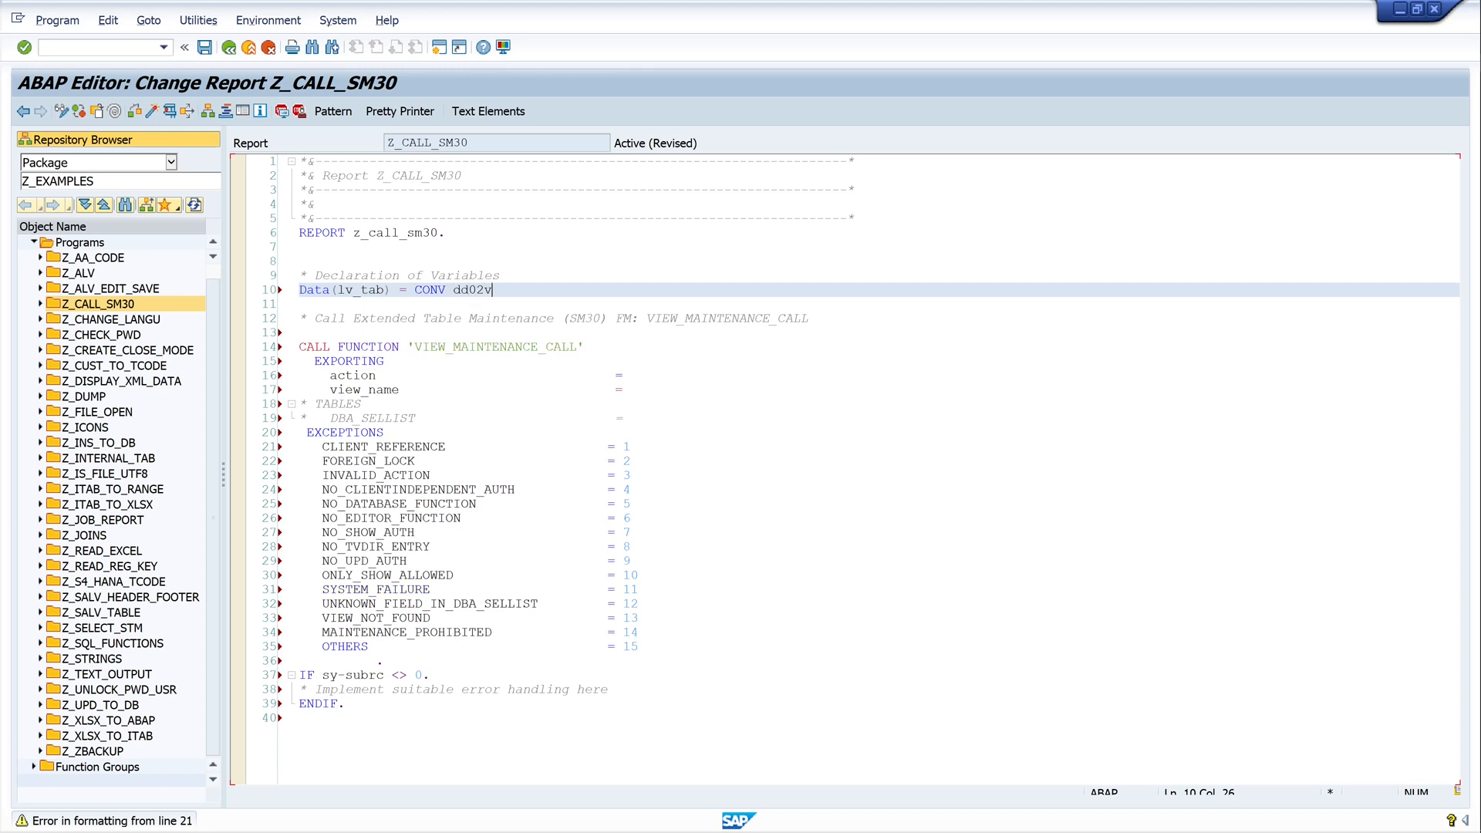
type("-tabn")
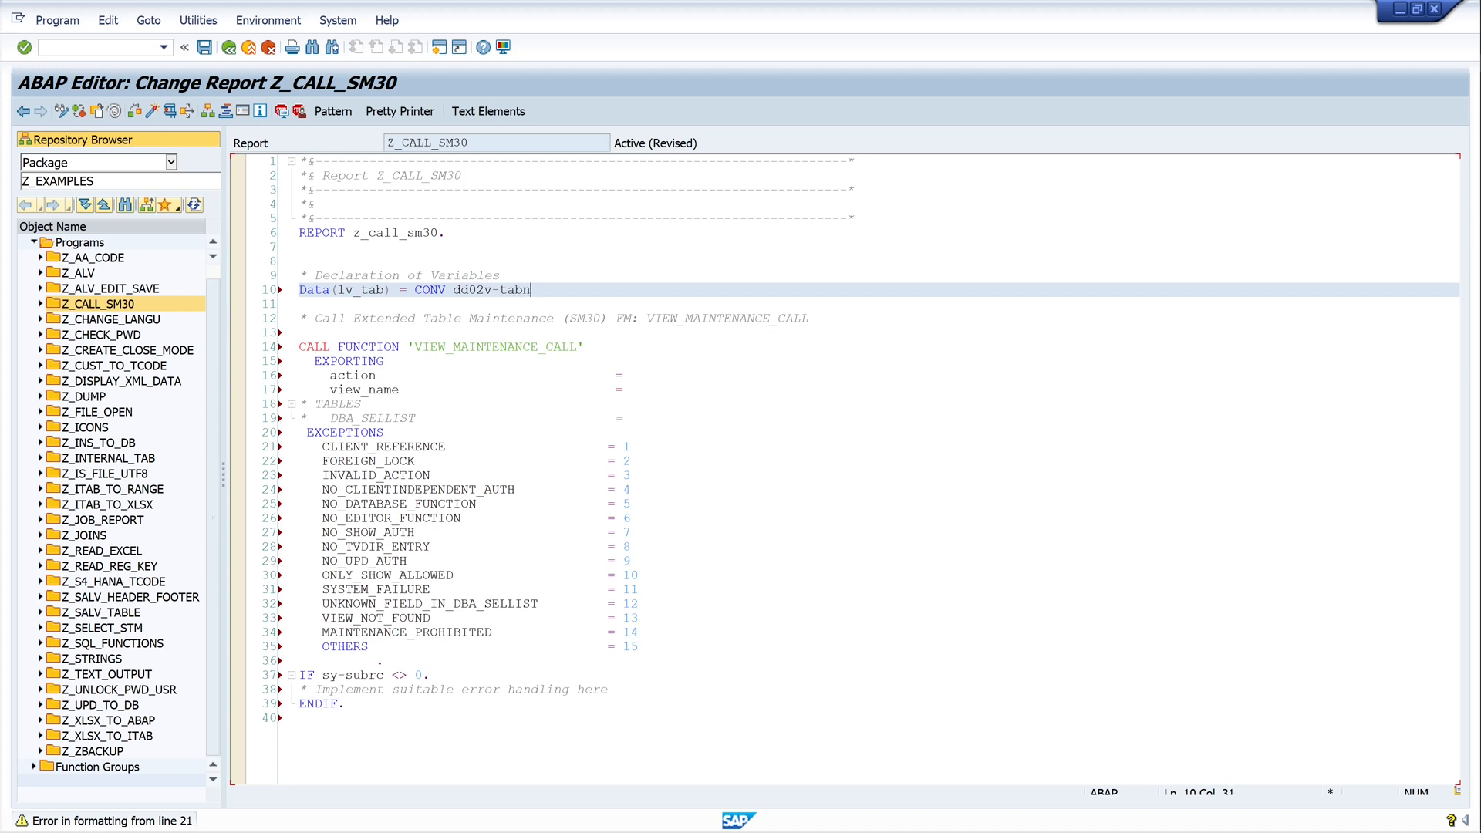
type("ame")
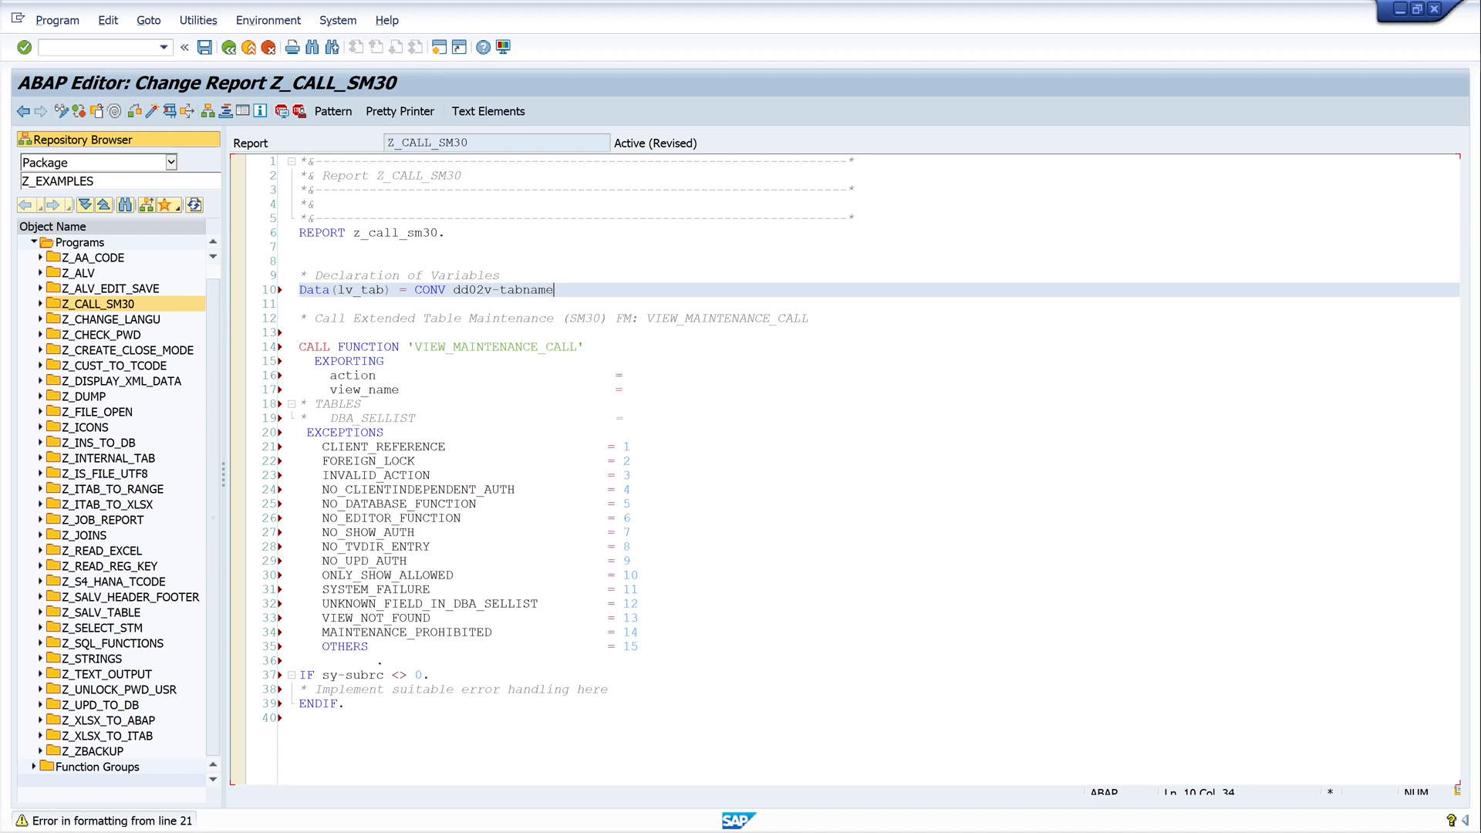
type("( )")
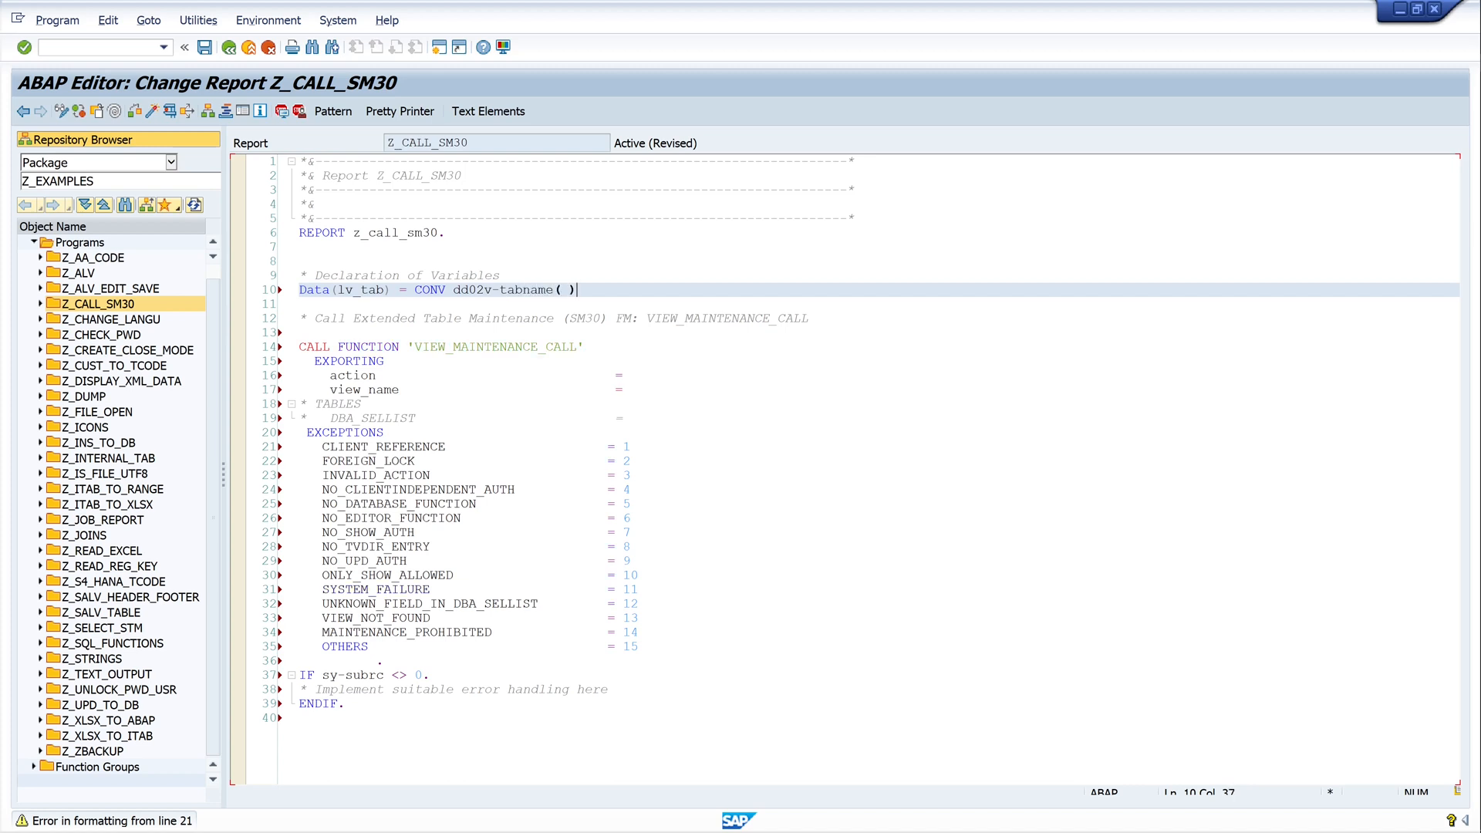
type("'")
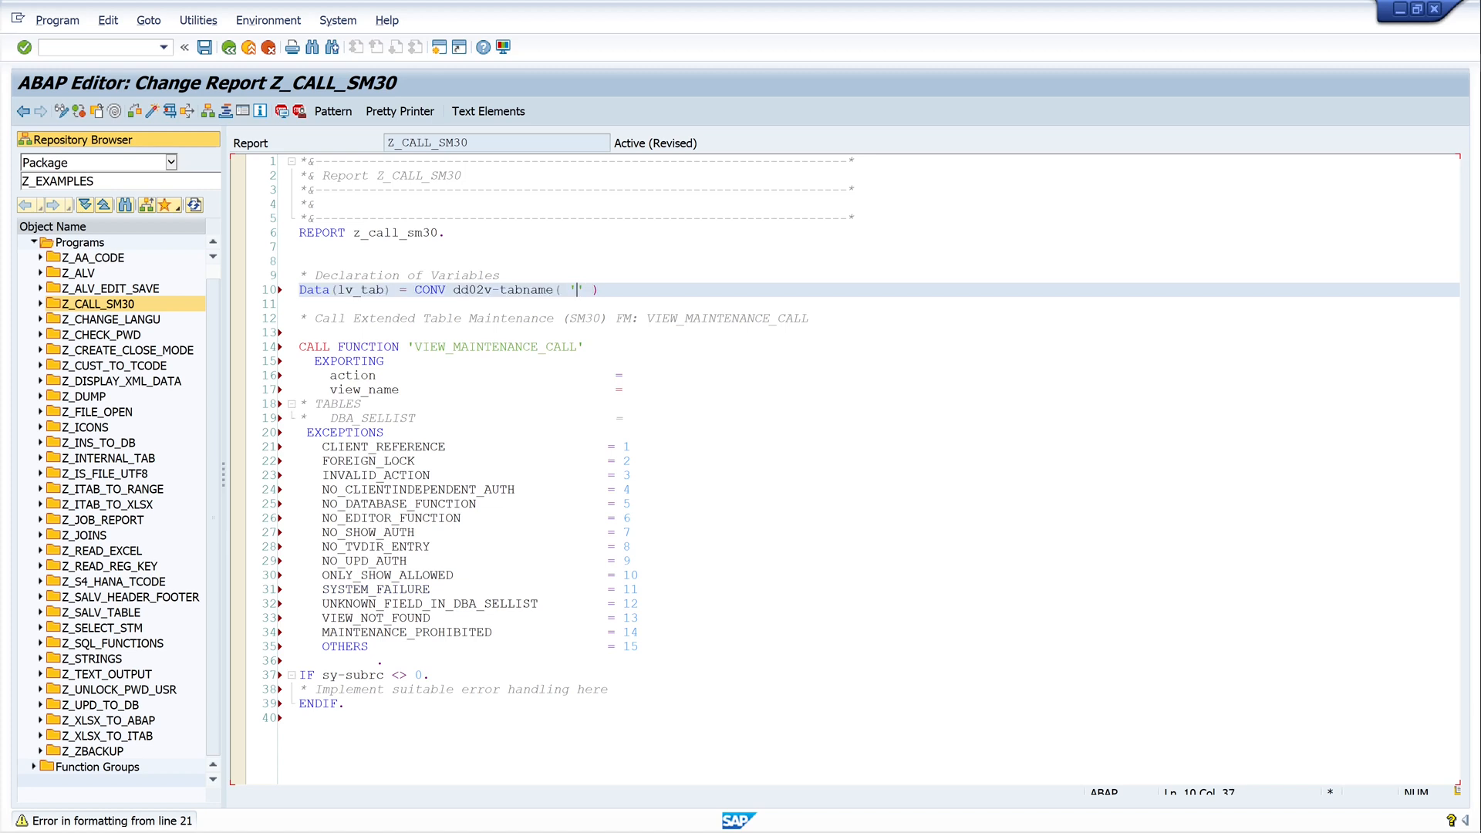
type("ZTEST_C")
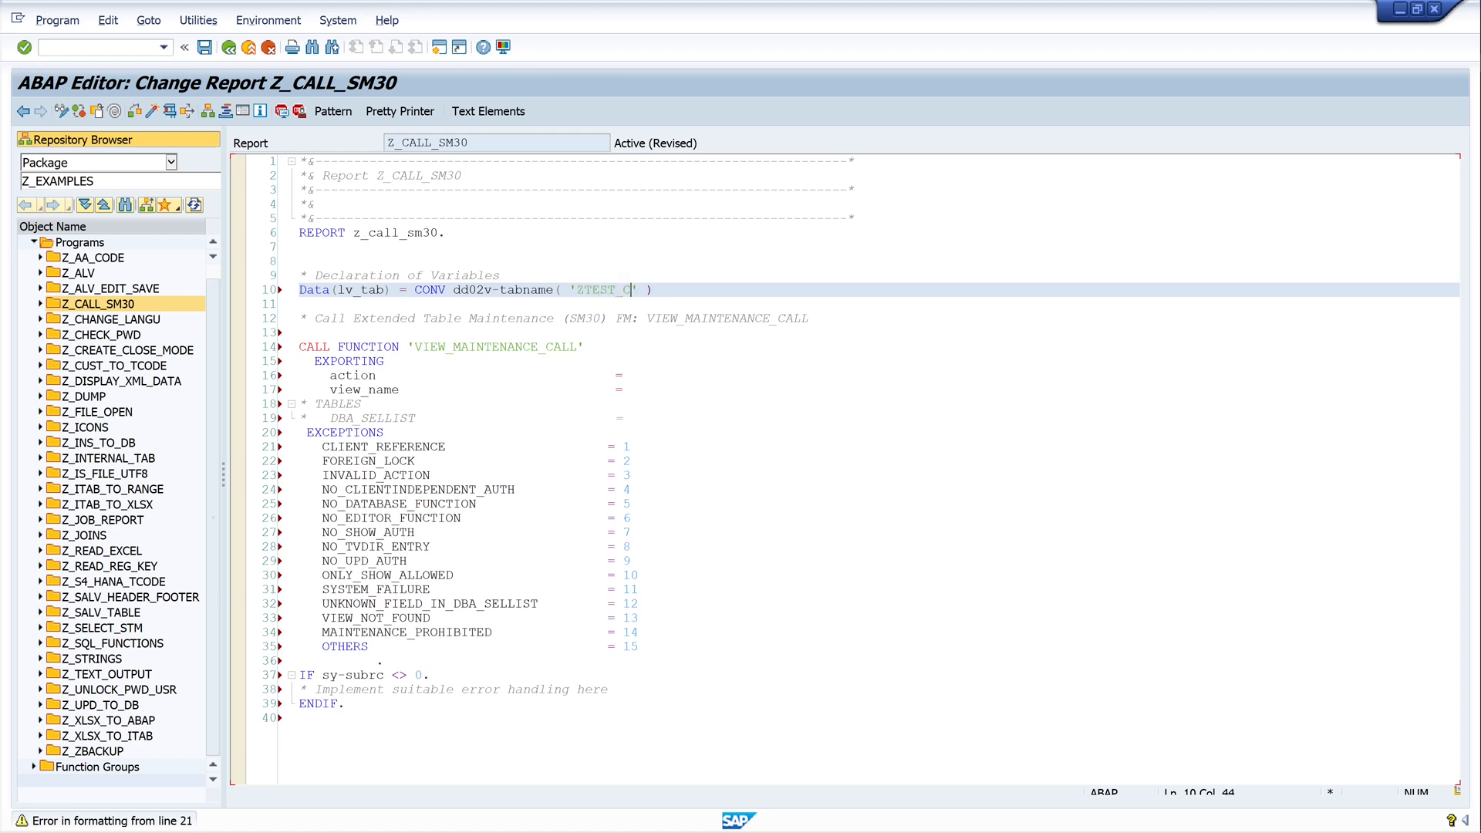
type("UST")
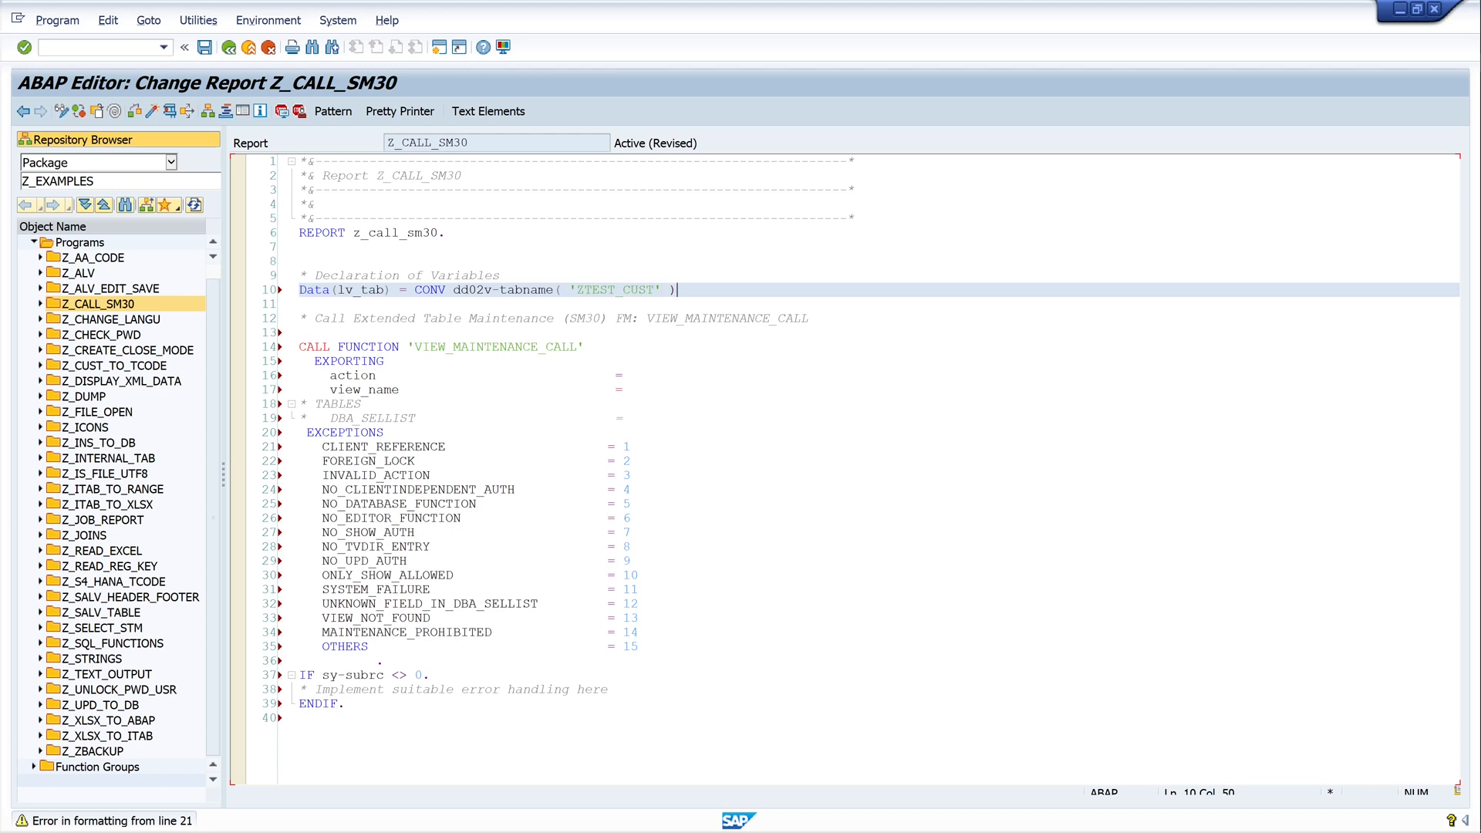
type(".")
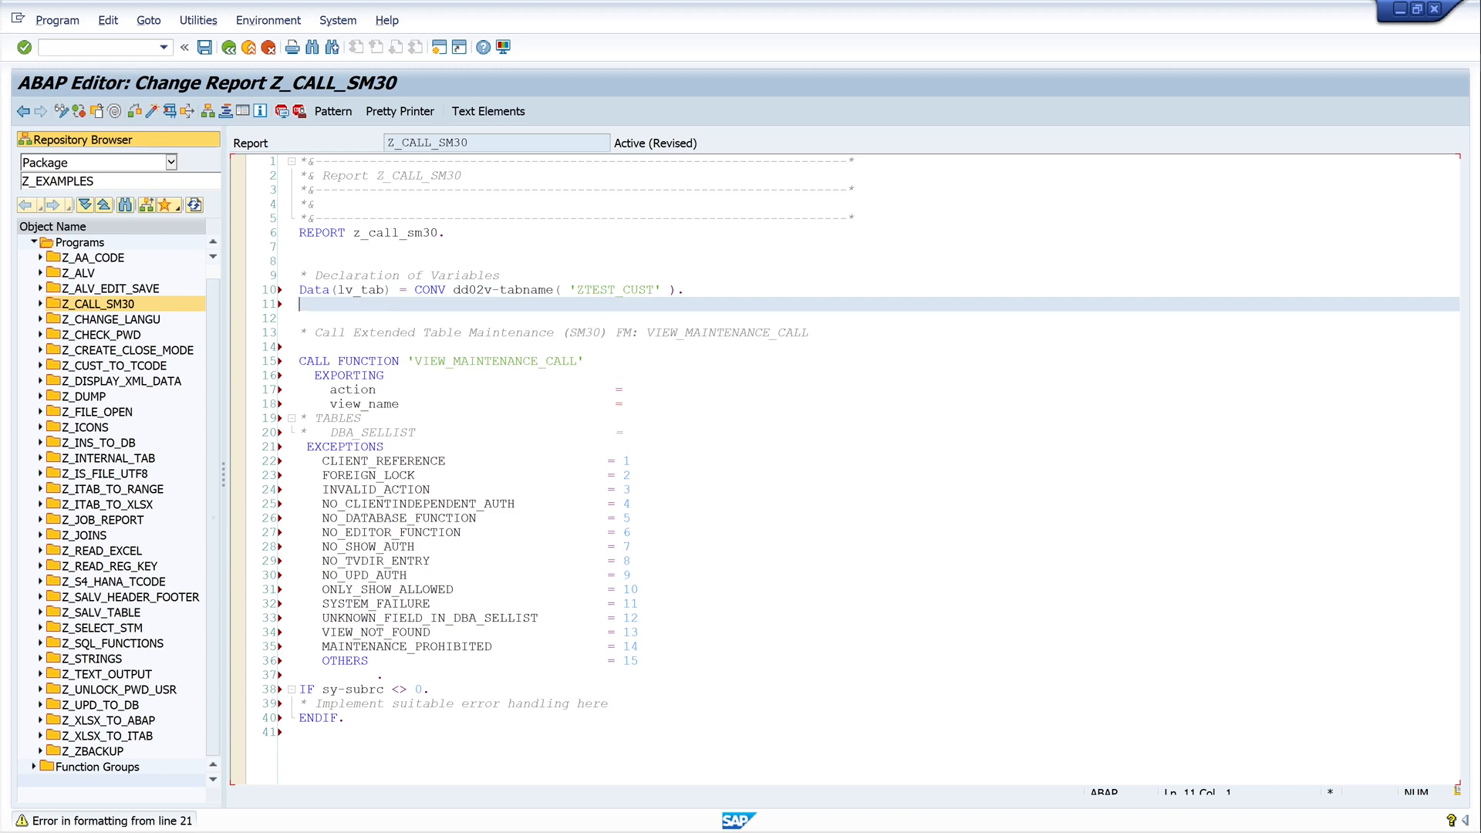
- Add the inline declaration Data(lv_action) = 'U'. after the lv_tab line
left_click(378, 403)
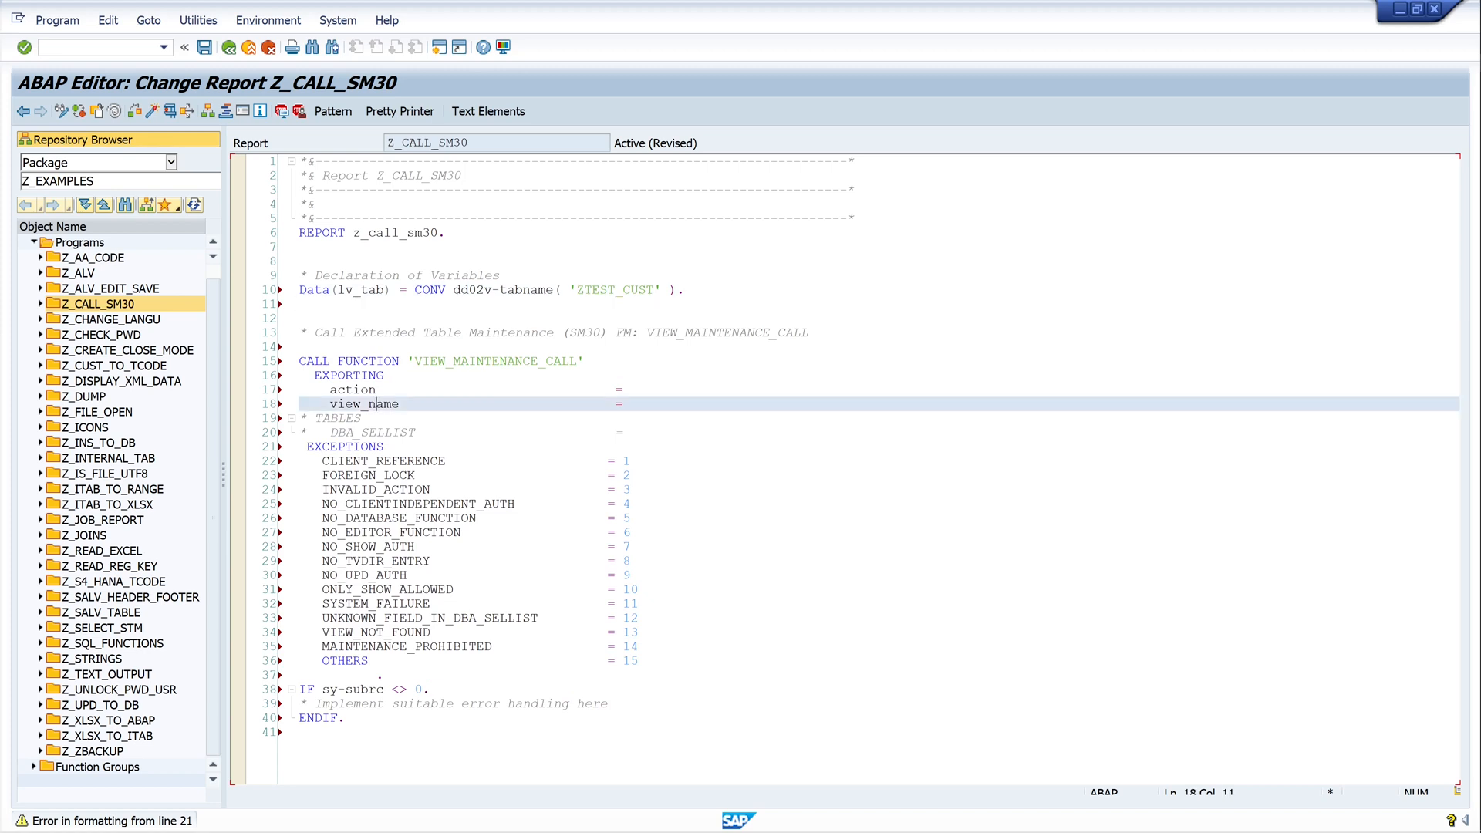
double_click(363, 403)
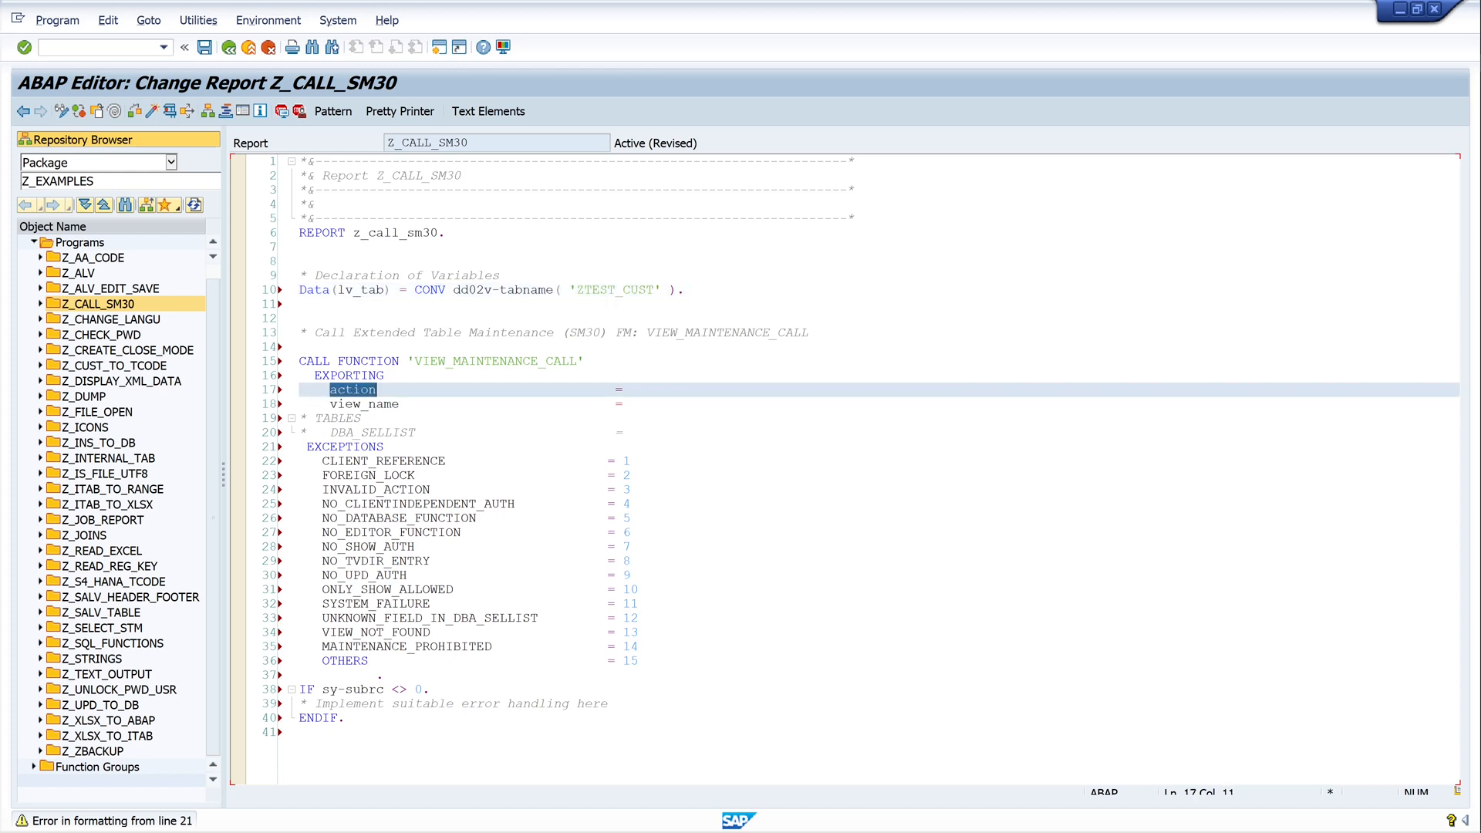
type("Da")
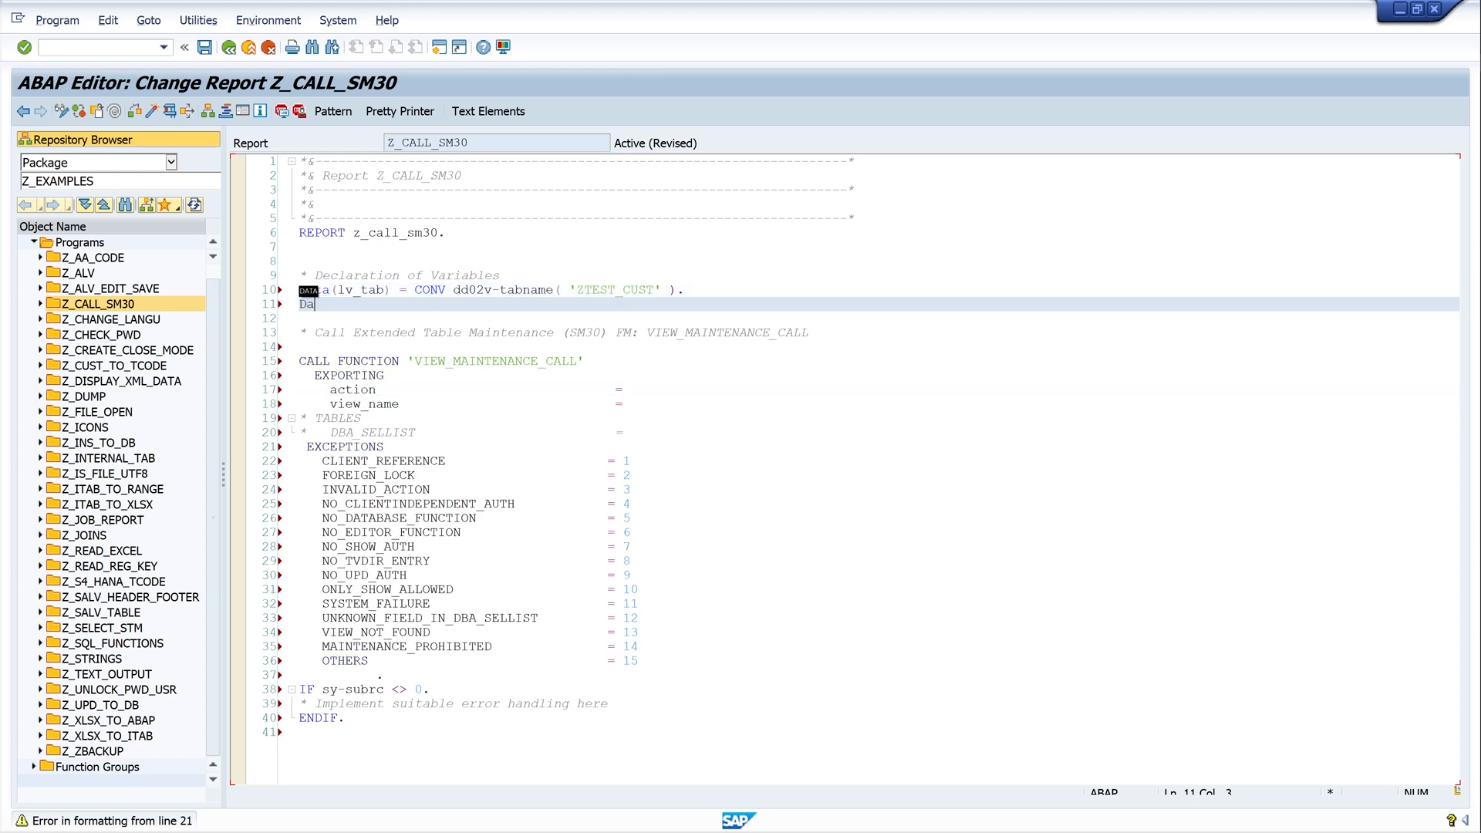
type("ta")
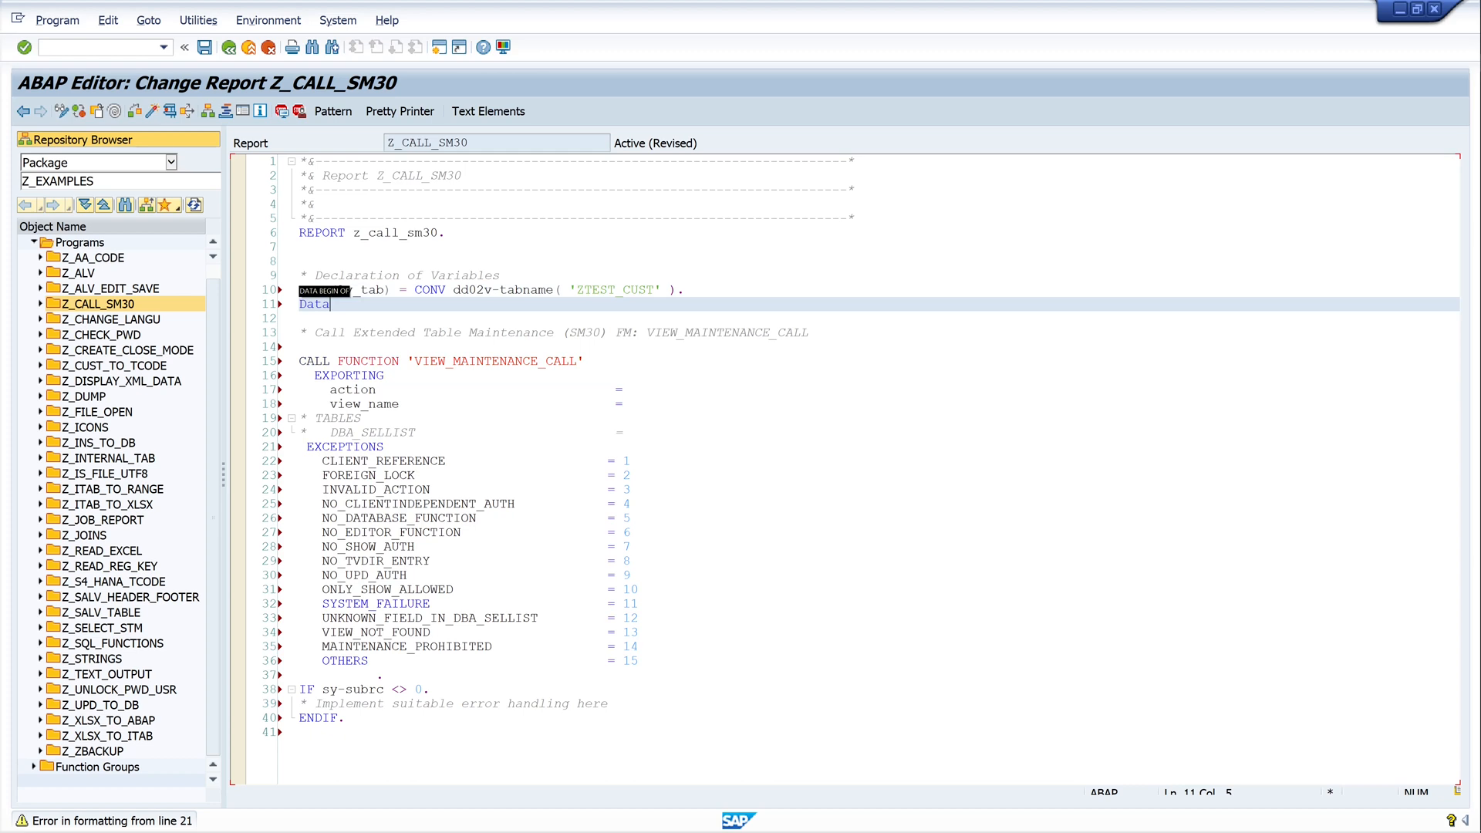
type("(lv_)")
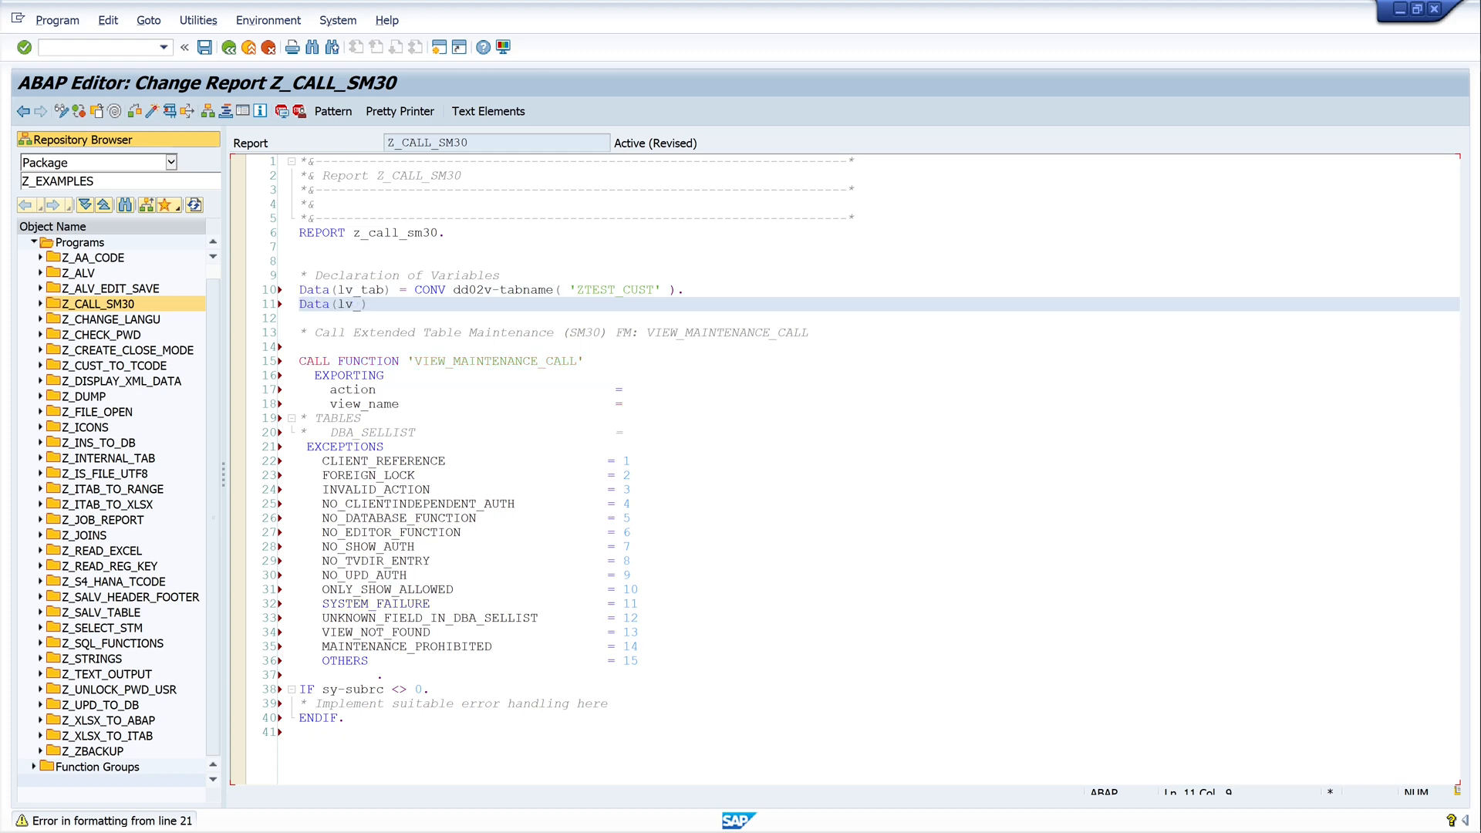
type("action")
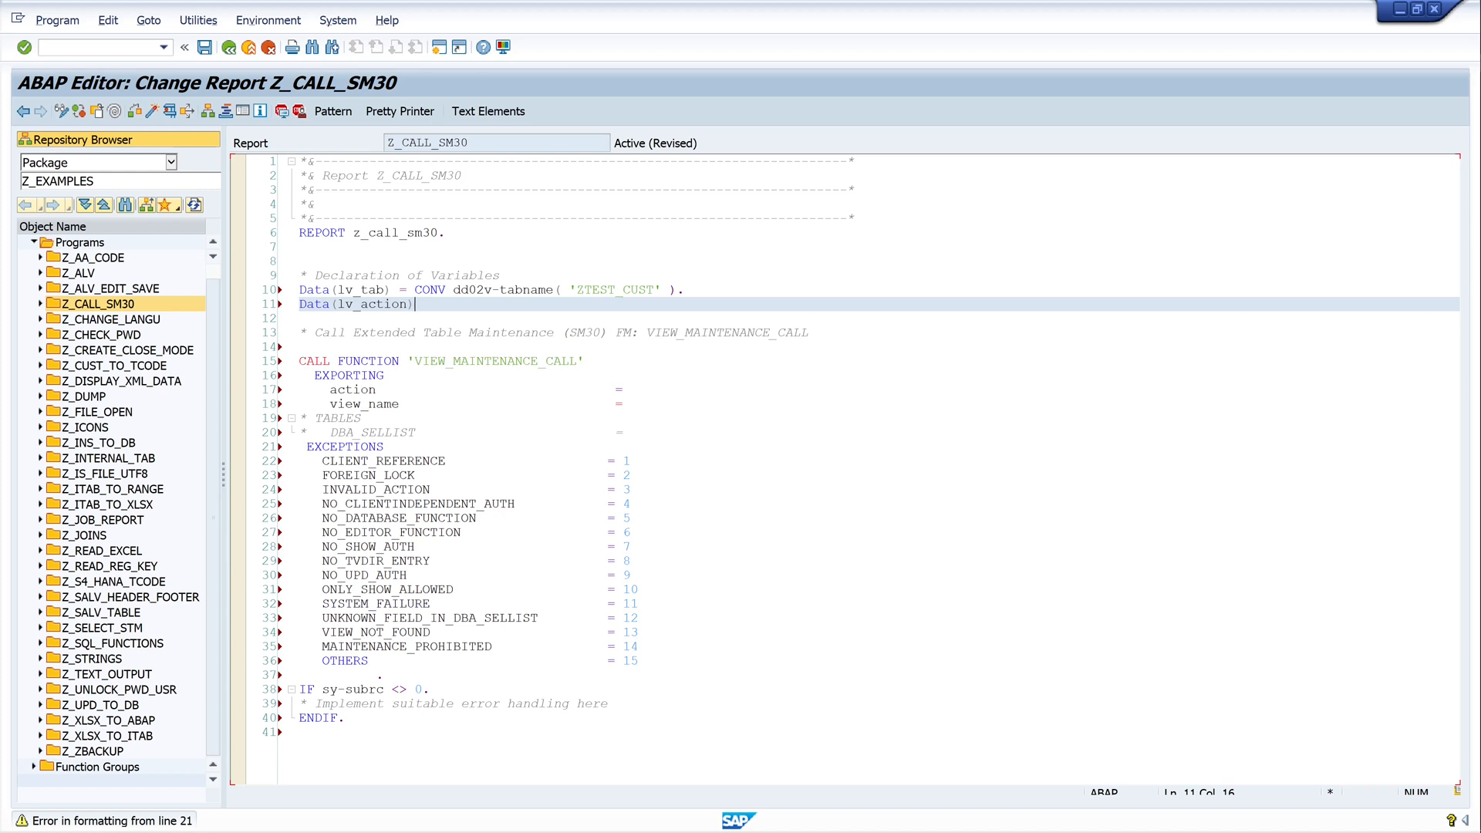
type("=")
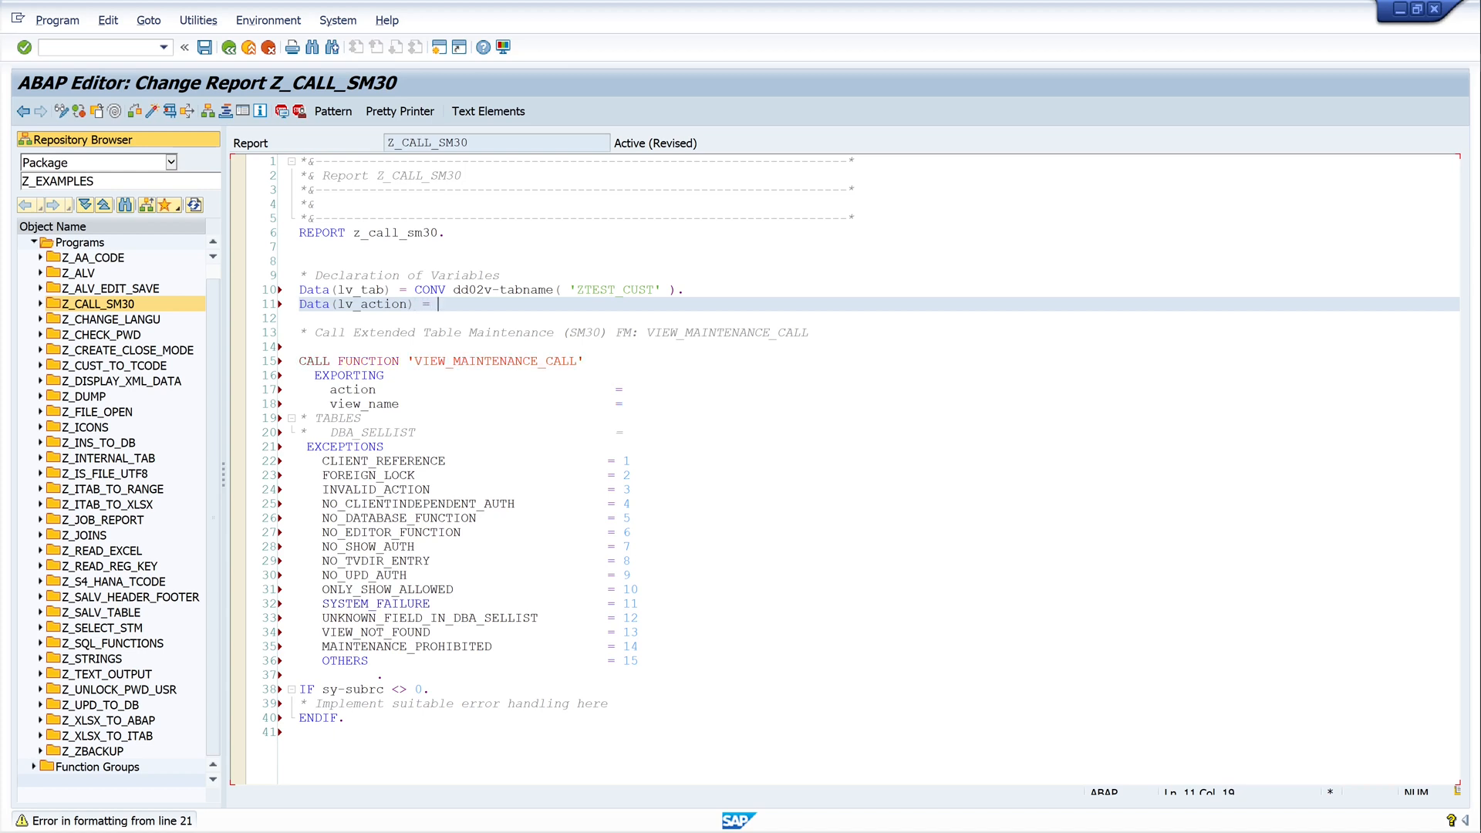
type("'")
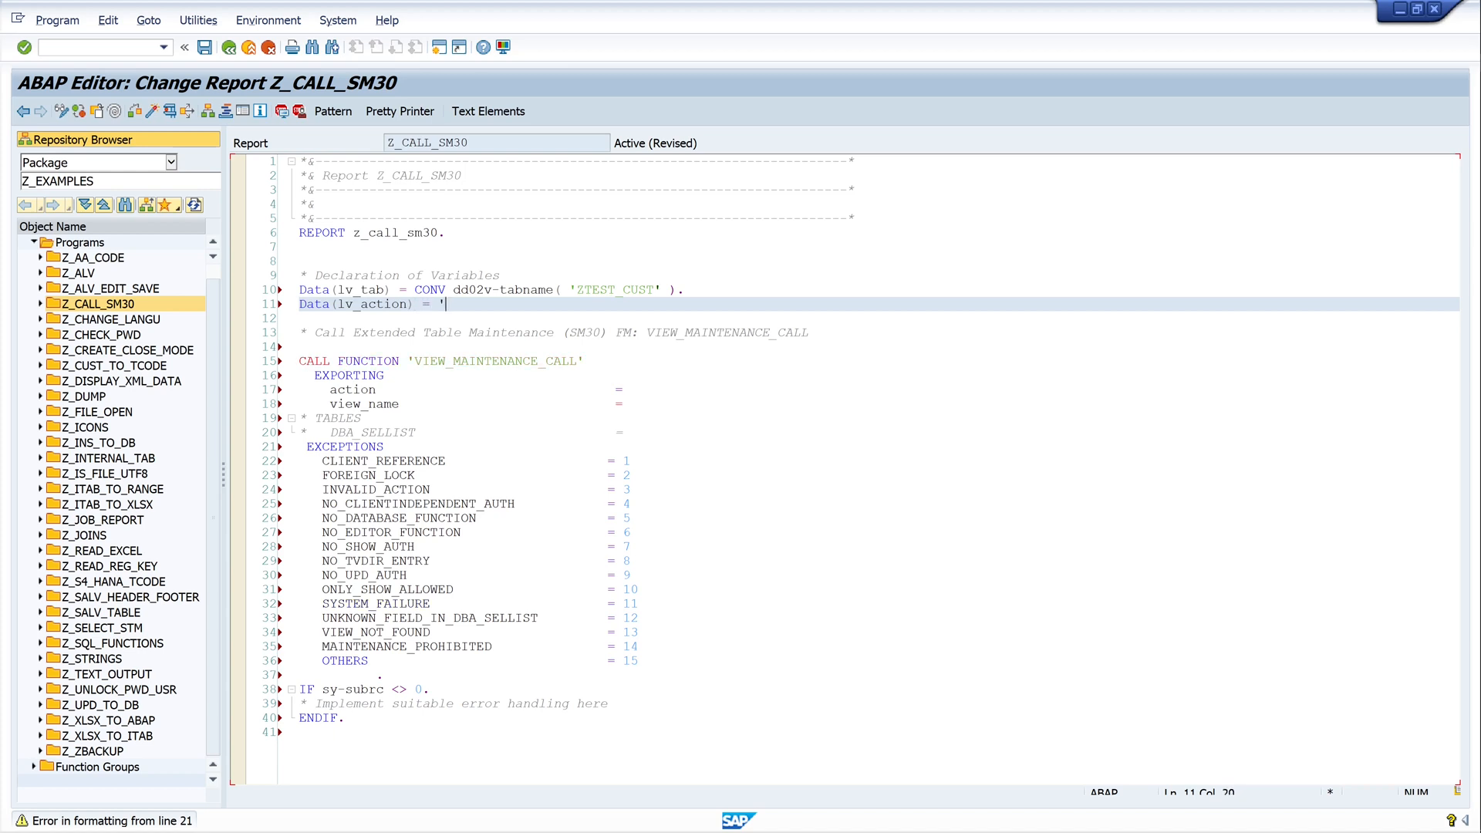
type("U")
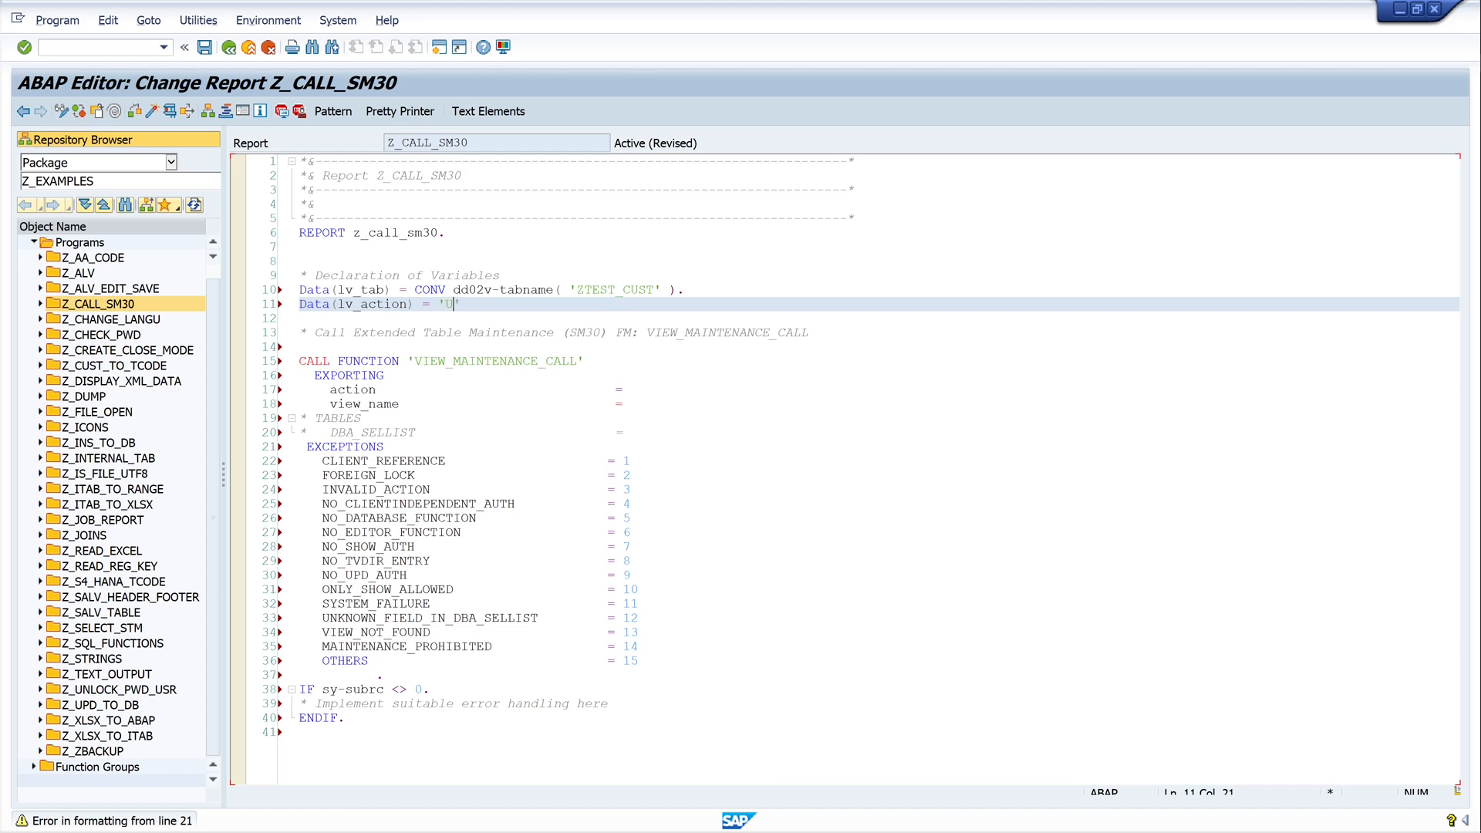
type(".")
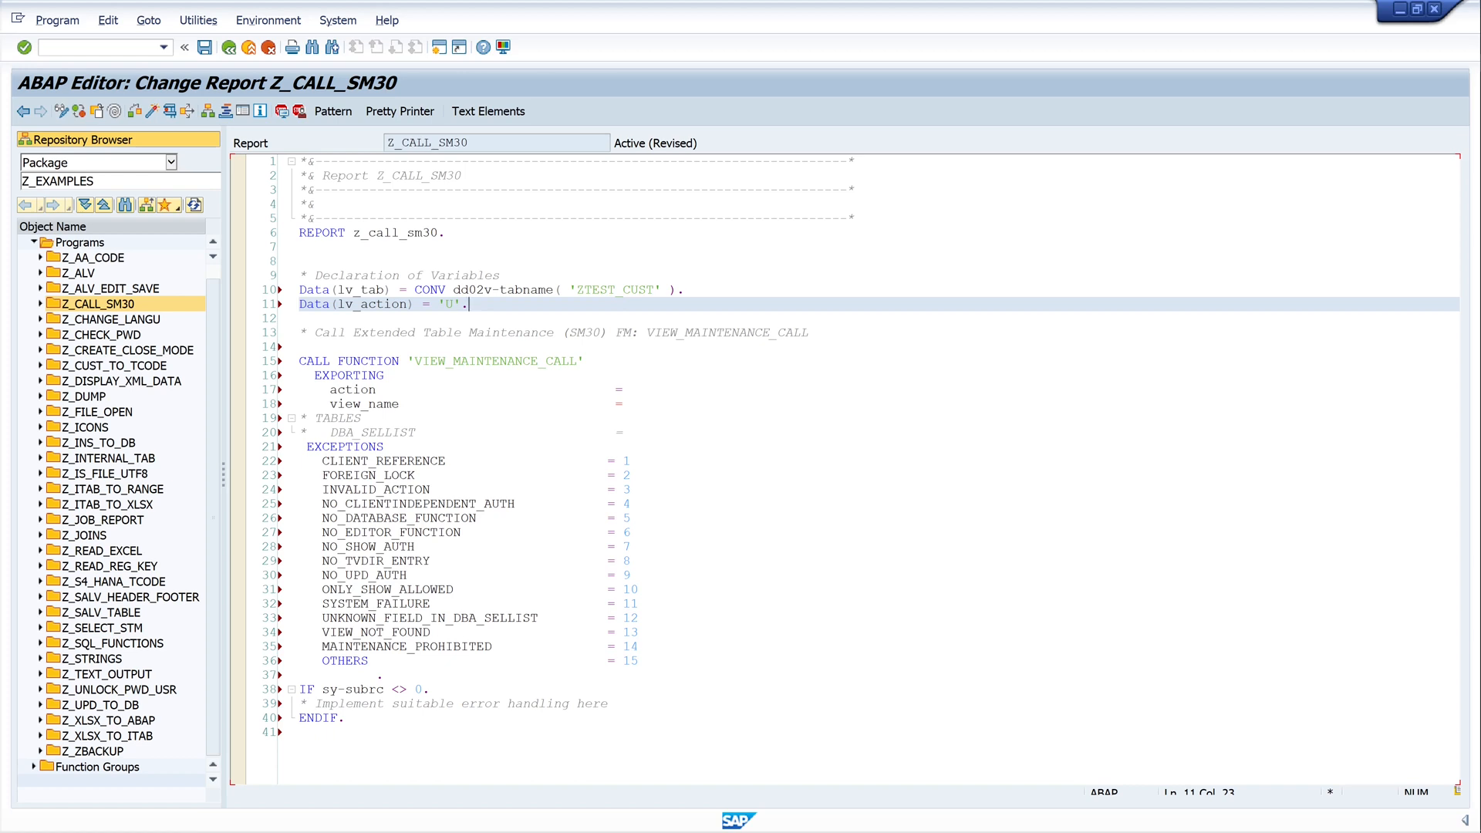
- Set the call's exporting values to action = lv_action and view_name = lv_tab
left_click(622, 389)
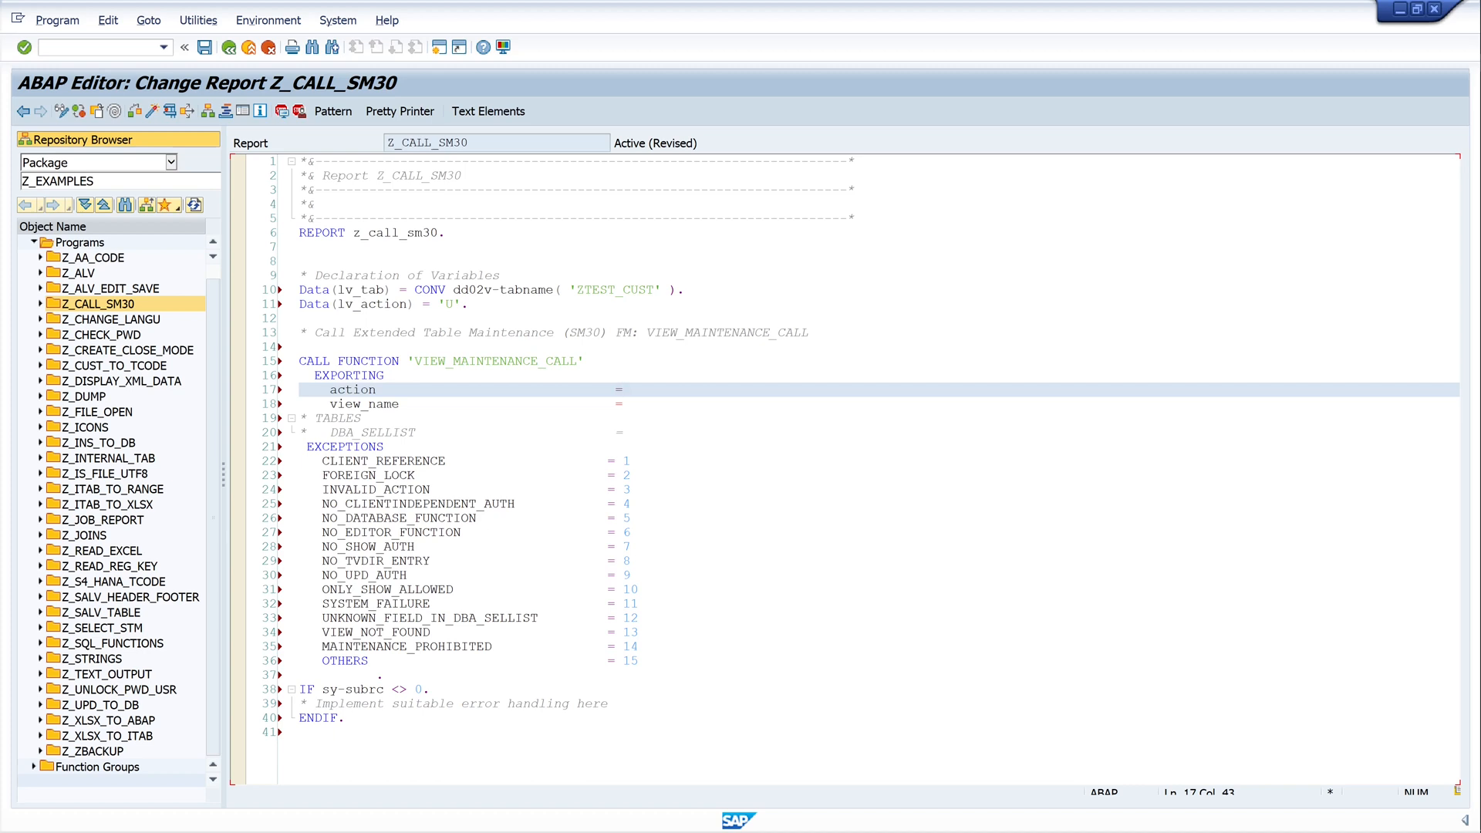
type("lv_action")
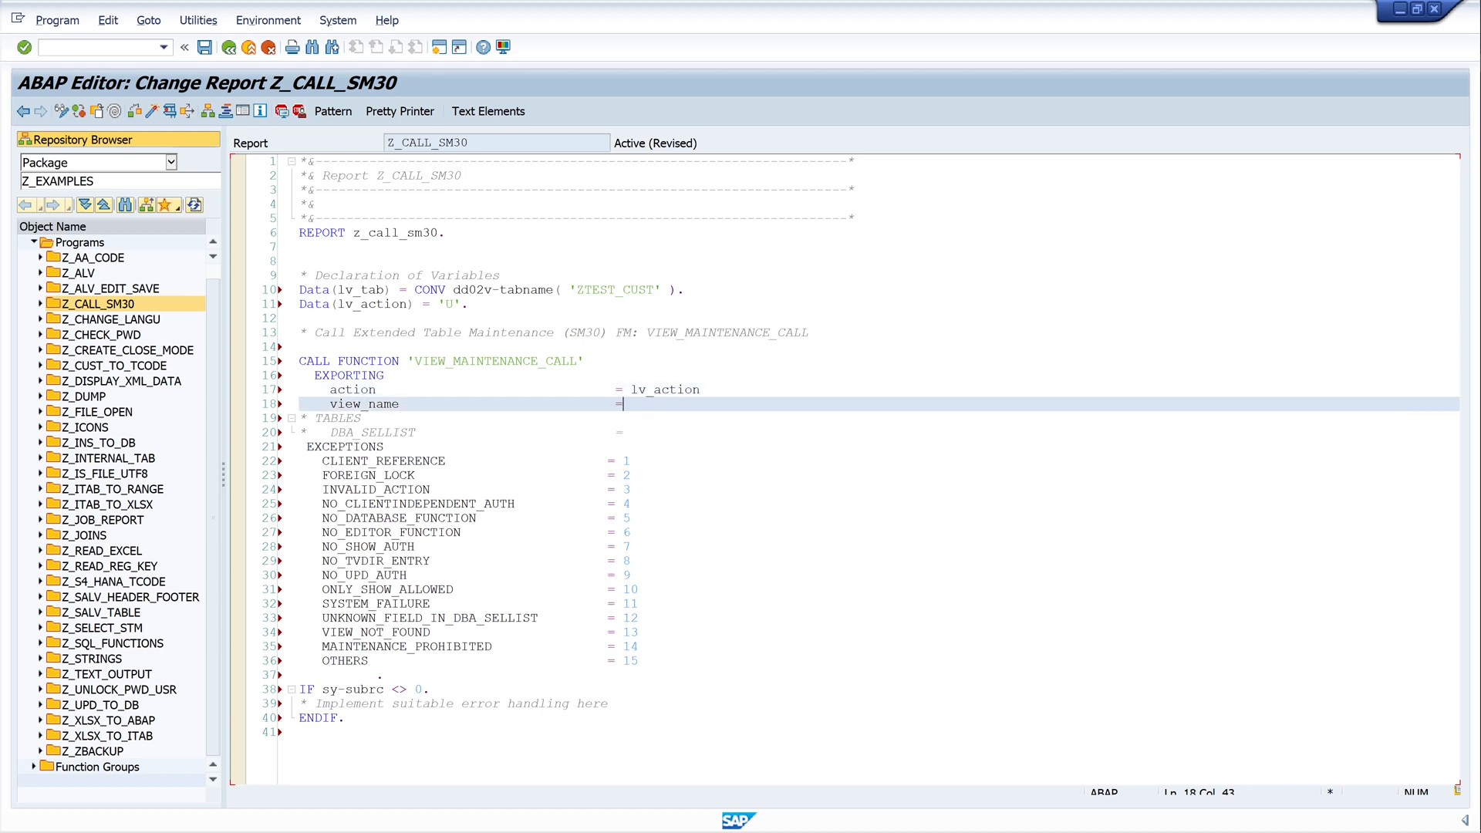
type("lv_t")
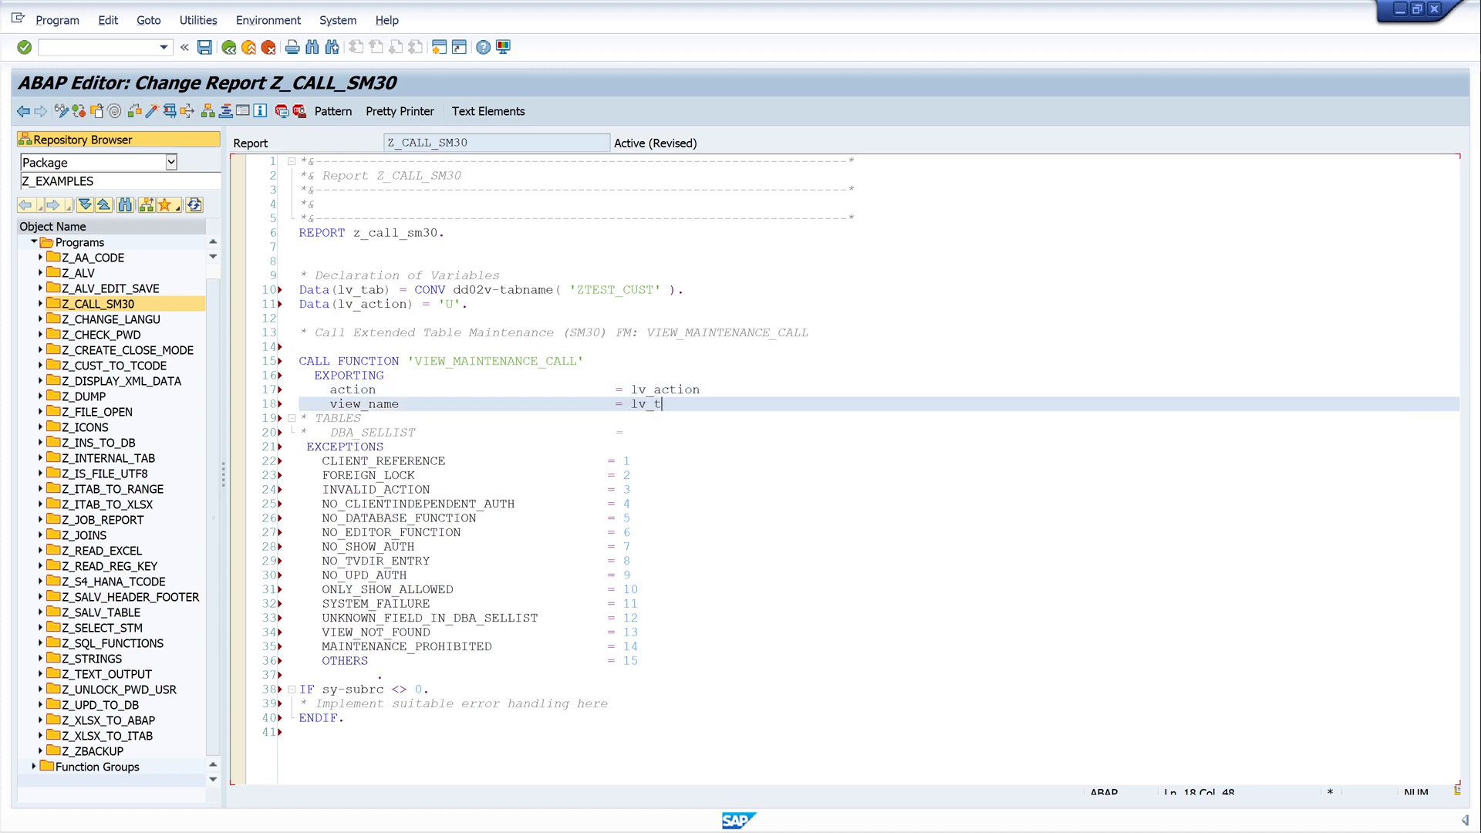
type("ab")
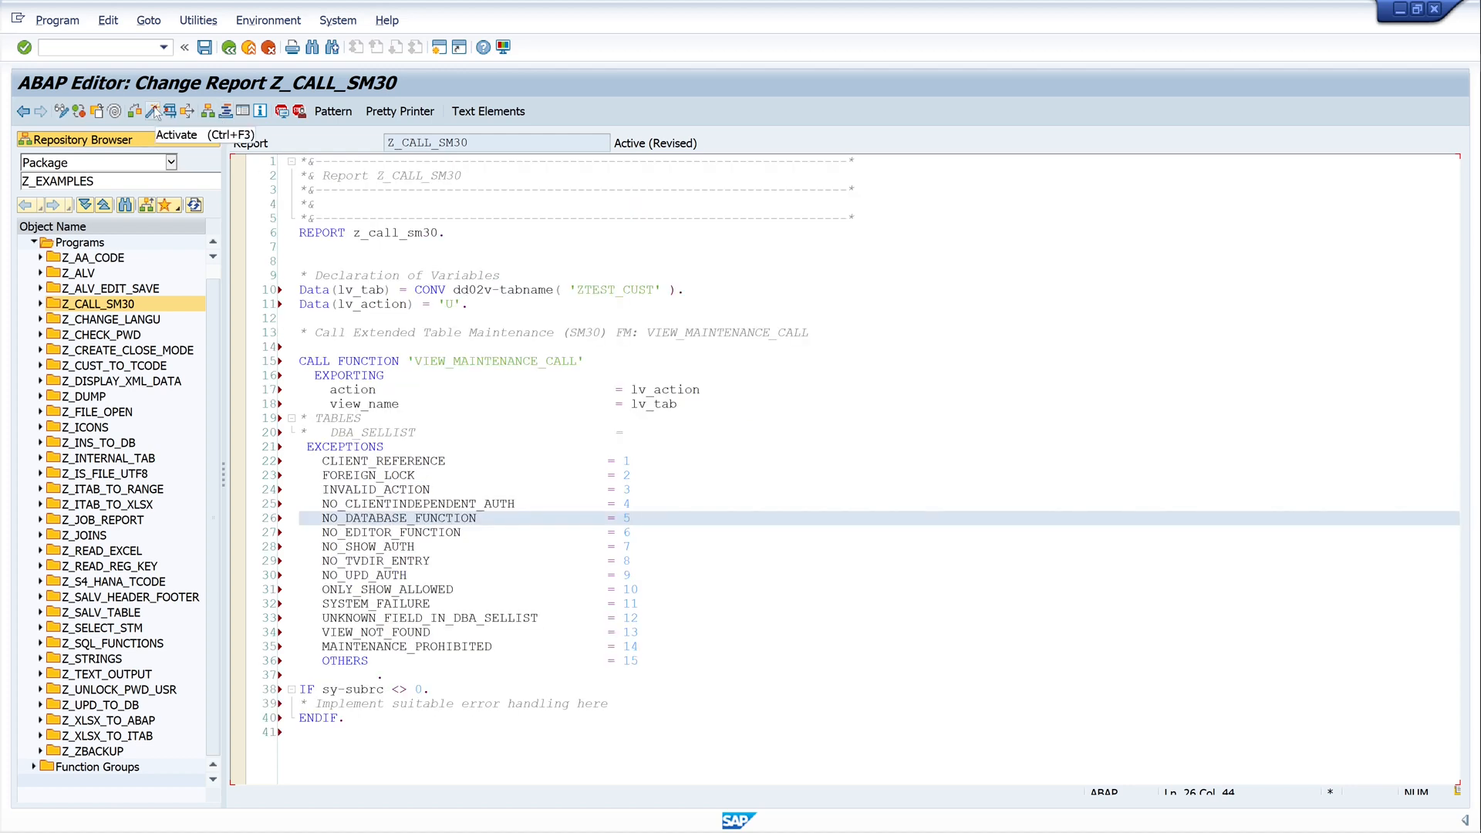
- Activate and run Z_CALL_SM30, review the five airline entries, select the AB rows, return
left_click(168, 110)
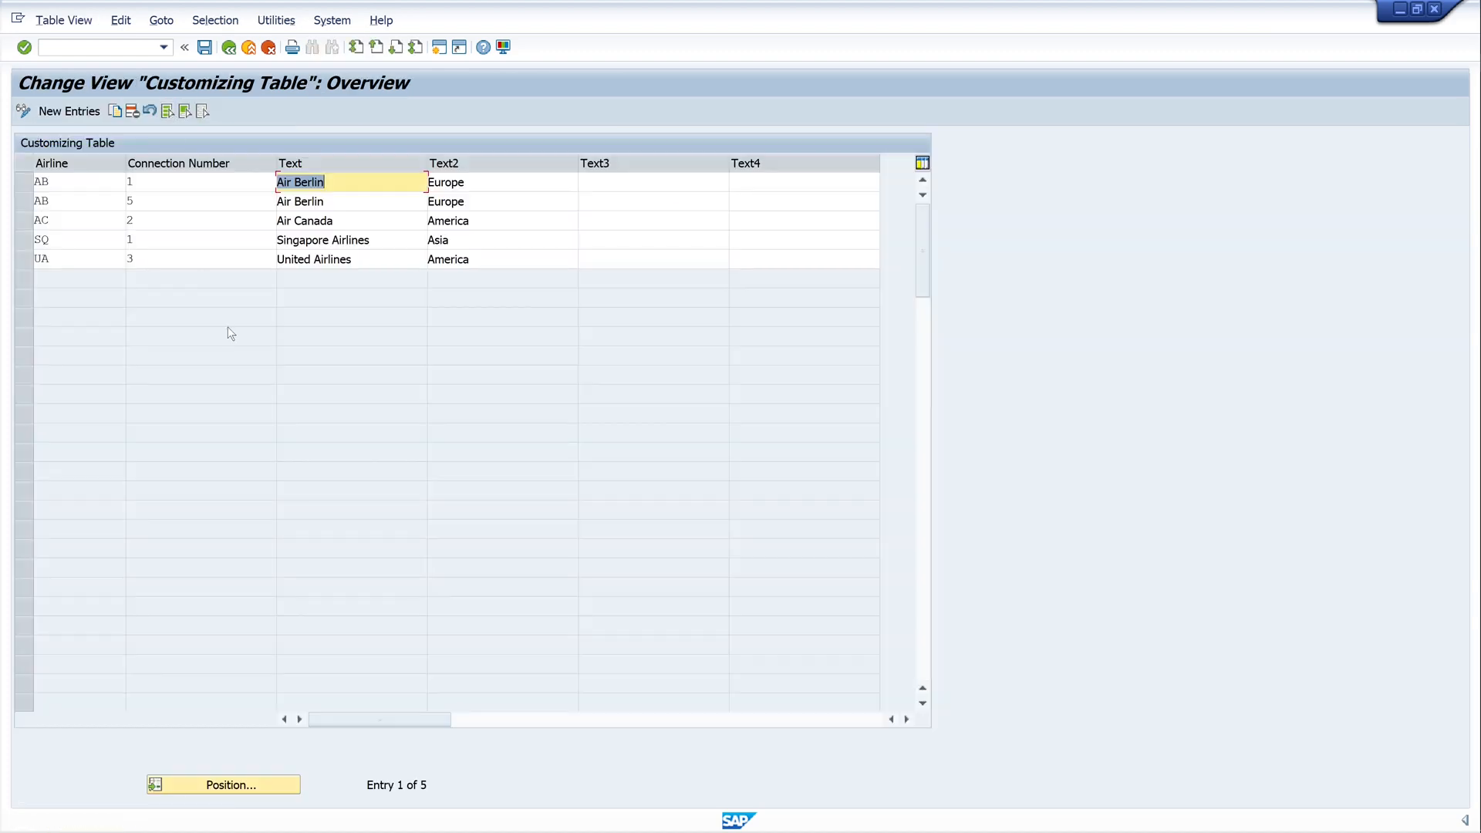
mouse_move(157, 317)
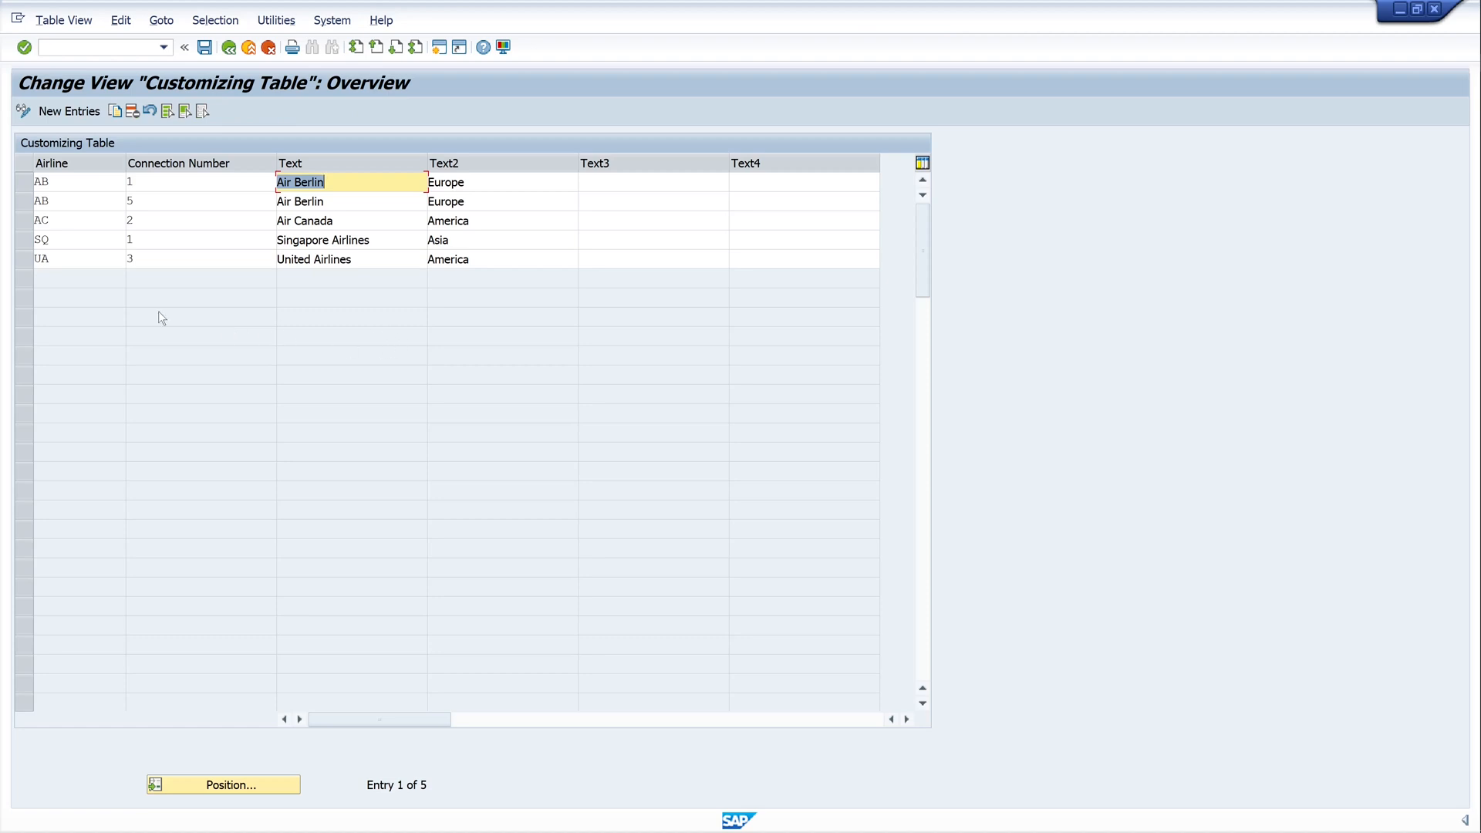
mouse_move(167, 317)
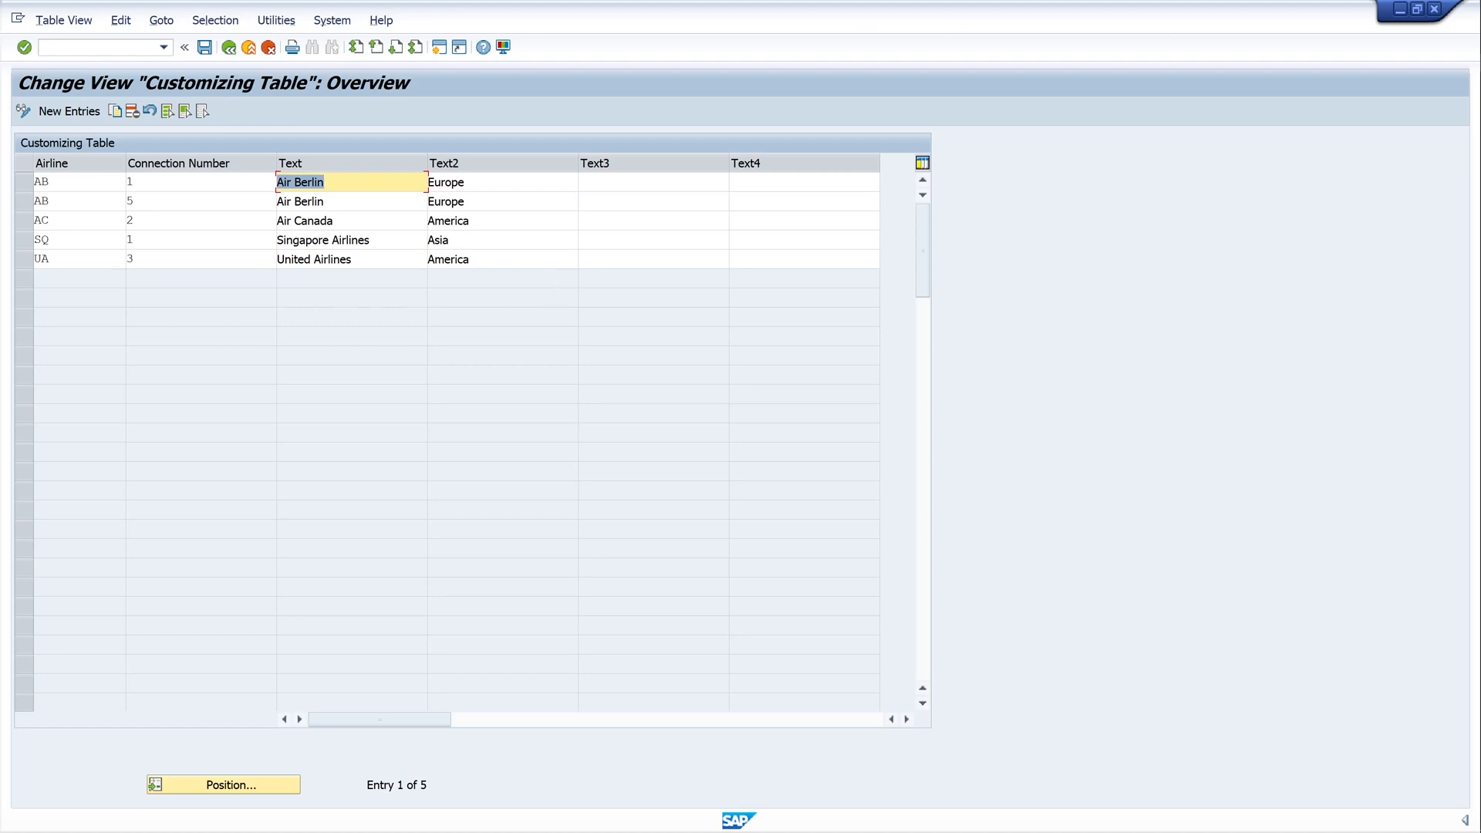
type("sdfsf")
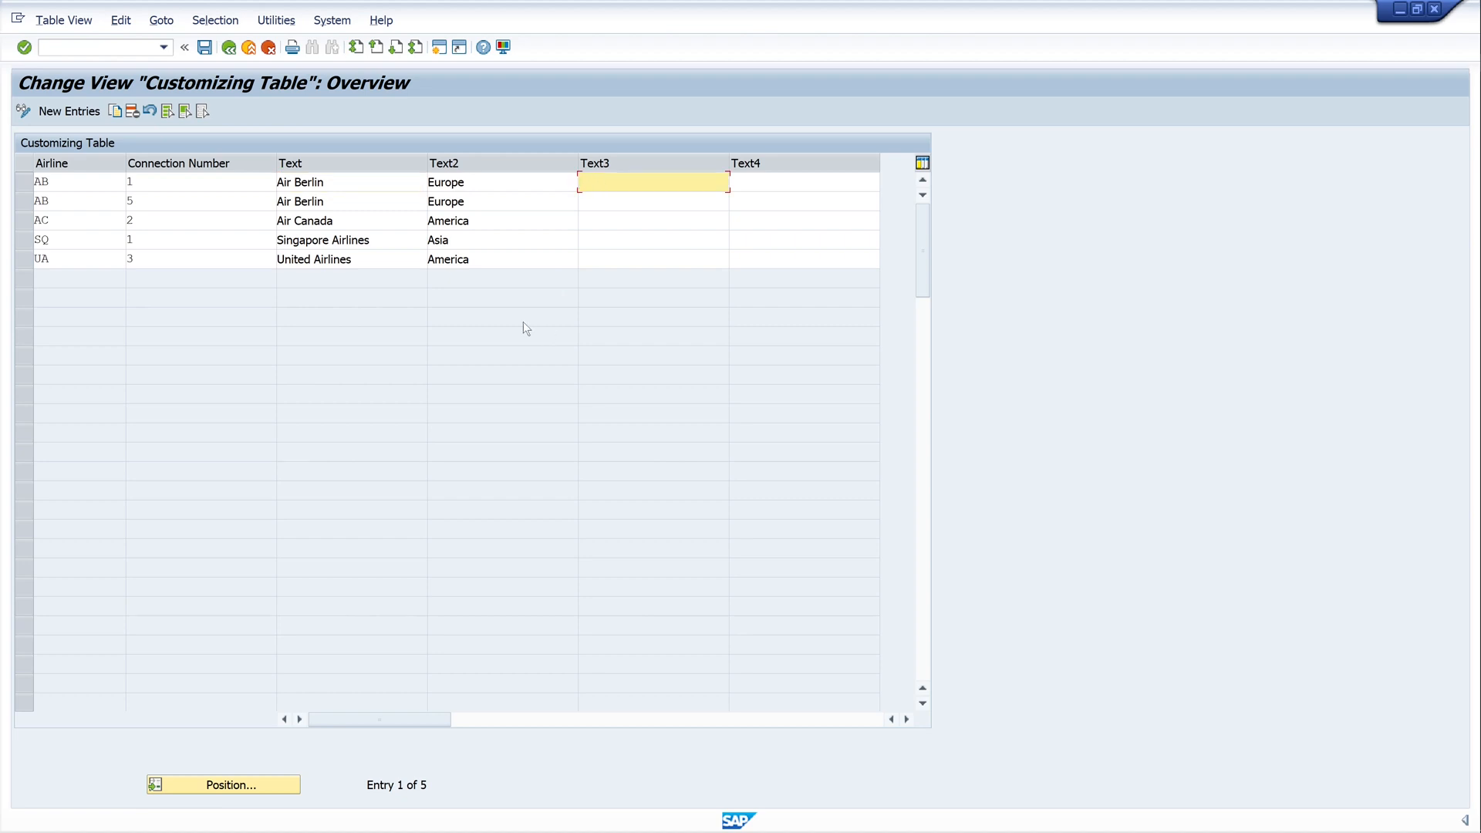
mouse_move(230, 48)
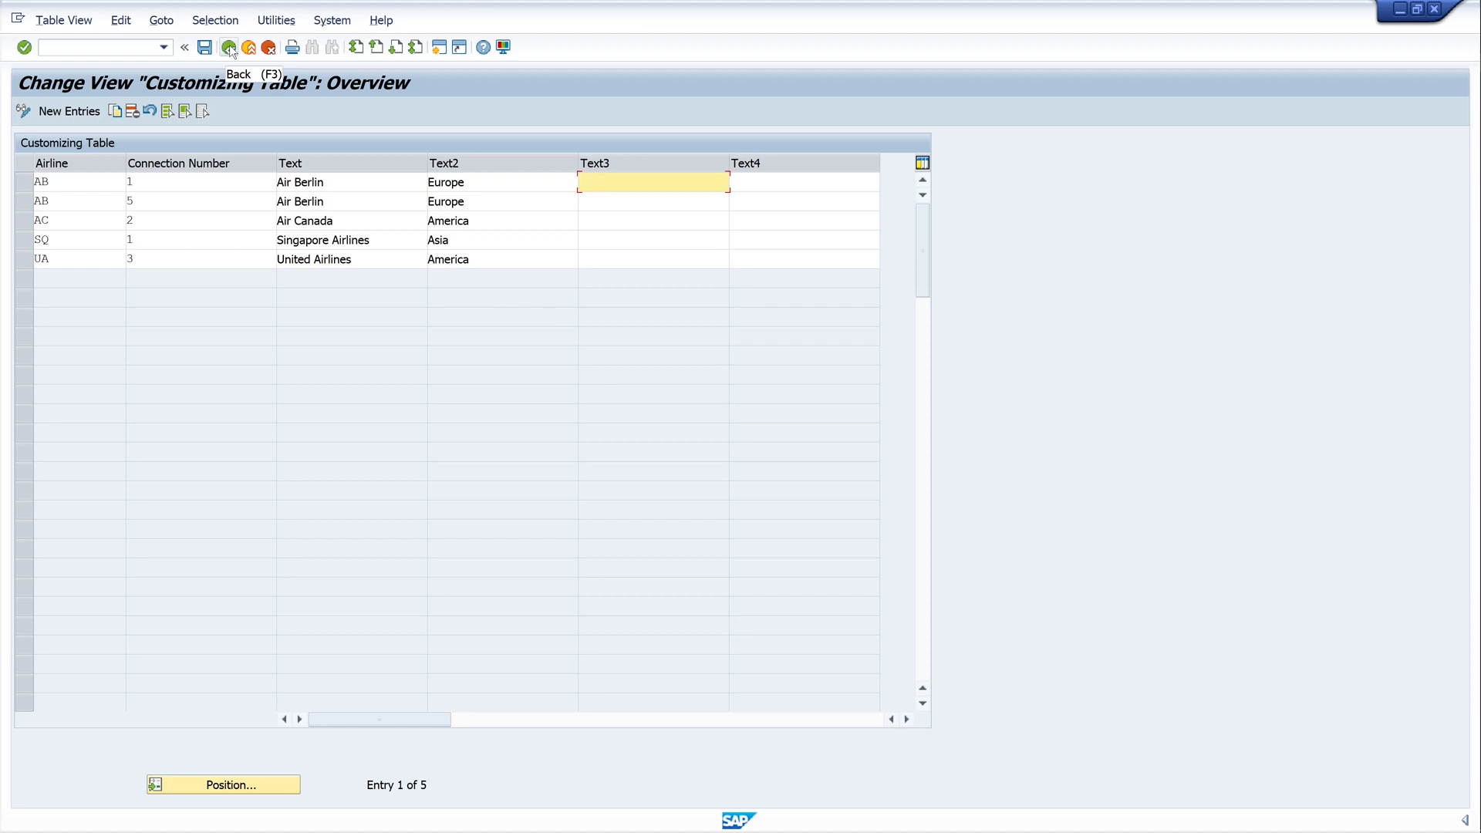
mouse_move(261, 306)
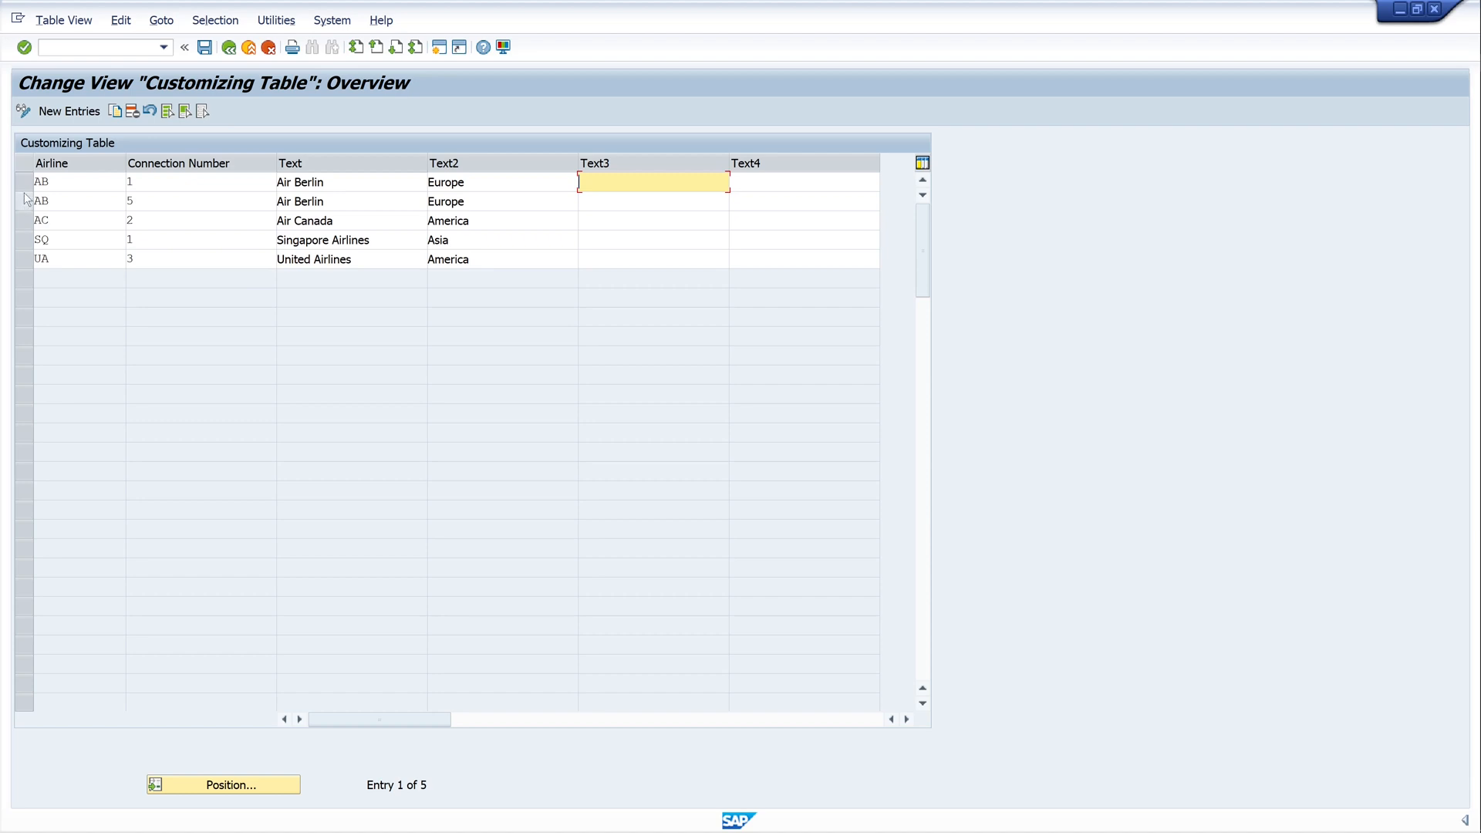
left_click(42, 201)
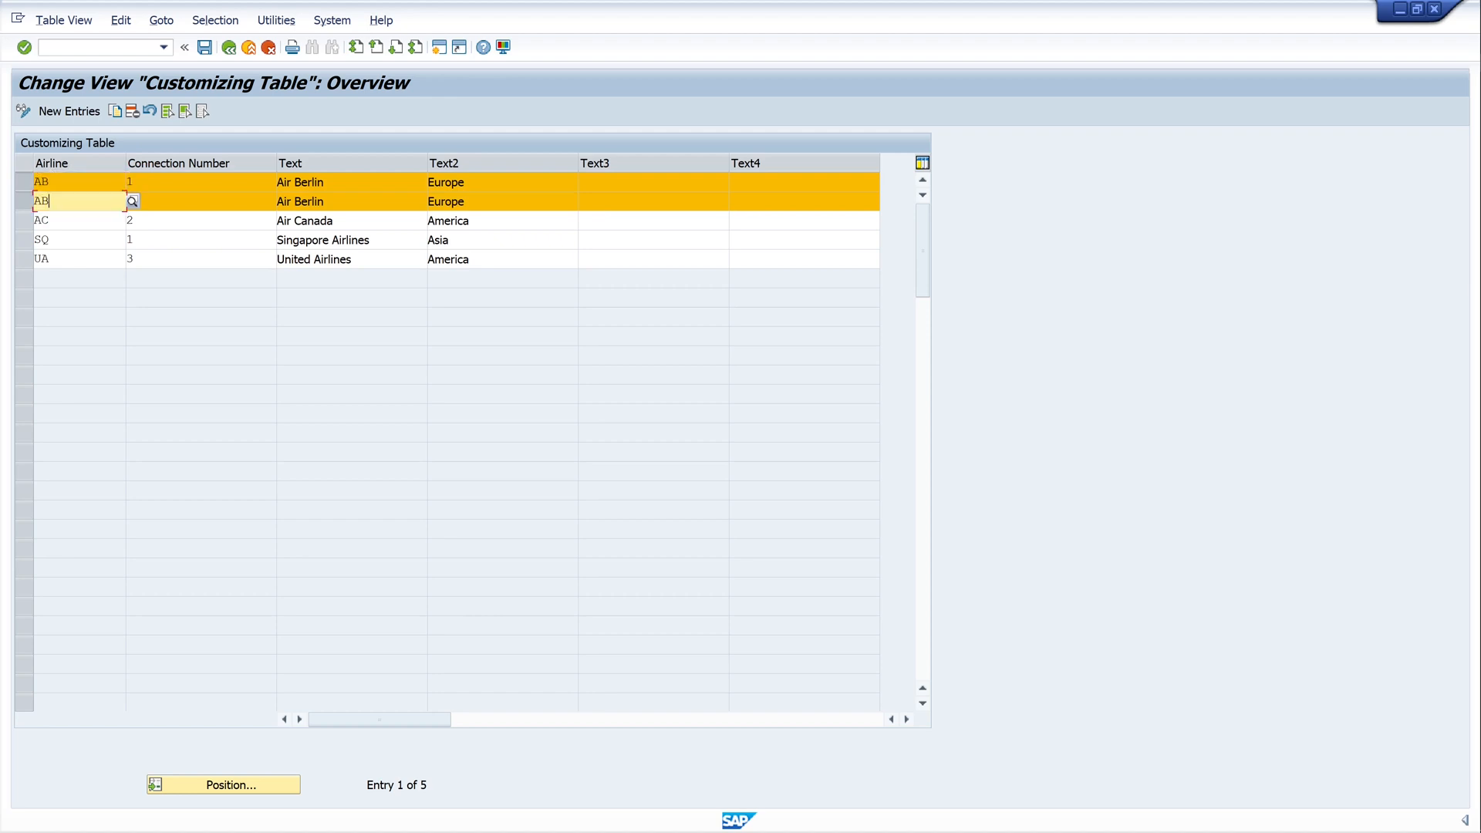
mouse_move(230, 47)
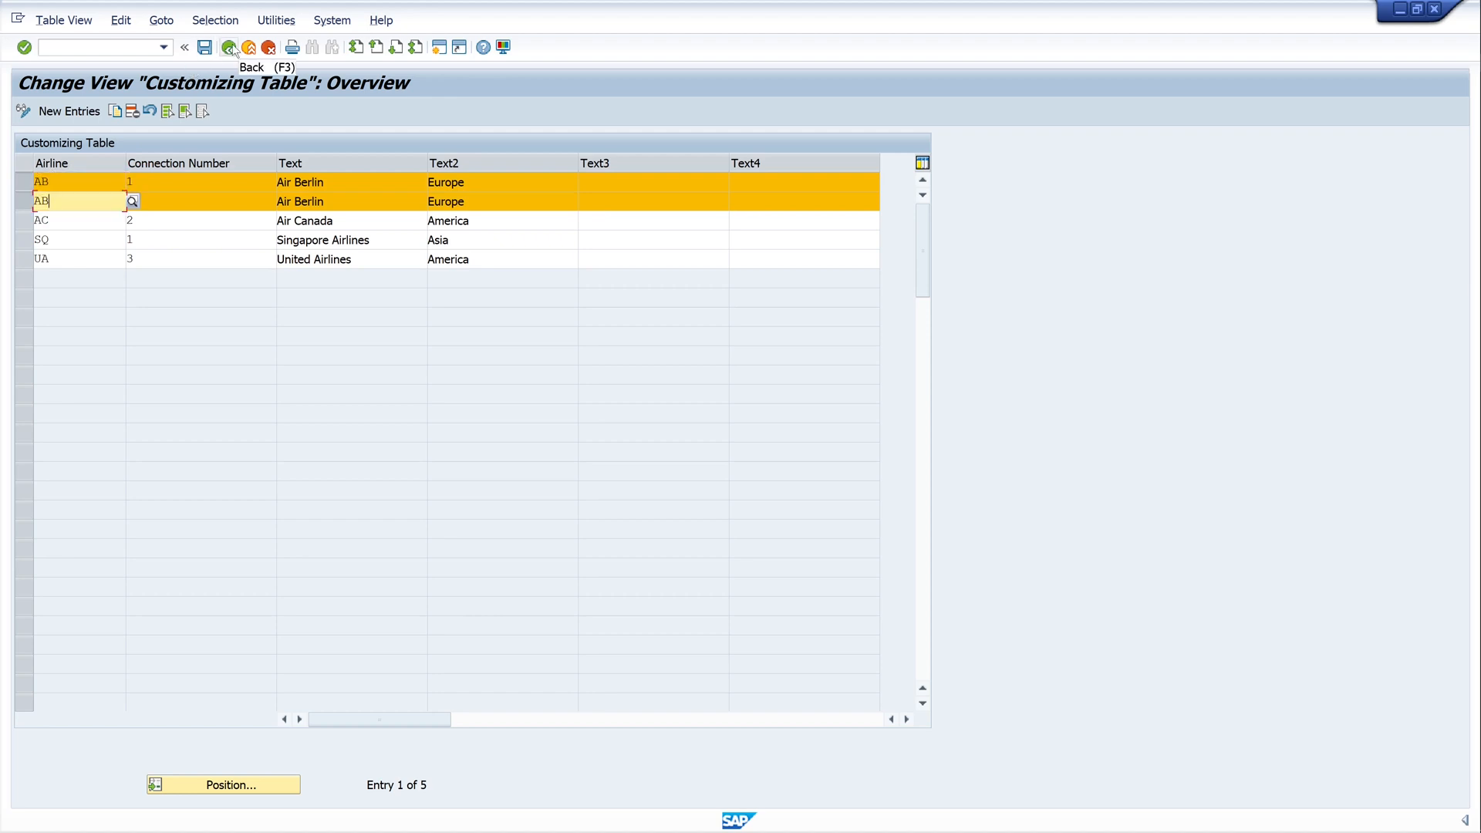
left_click(249, 46)
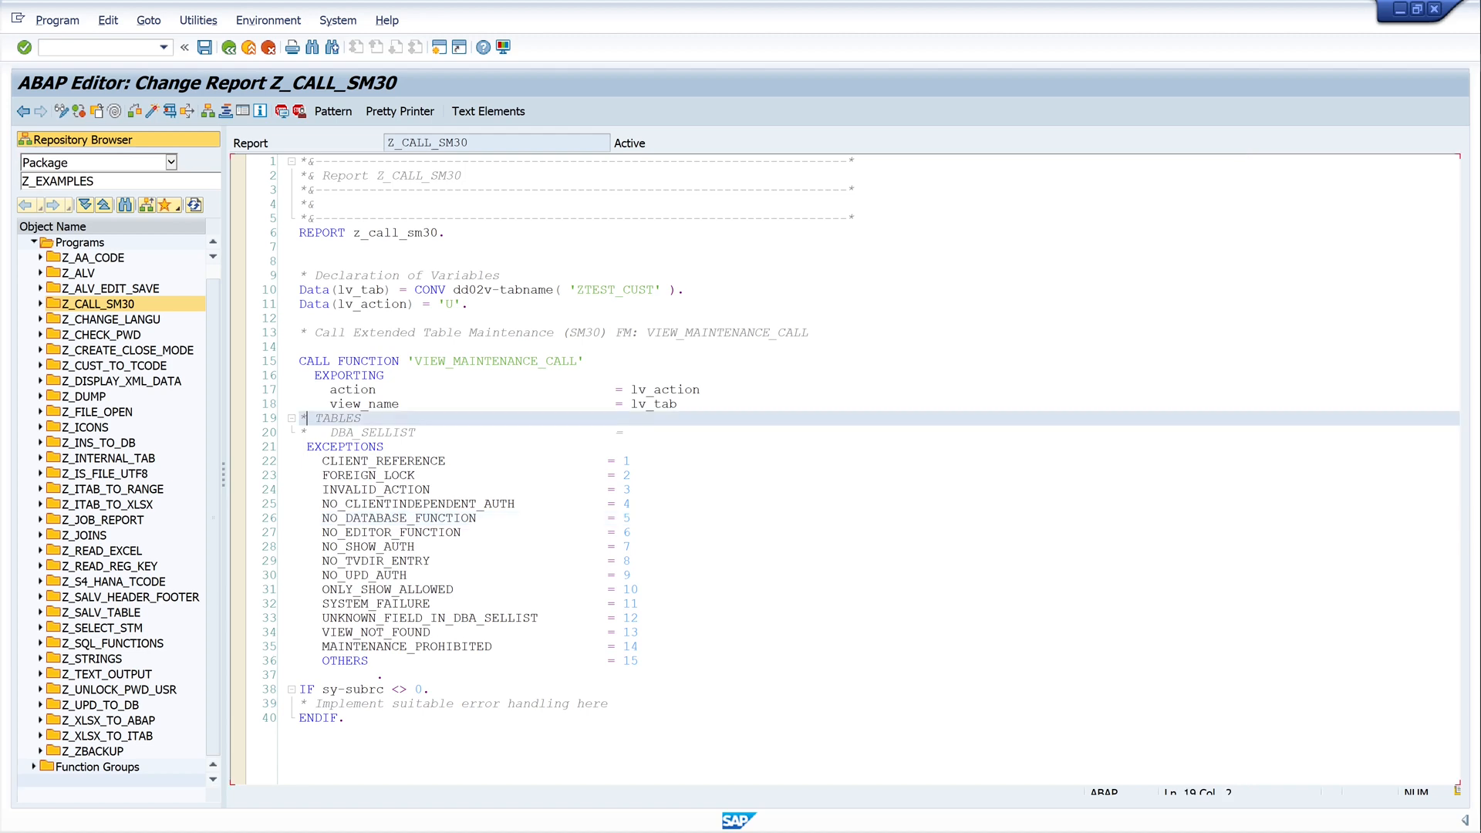
- Uncomment the TABLES DBA_SELLIST lines in the VIEW_MAINTENANCE_CALL block
left_click(363, 432)
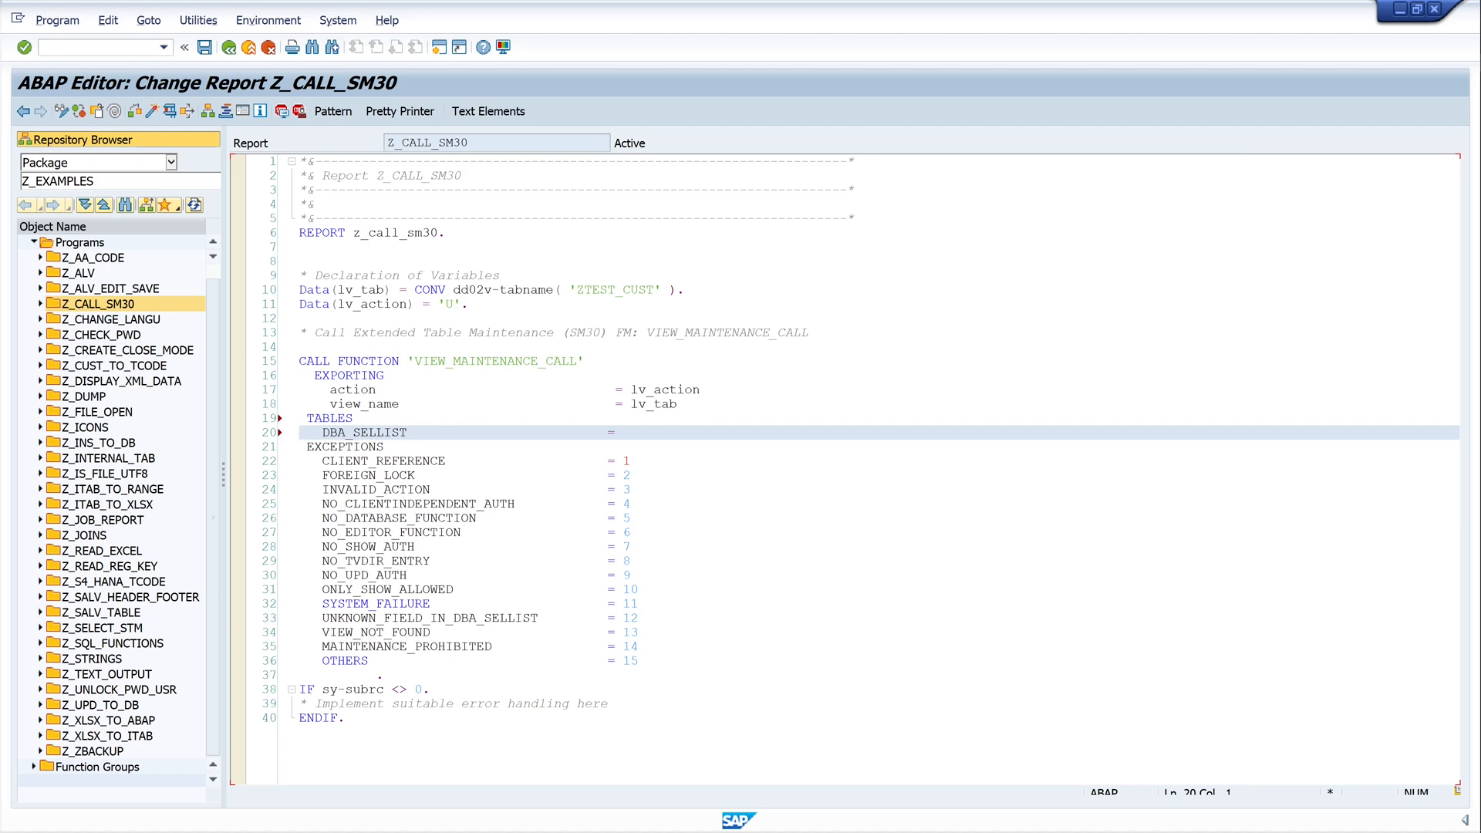
left_click(468, 303)
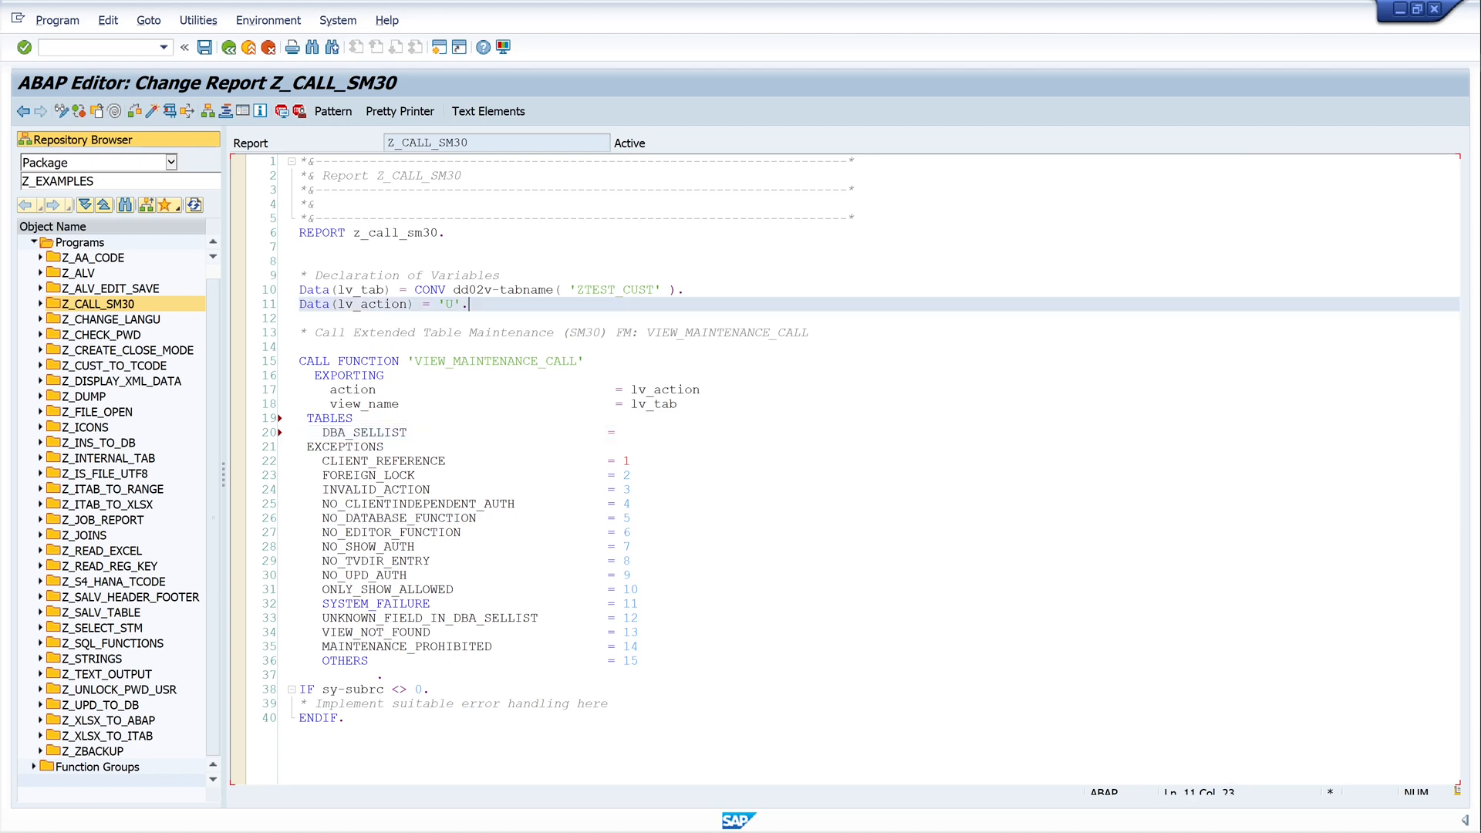
- Start a DATA: statement declaring lt_sel as TYPE TABLE OF VIMSELLIST
key("Enter")
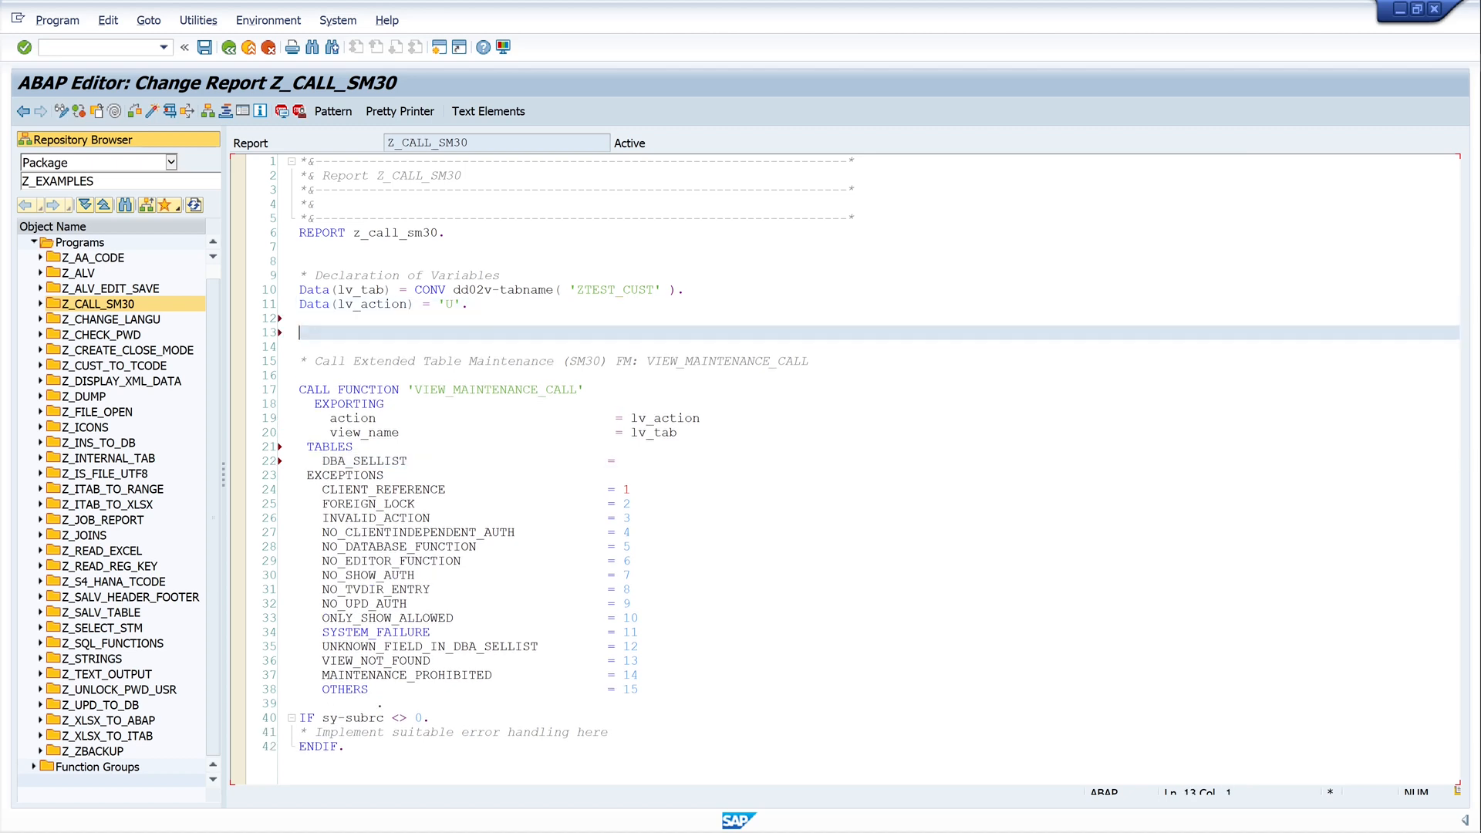
type("Data")
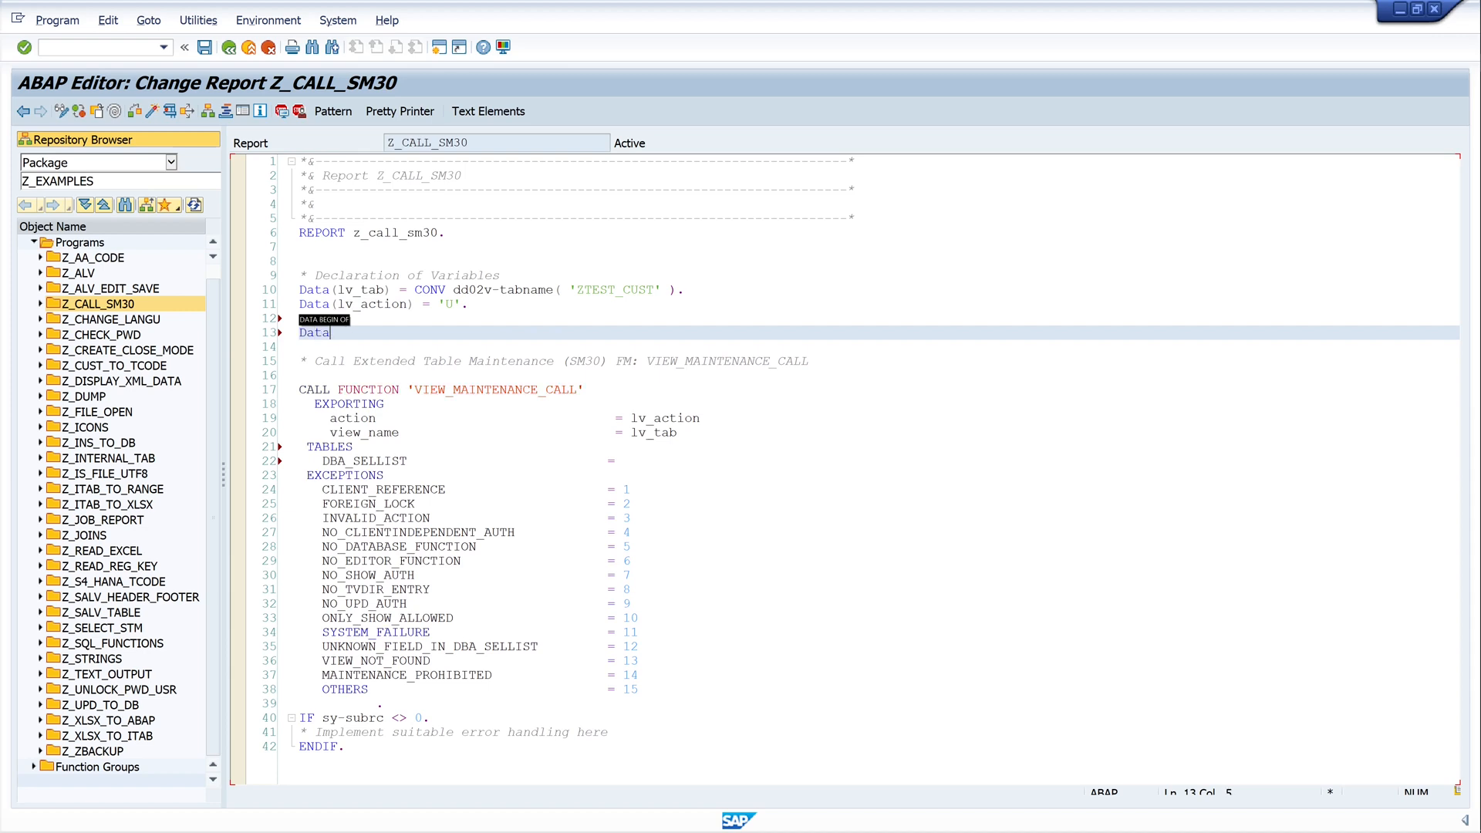
type(":")
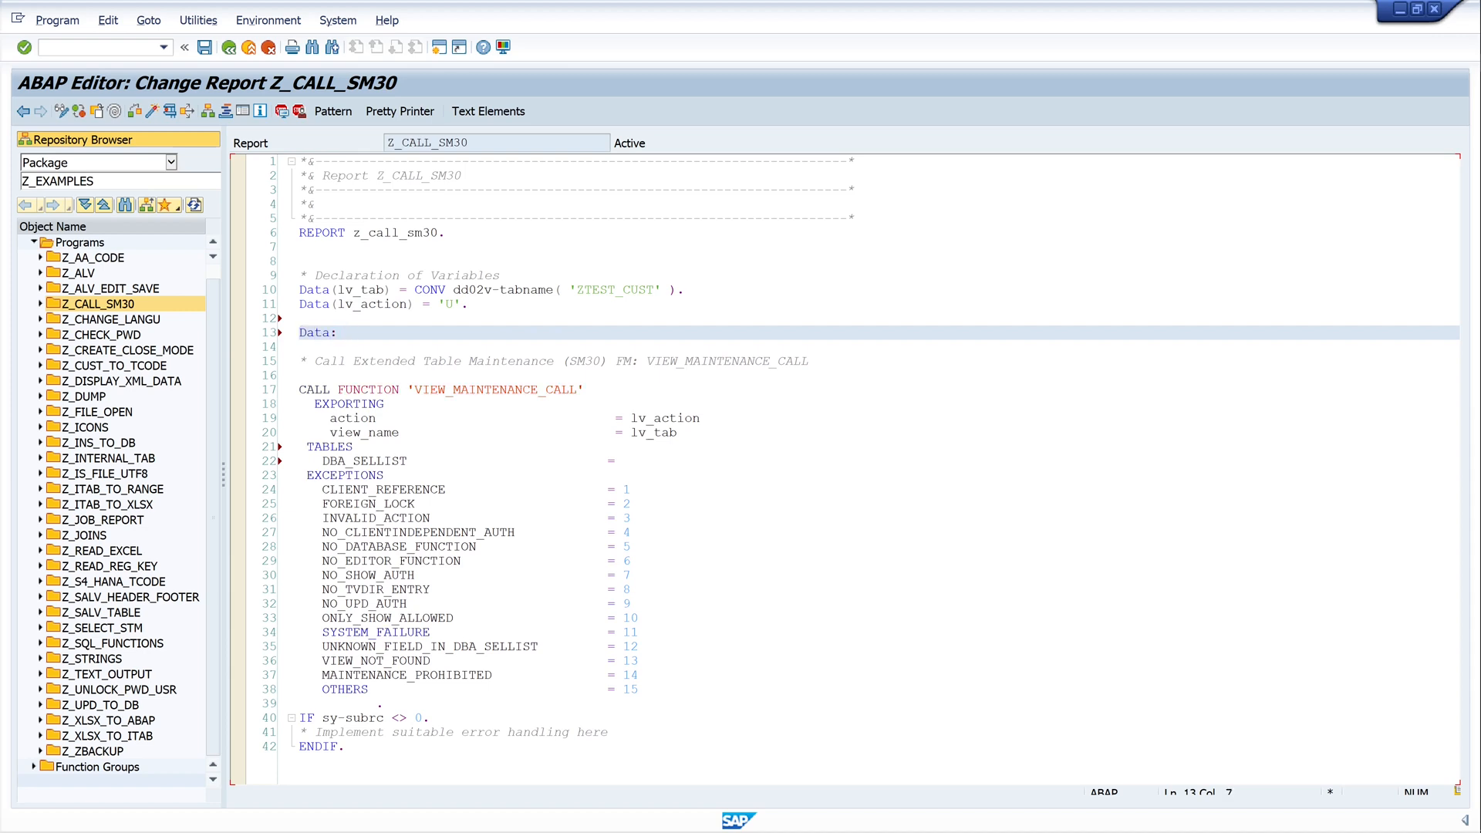
type("lt_")
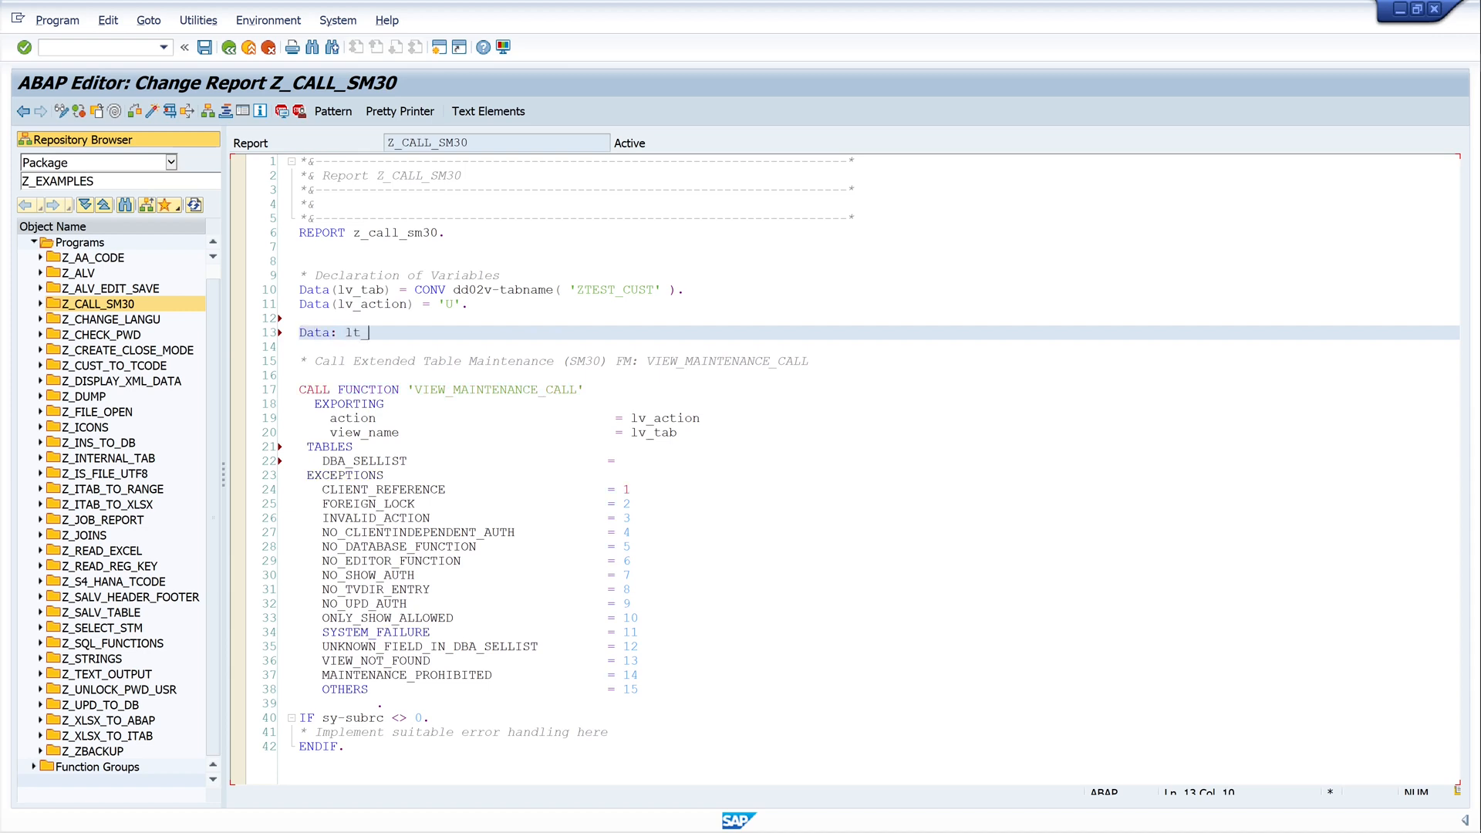
type("sel")
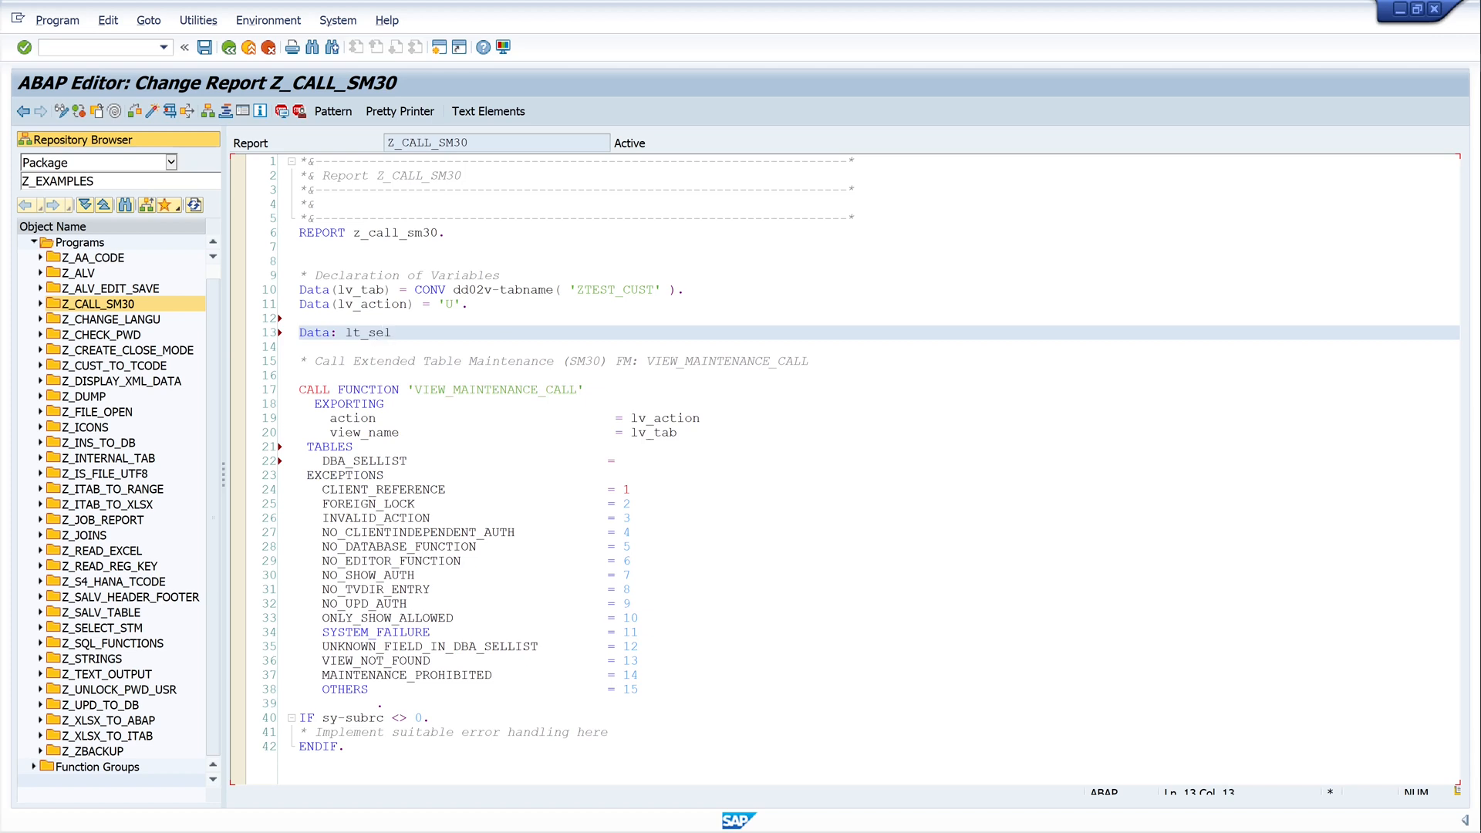
type("type table")
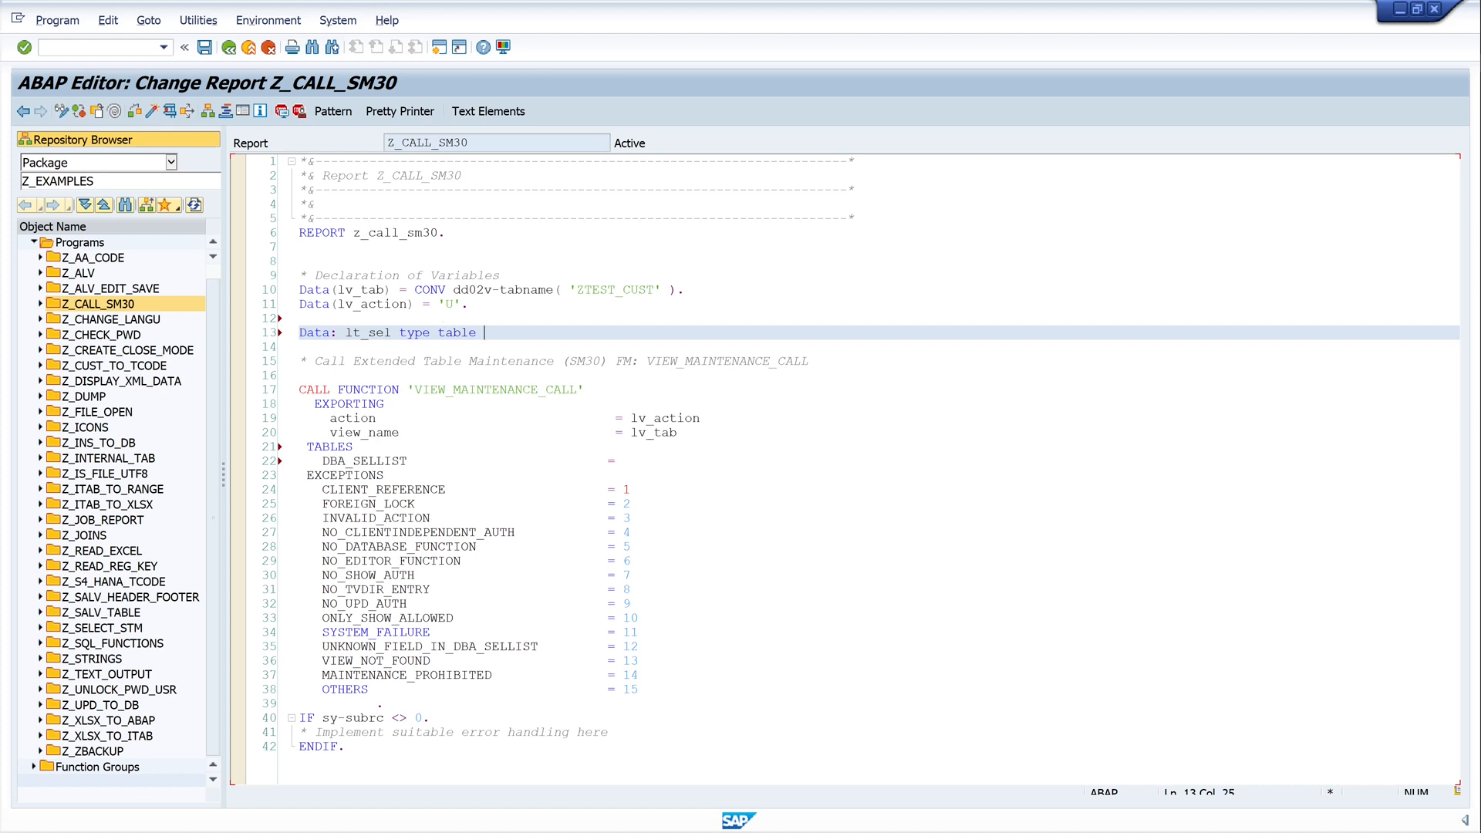
type("of")
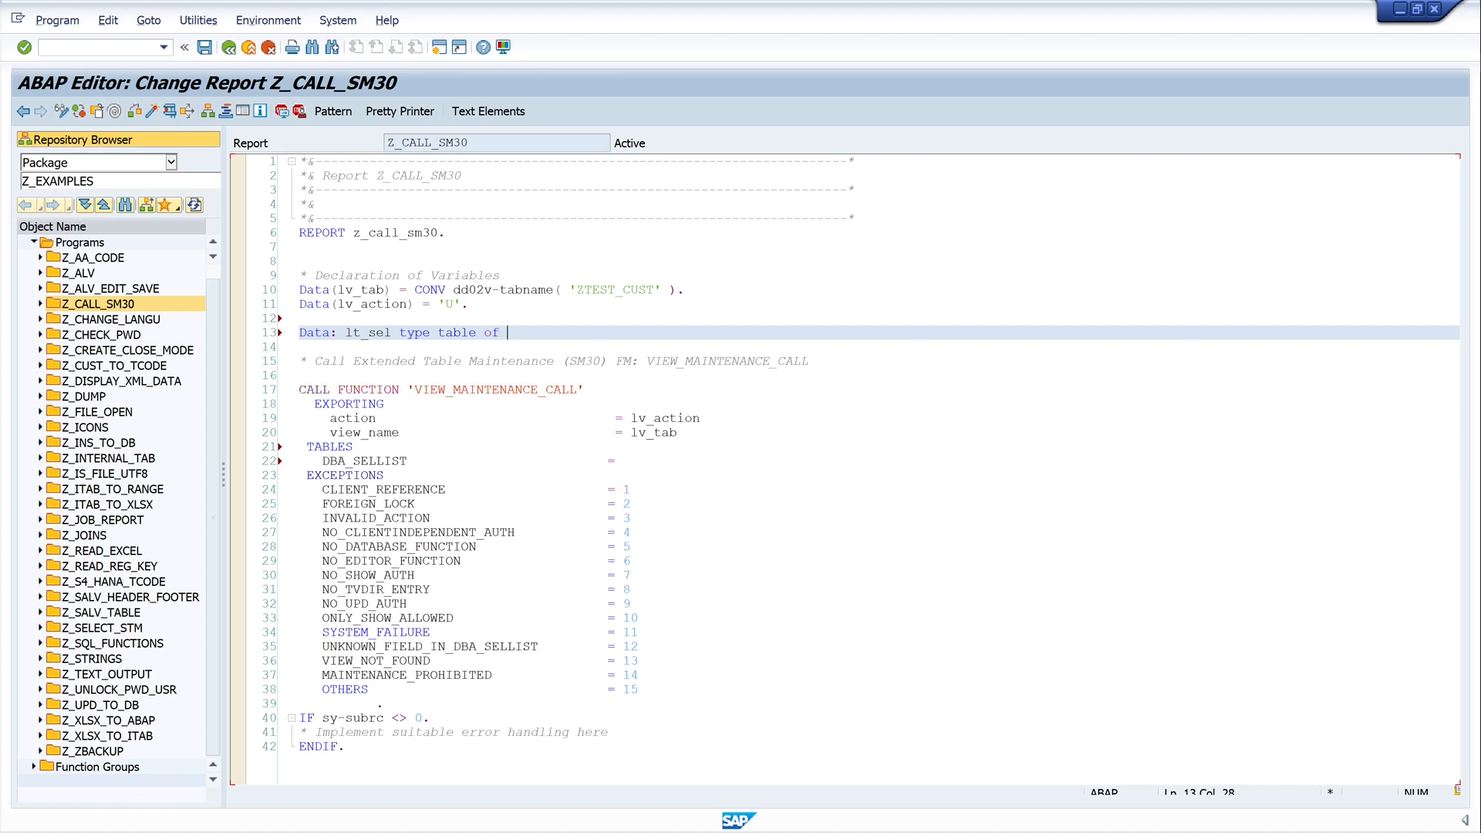
type("VIM")
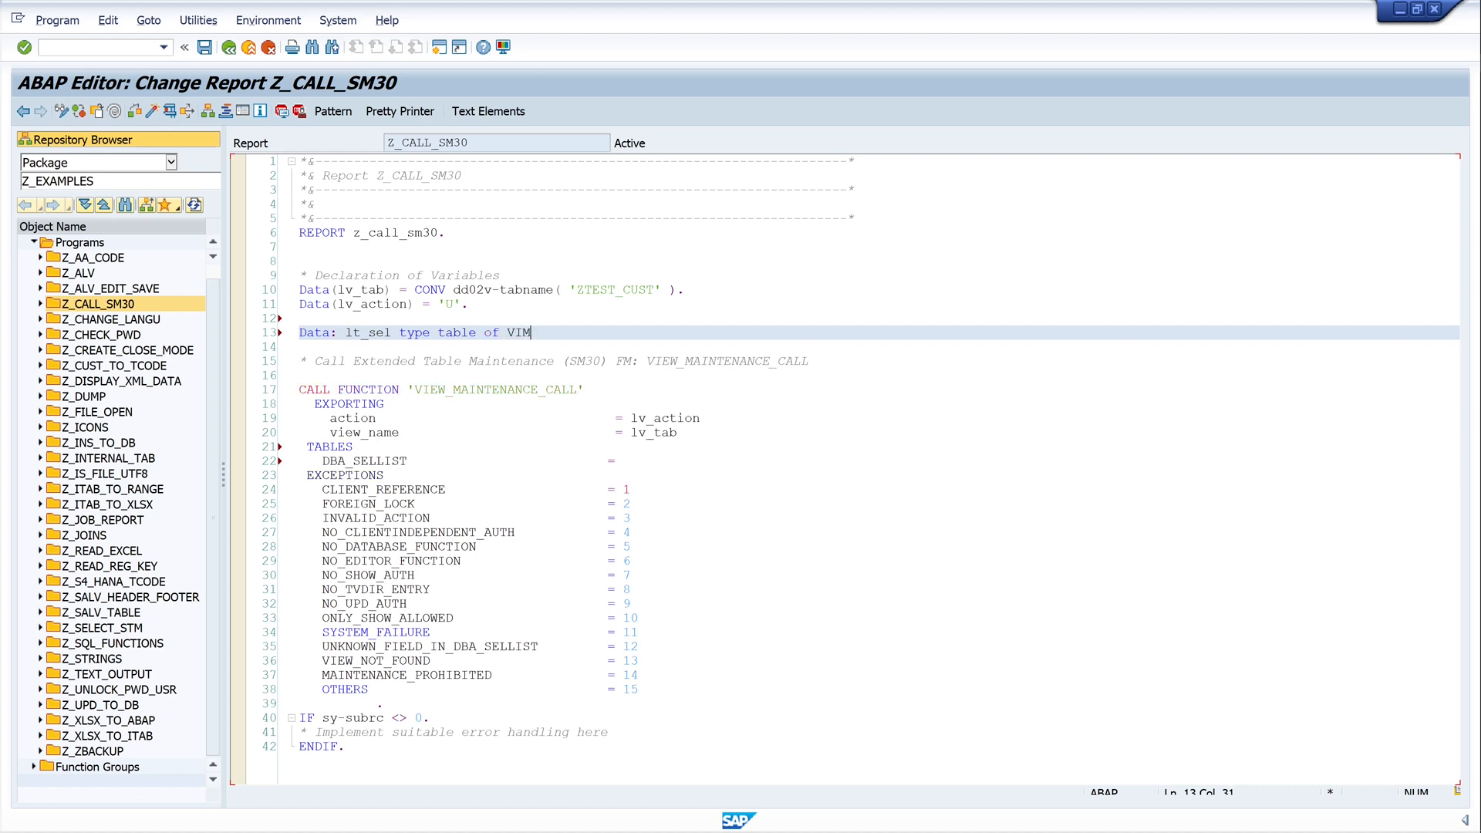
type("S")
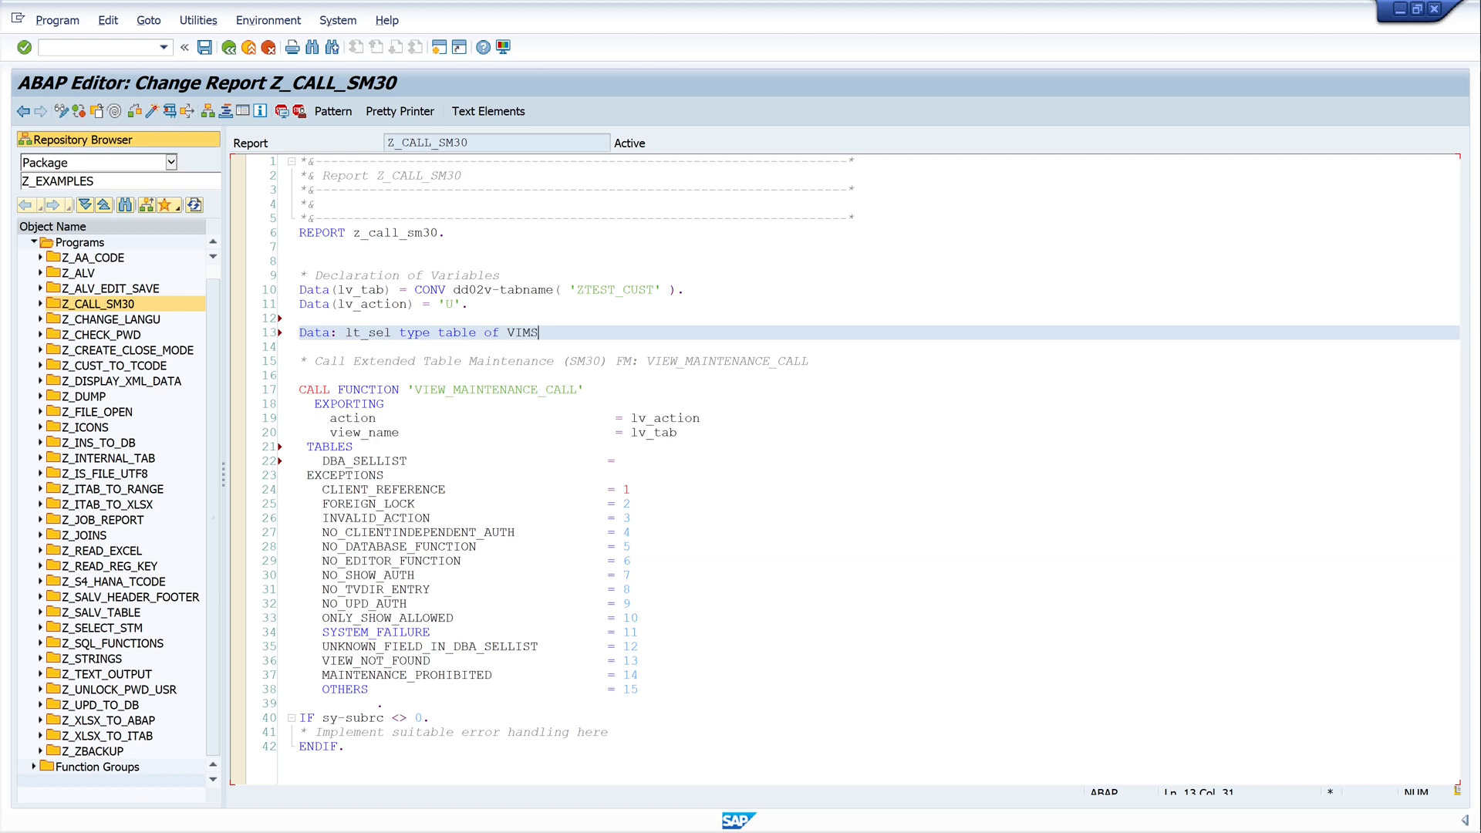
type("SELLIST,")
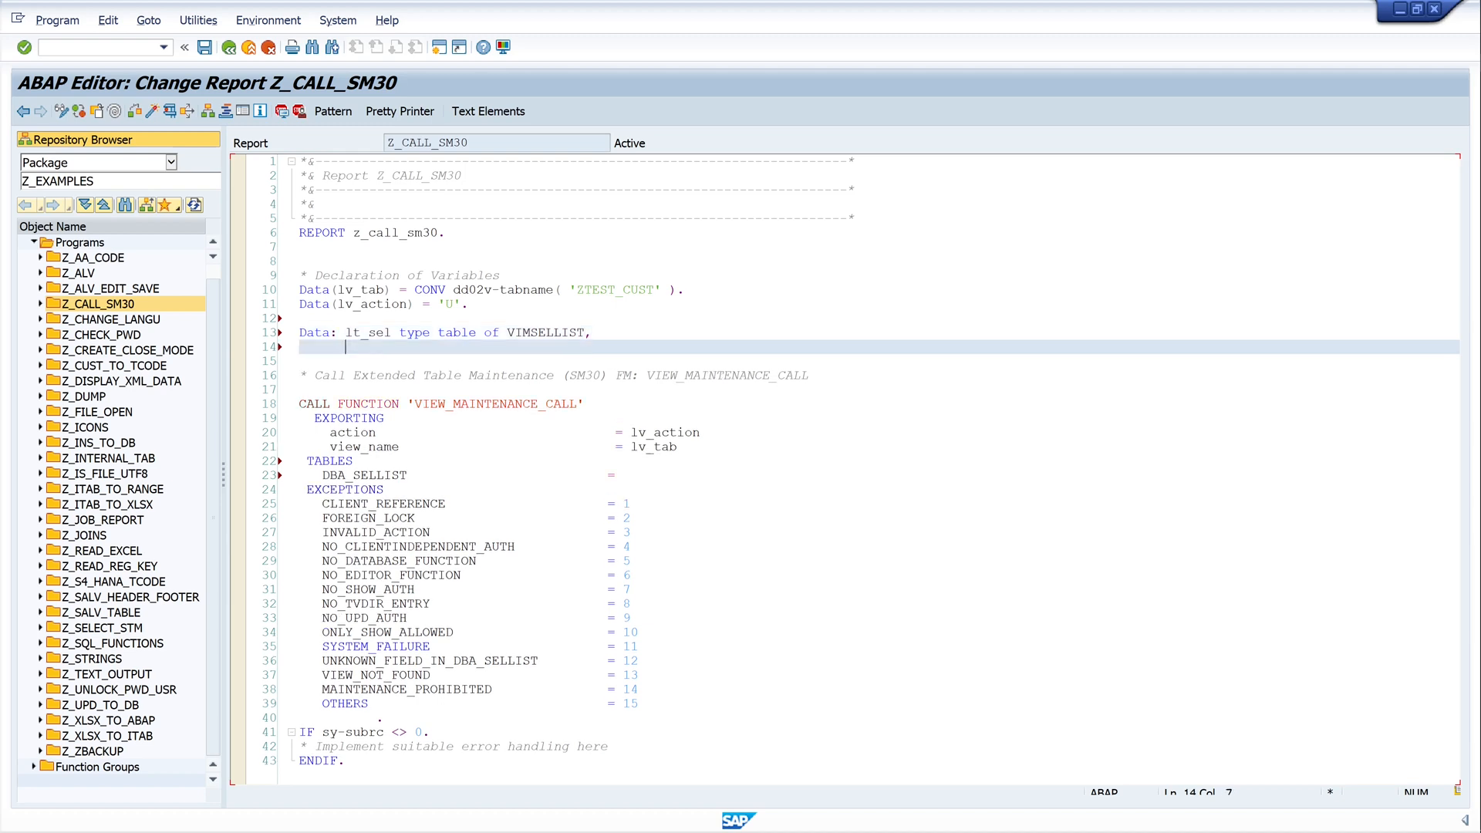
- Add ls_sel TYPE VIMSELLIST on the declaration's second line
type("ls")
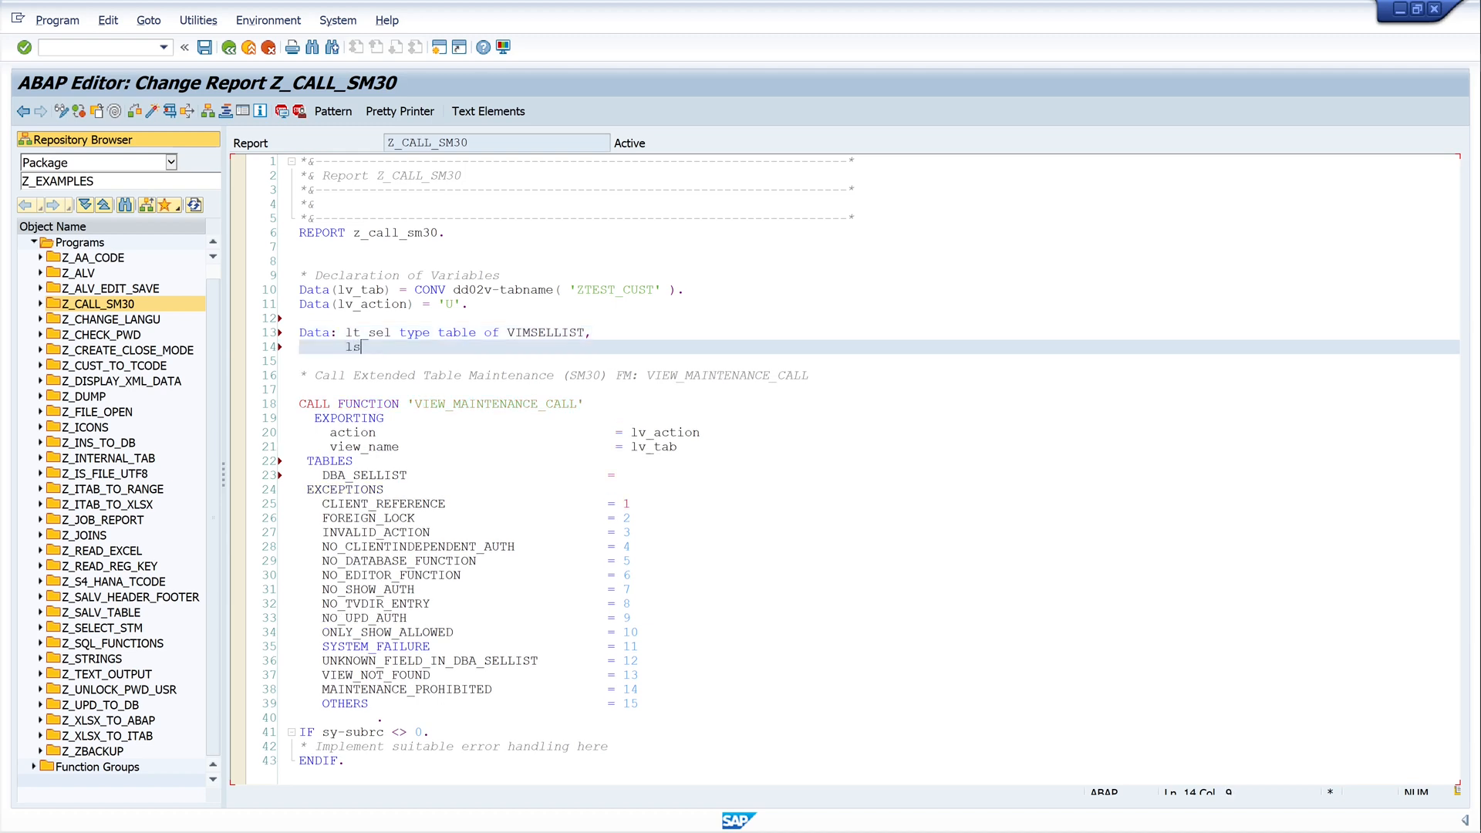
type("_sel")
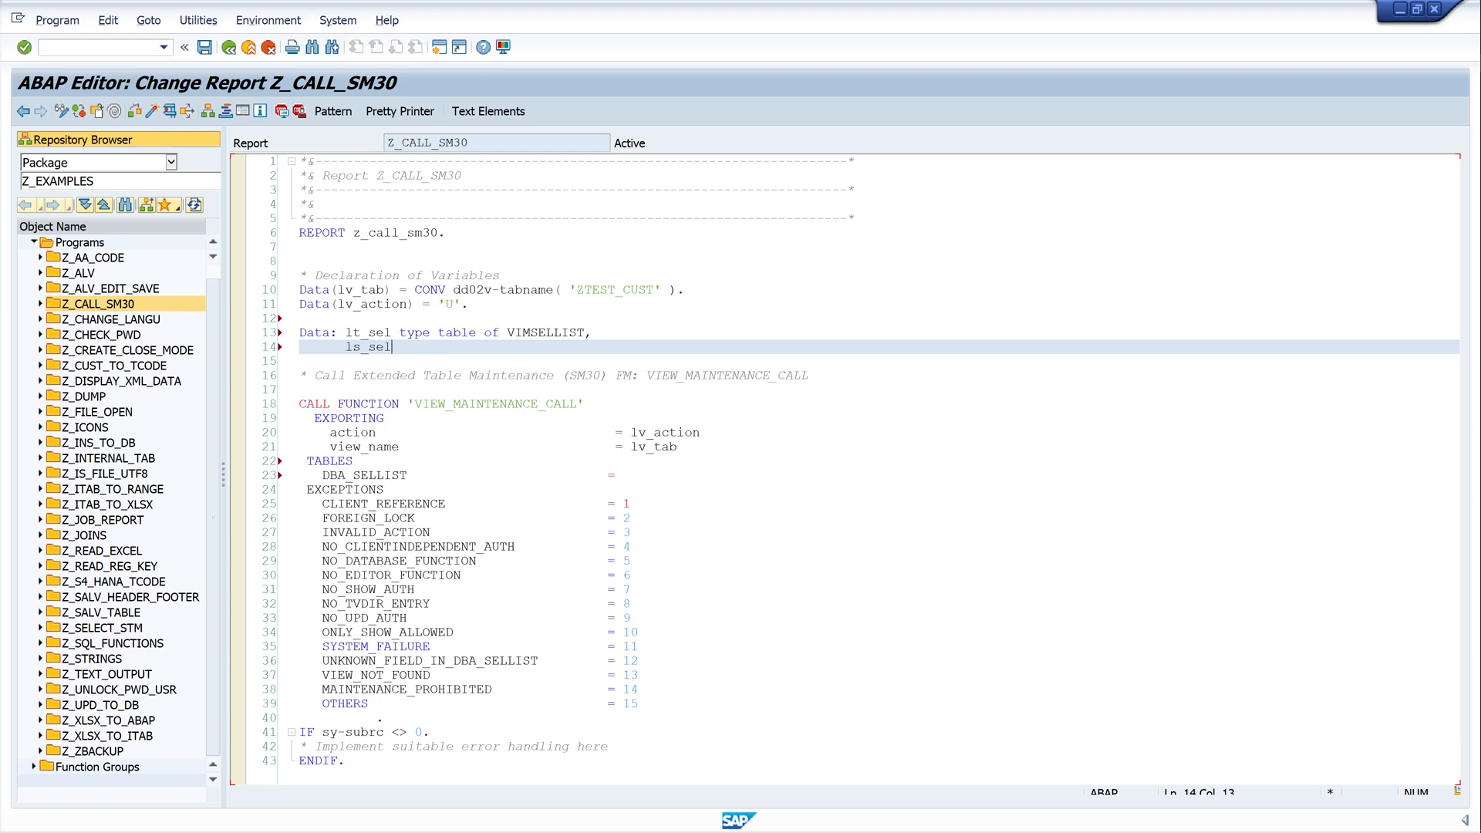
type("type")
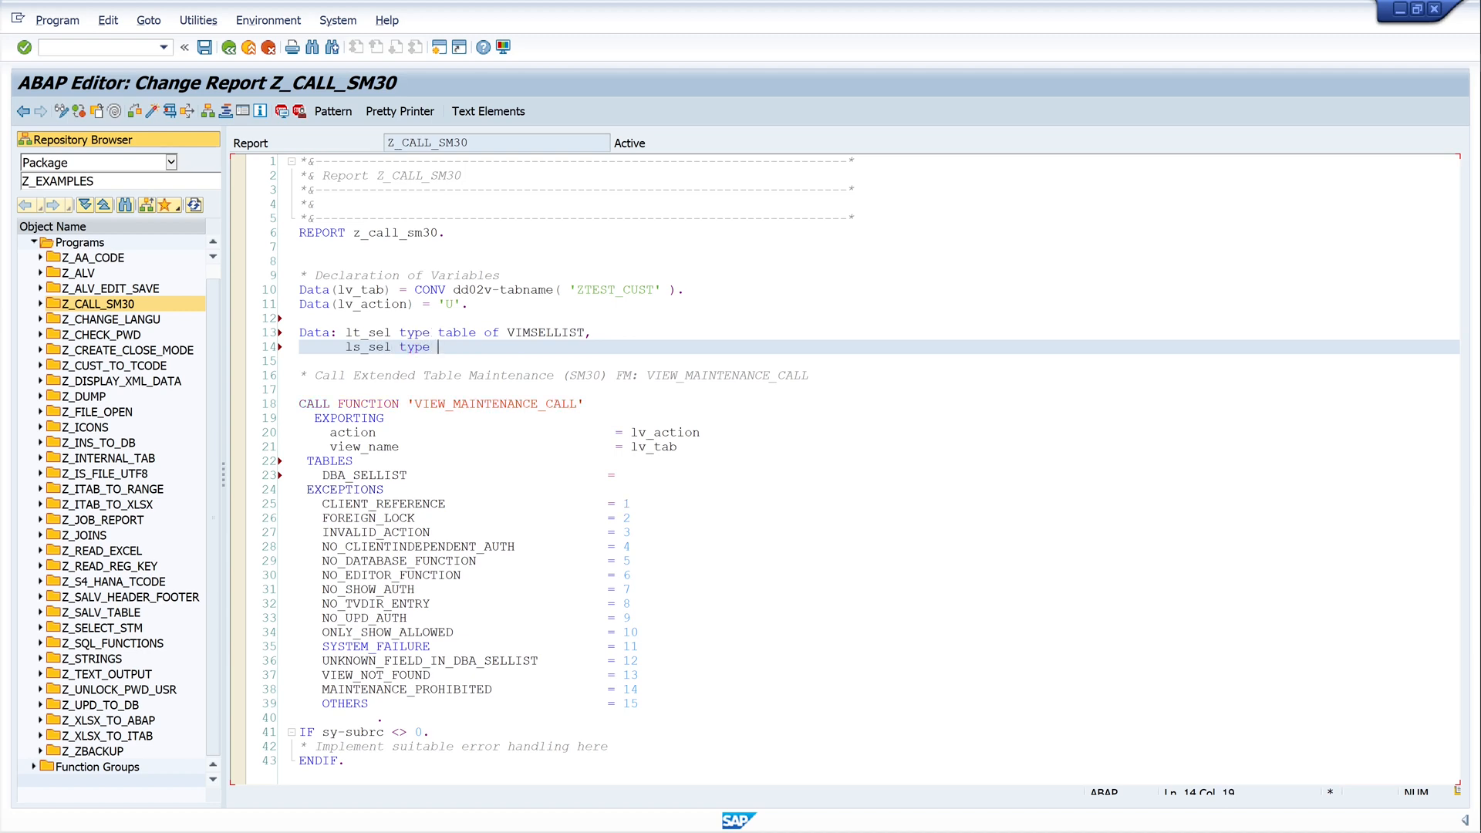
type("VIM")
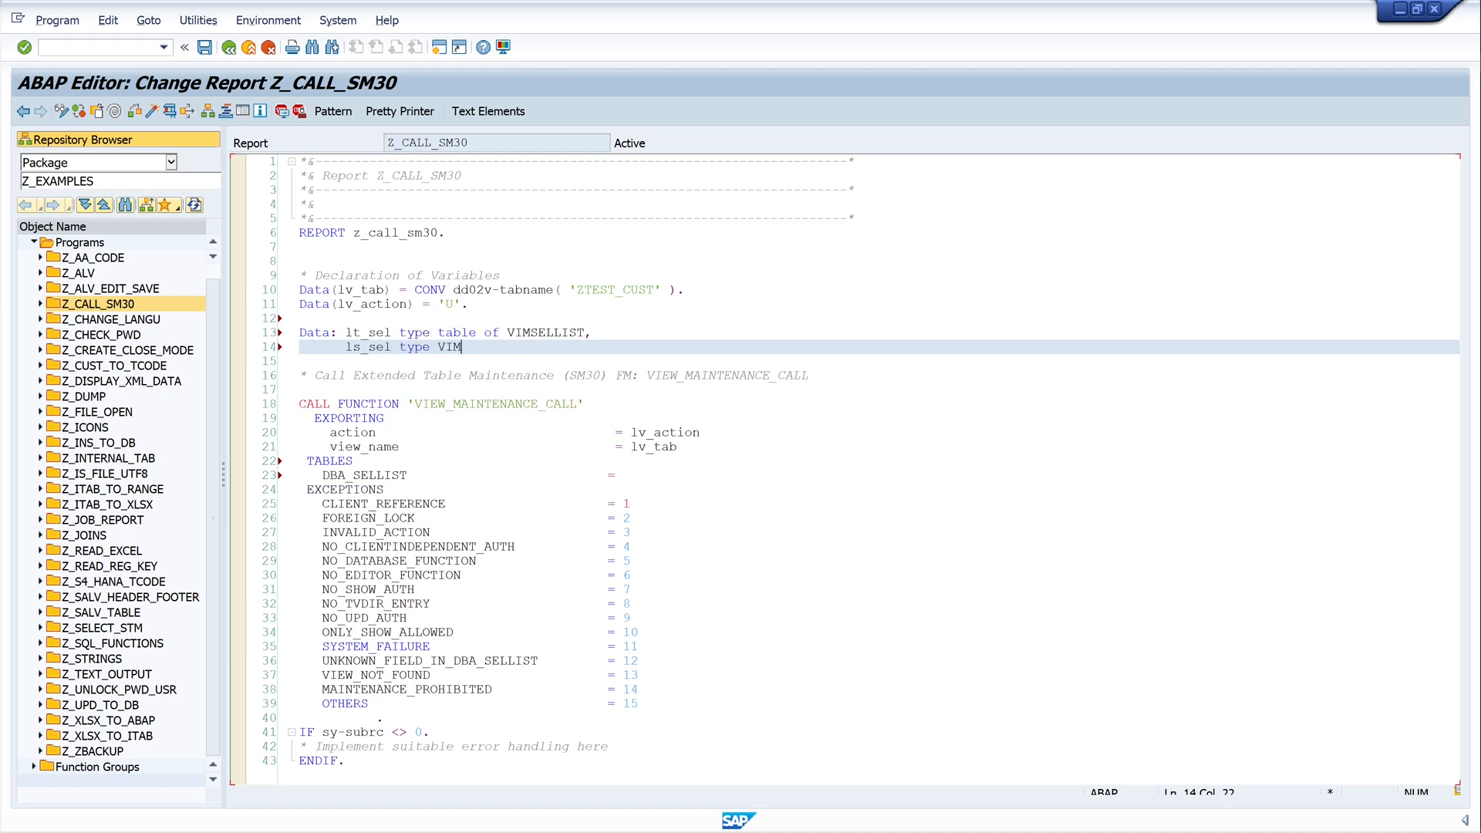
type("SEL")
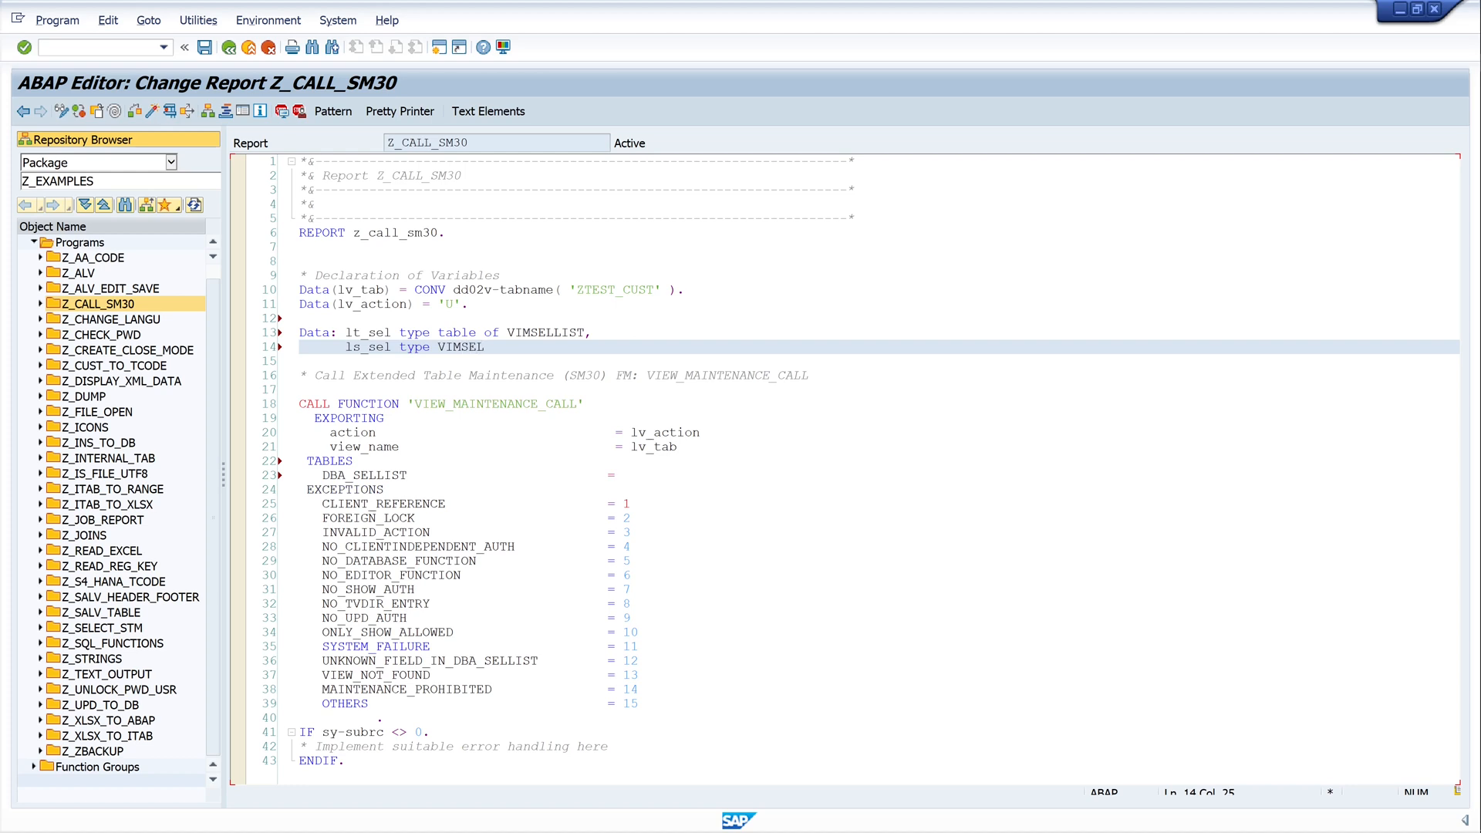
type("LIST.")
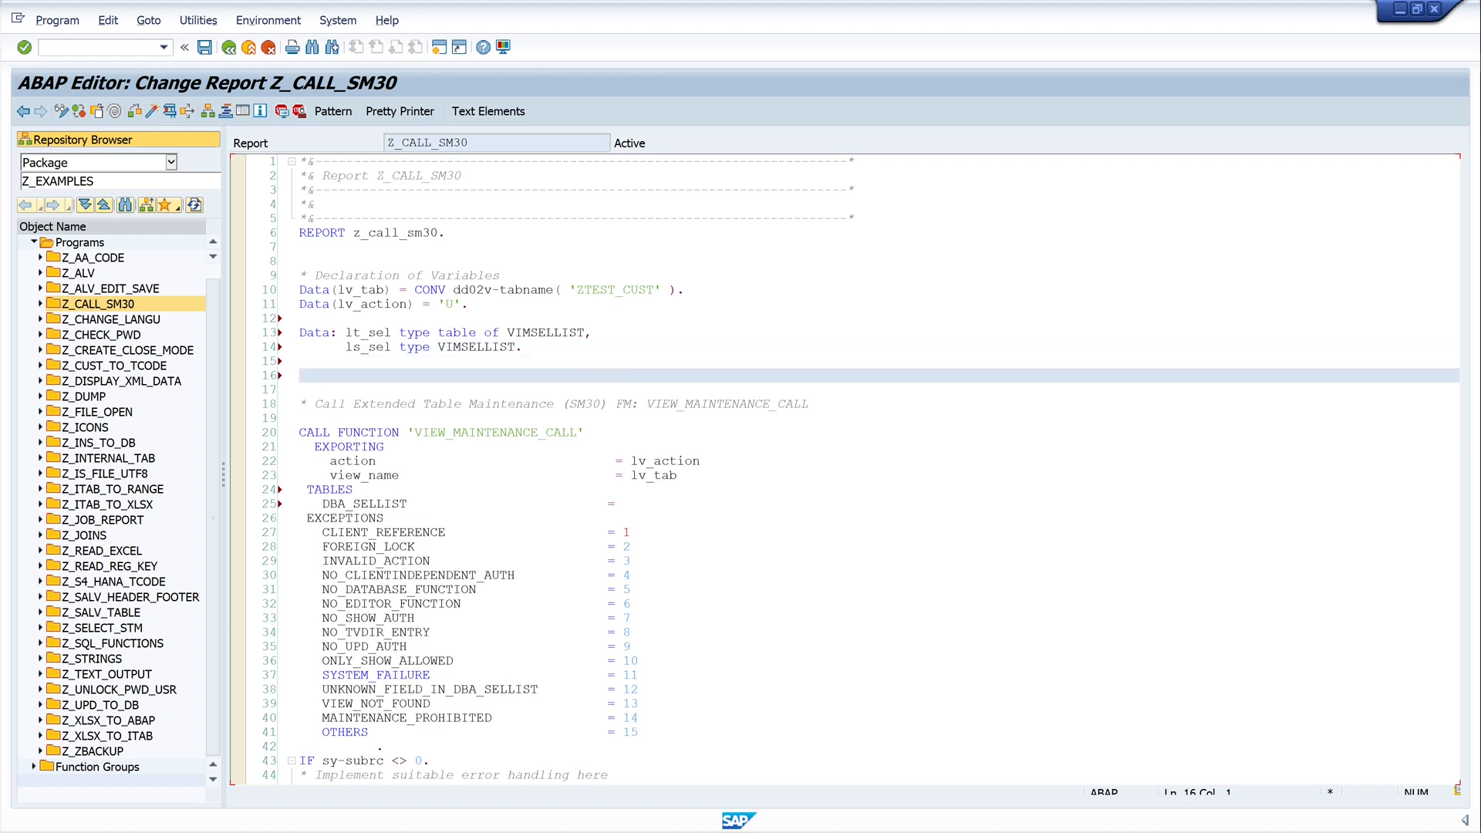
- Begin the ls_sel-viewfield assignment line and enter a /o command to open a new session
type("ls")
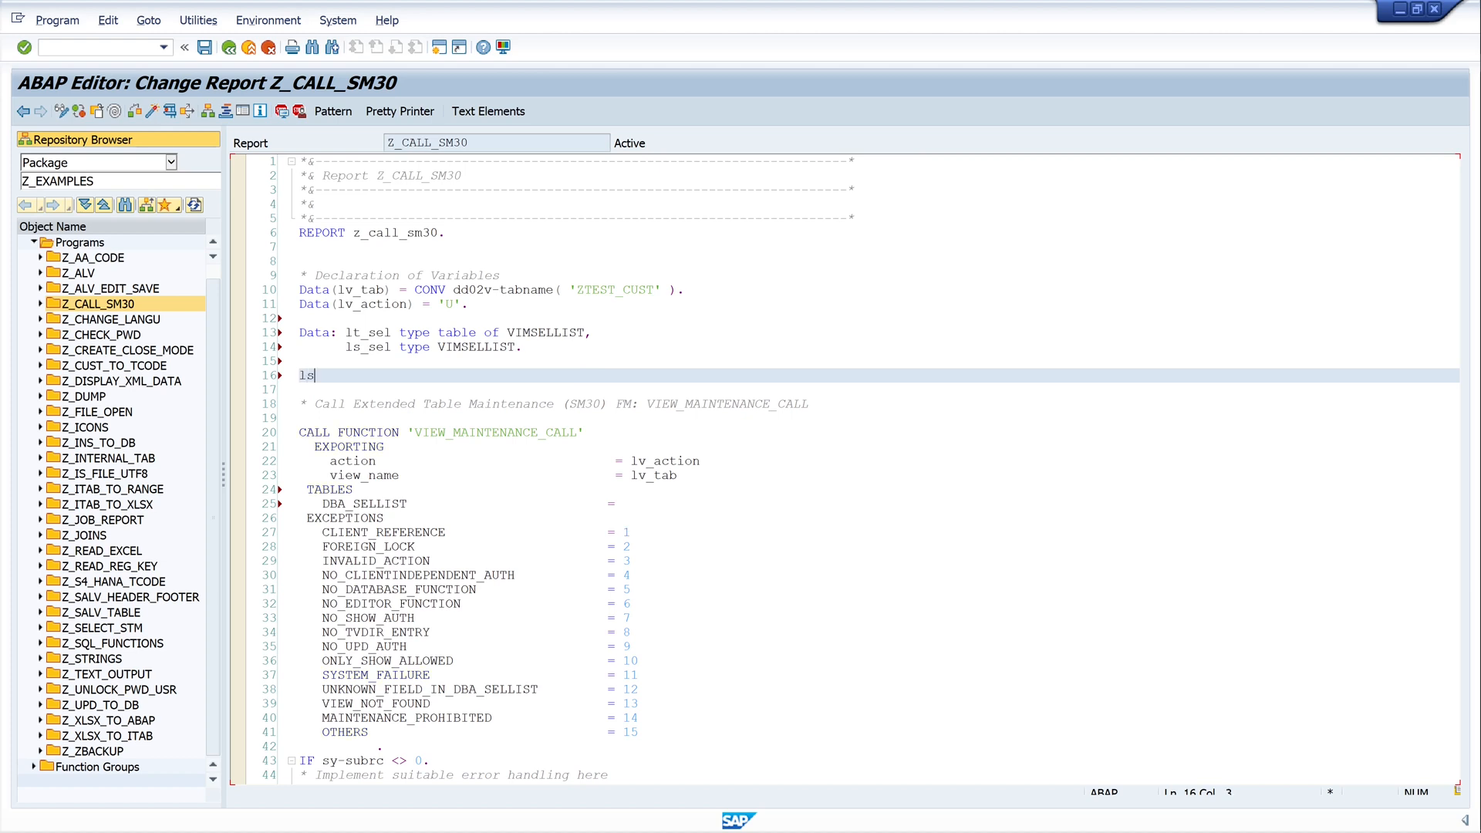
type("_sel")
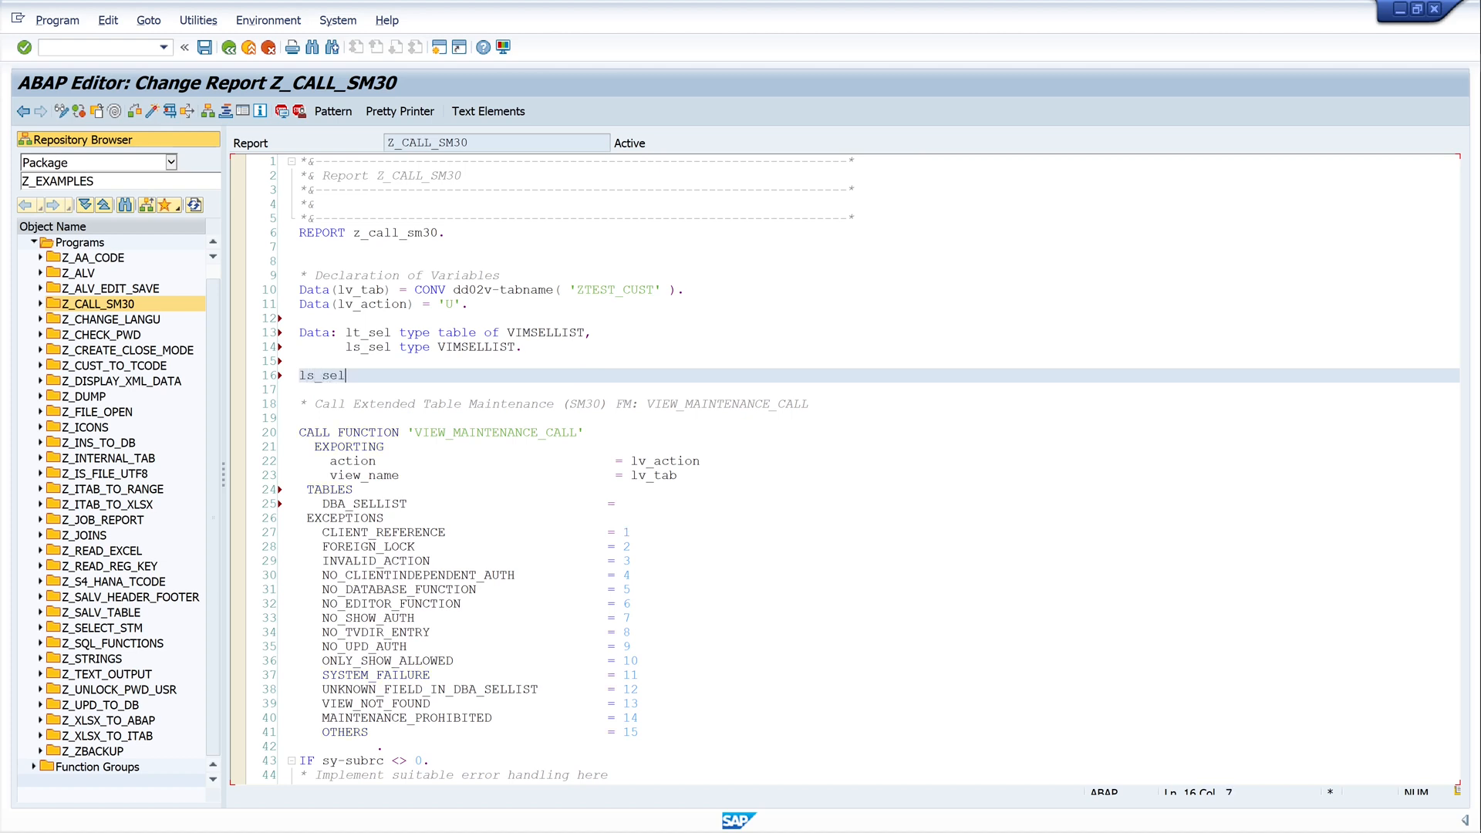
type("-viewfield")
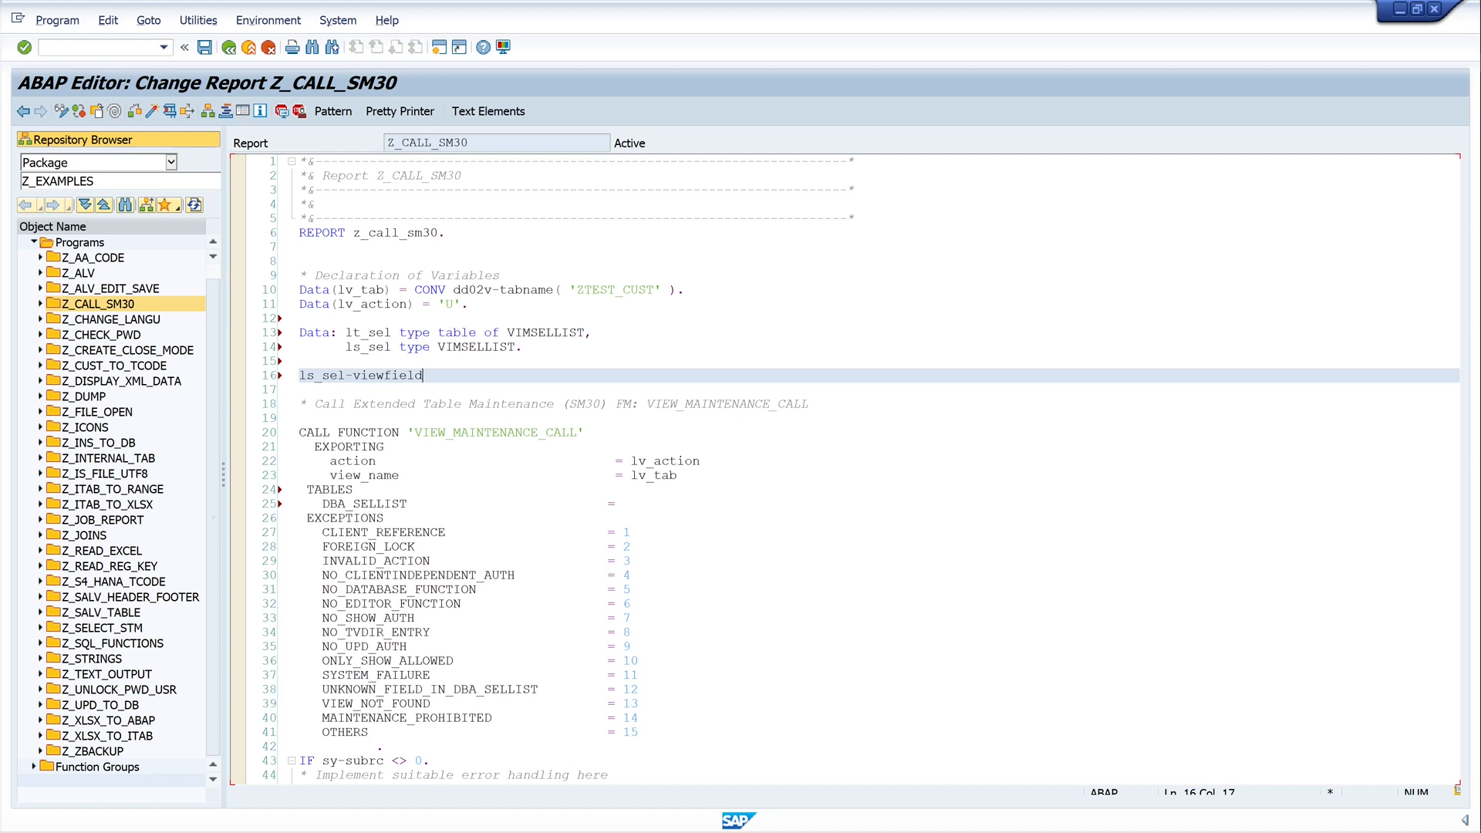
type("/")
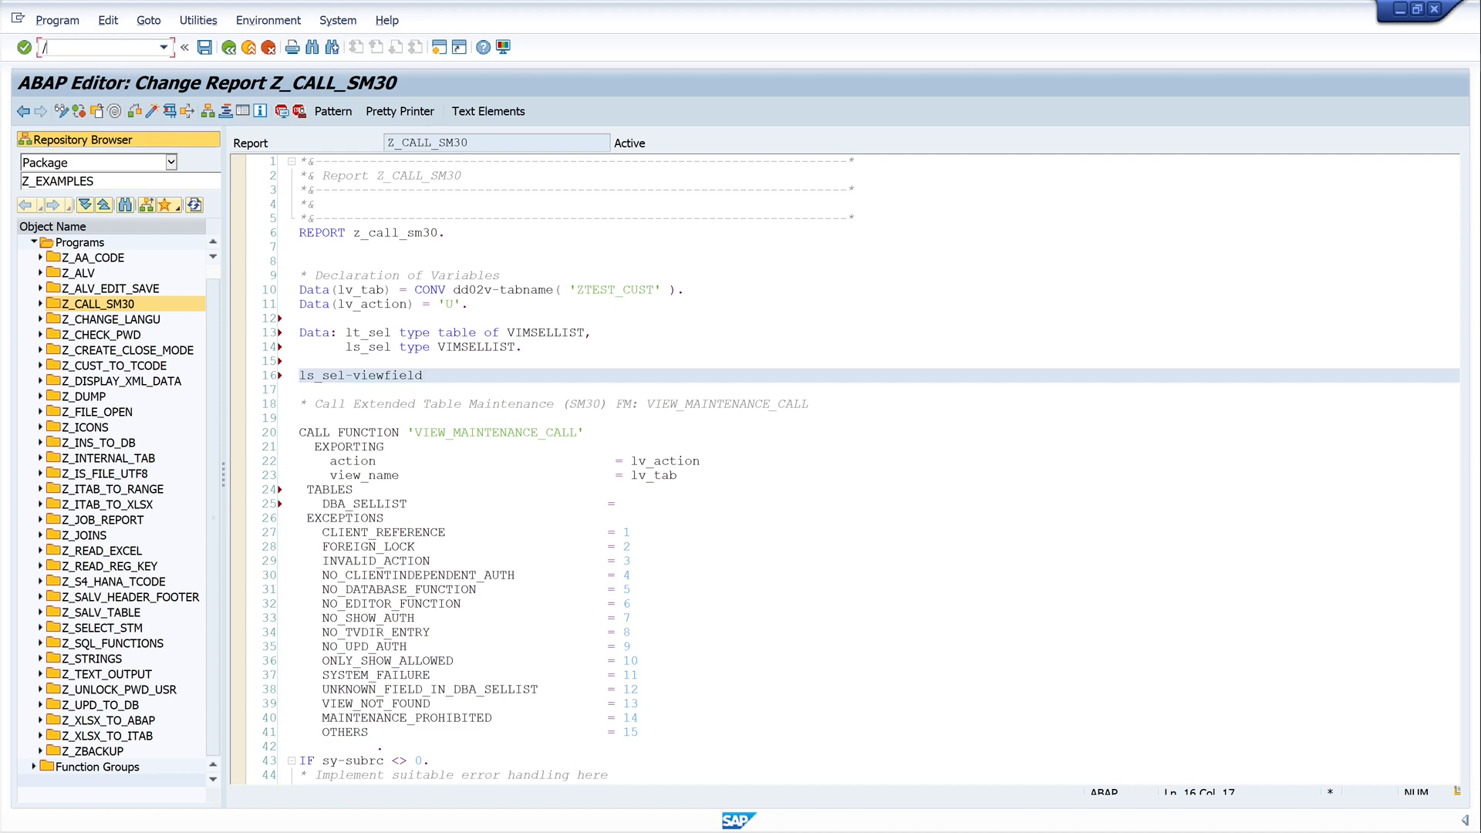
type("ose")
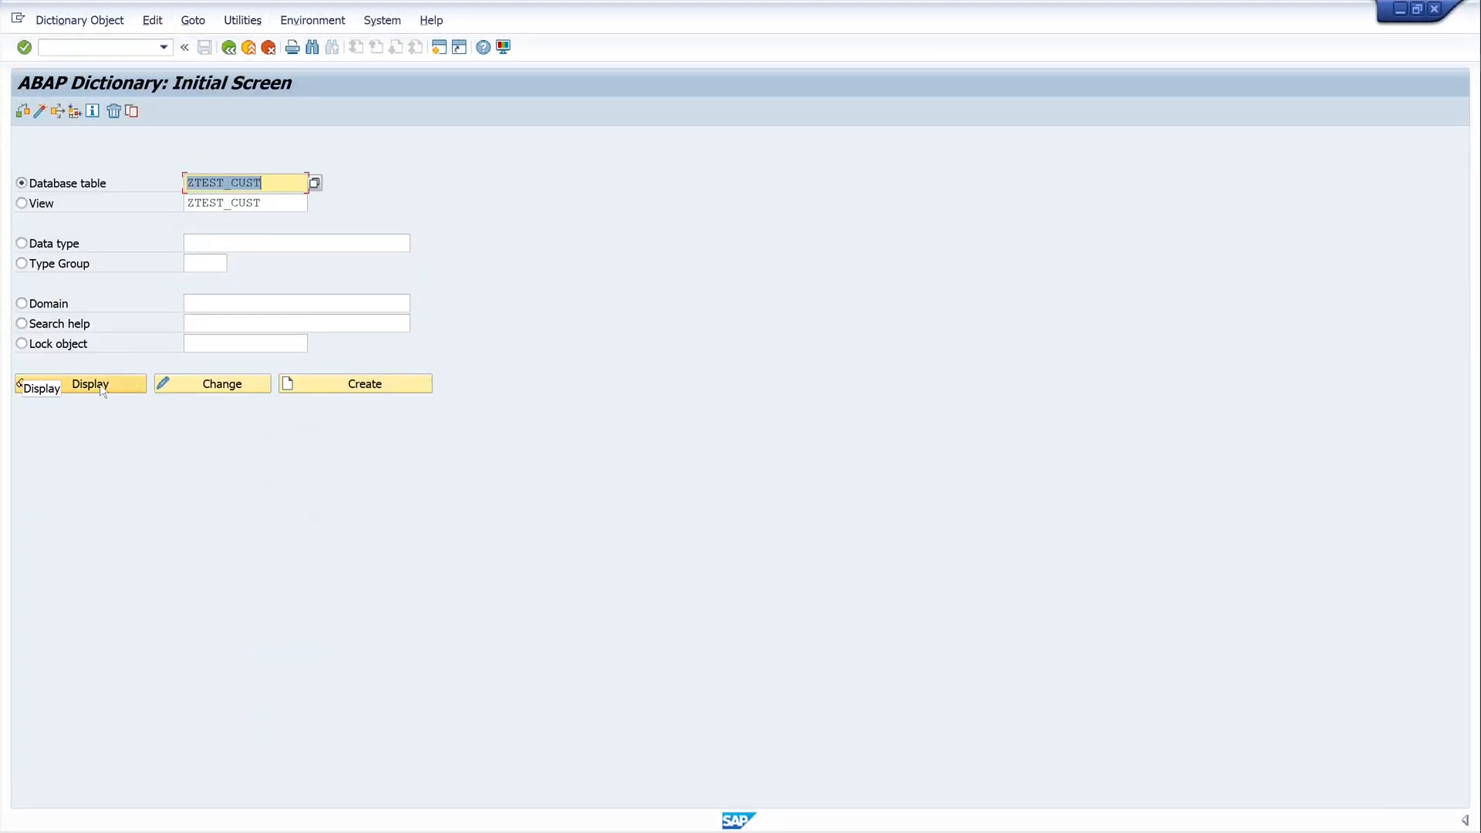
- Display ZTEST_CUST's fields (MANDT, CARRID, CONNID, TEXT–TEXT4), then close the Dictionary window
left_click(89, 388)
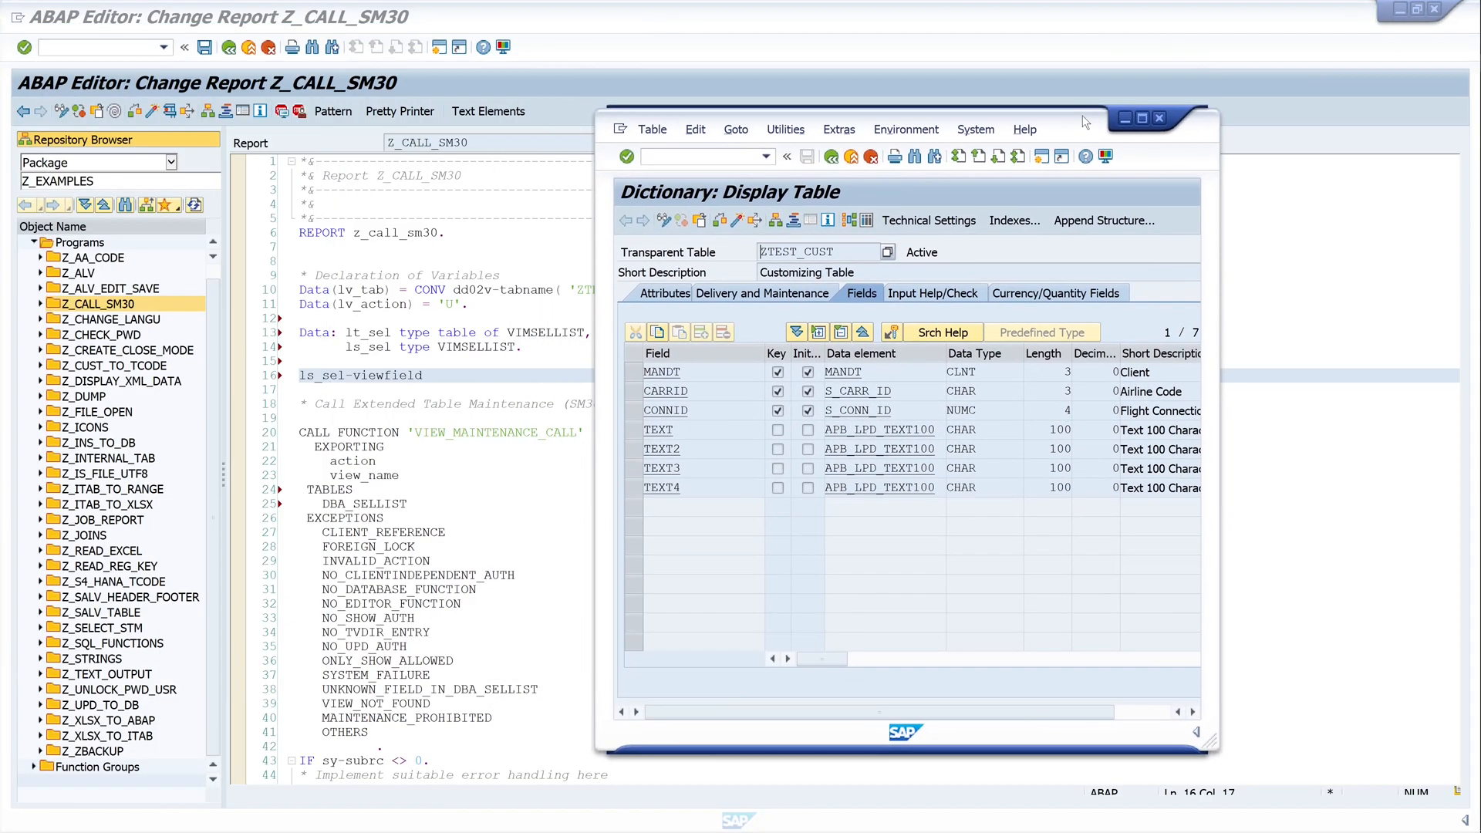
left_click(665, 391)
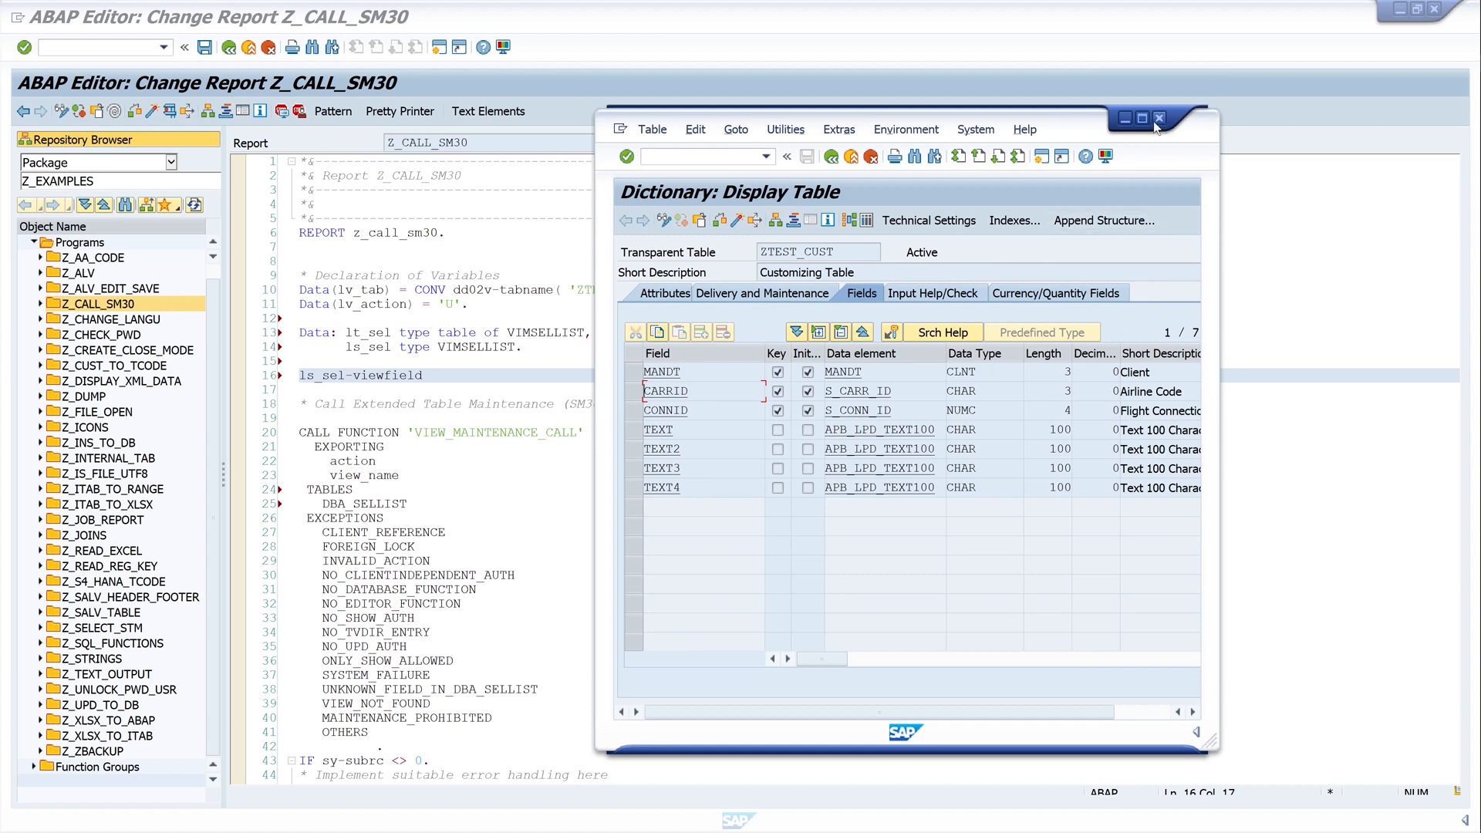
left_click(1159, 117)
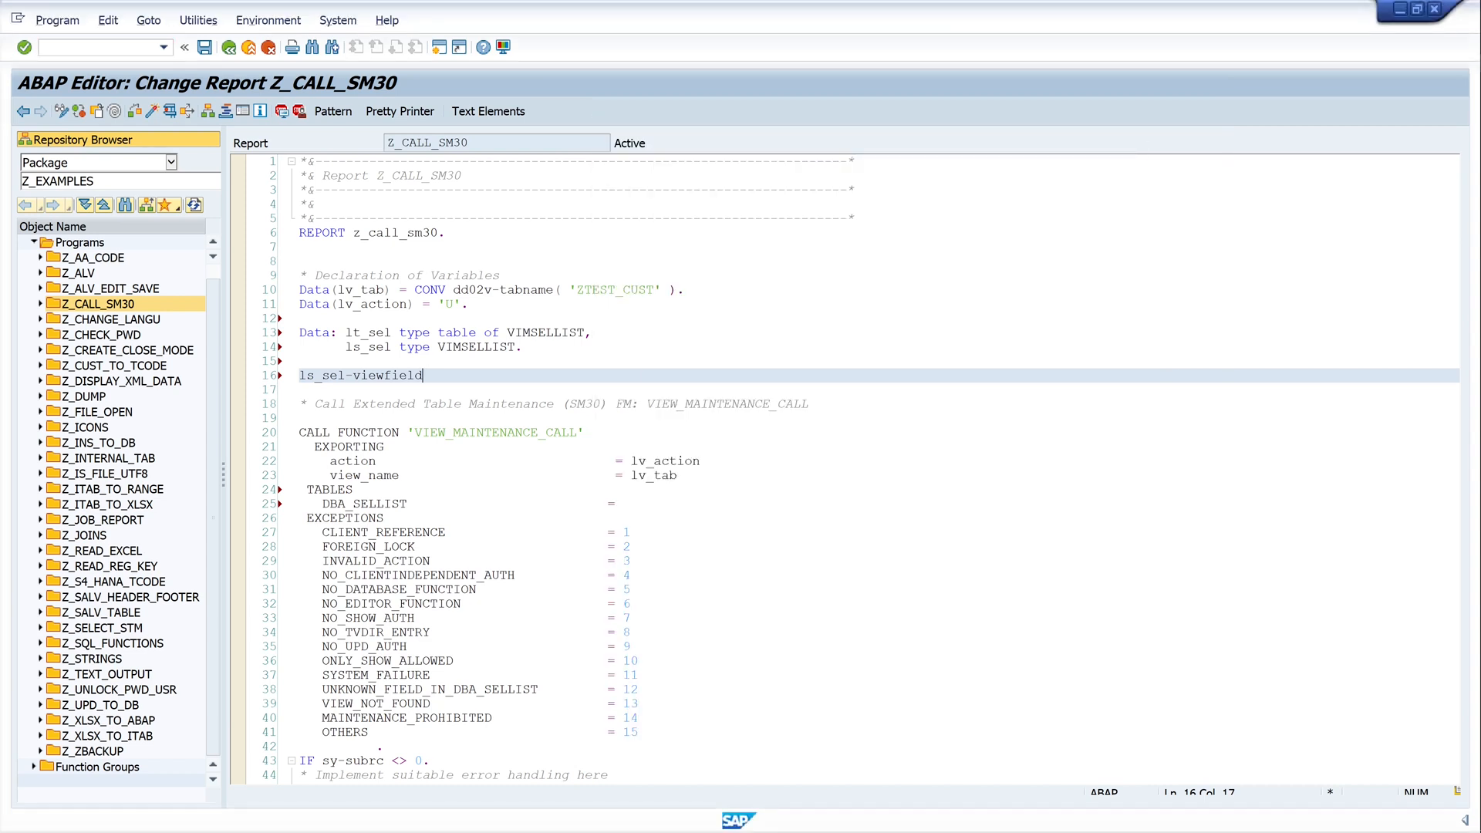
- Complete the assignments ls_sel-viewfield = 'CARRID' and ls_sel-operator = 'EQ'
type("=")
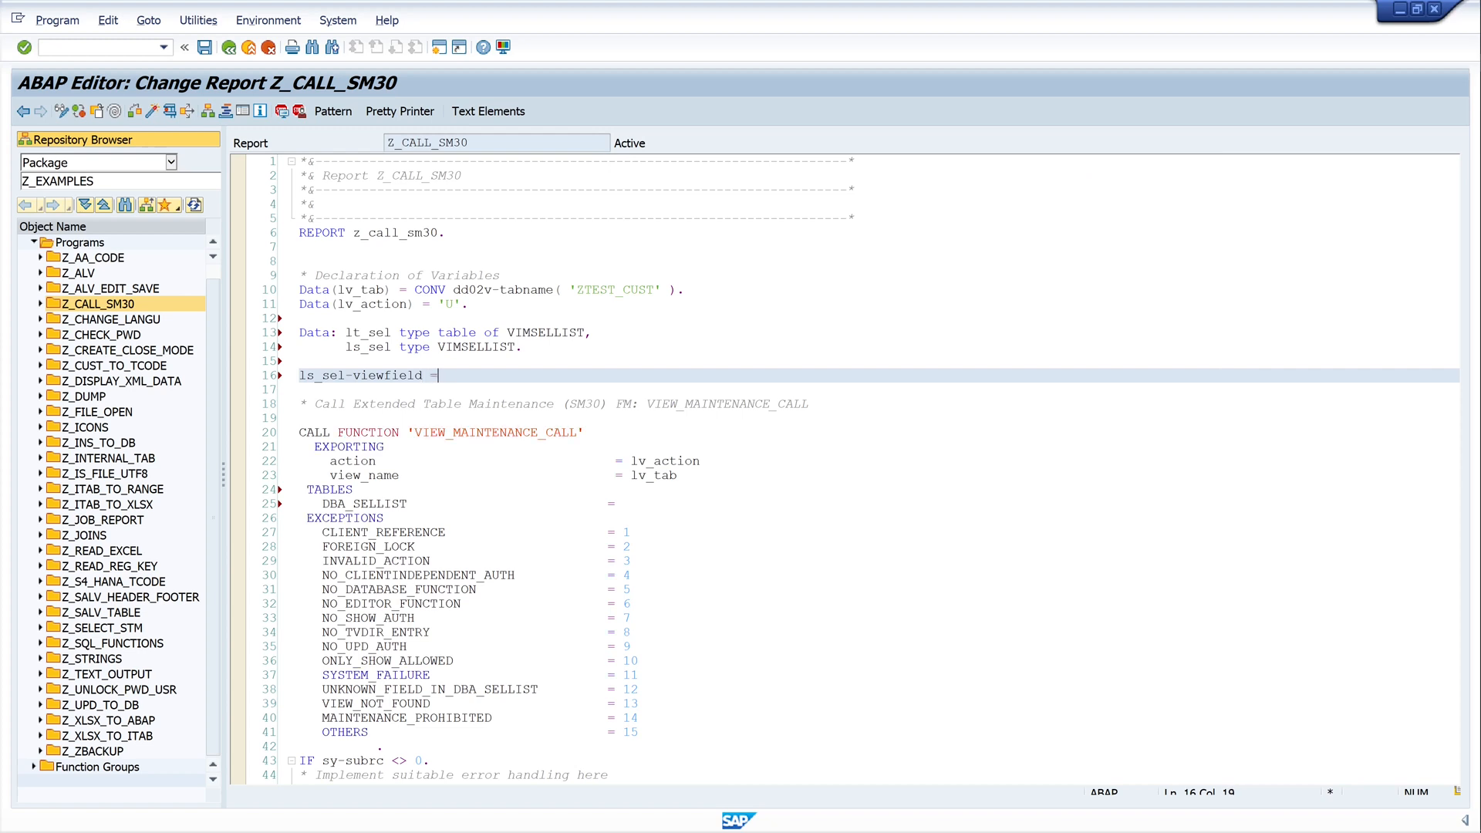
type("'CARRID'")
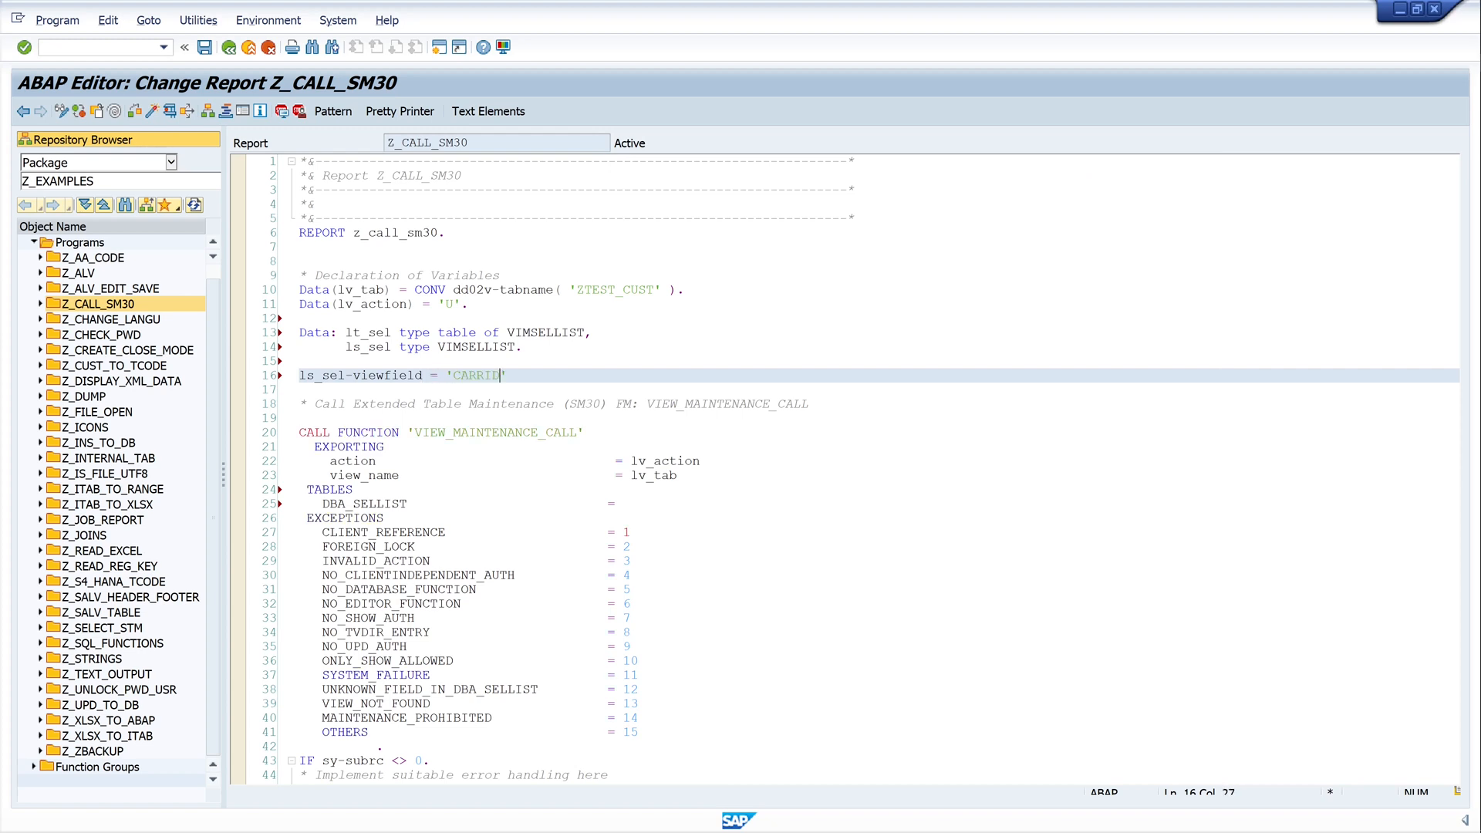
type("'.")
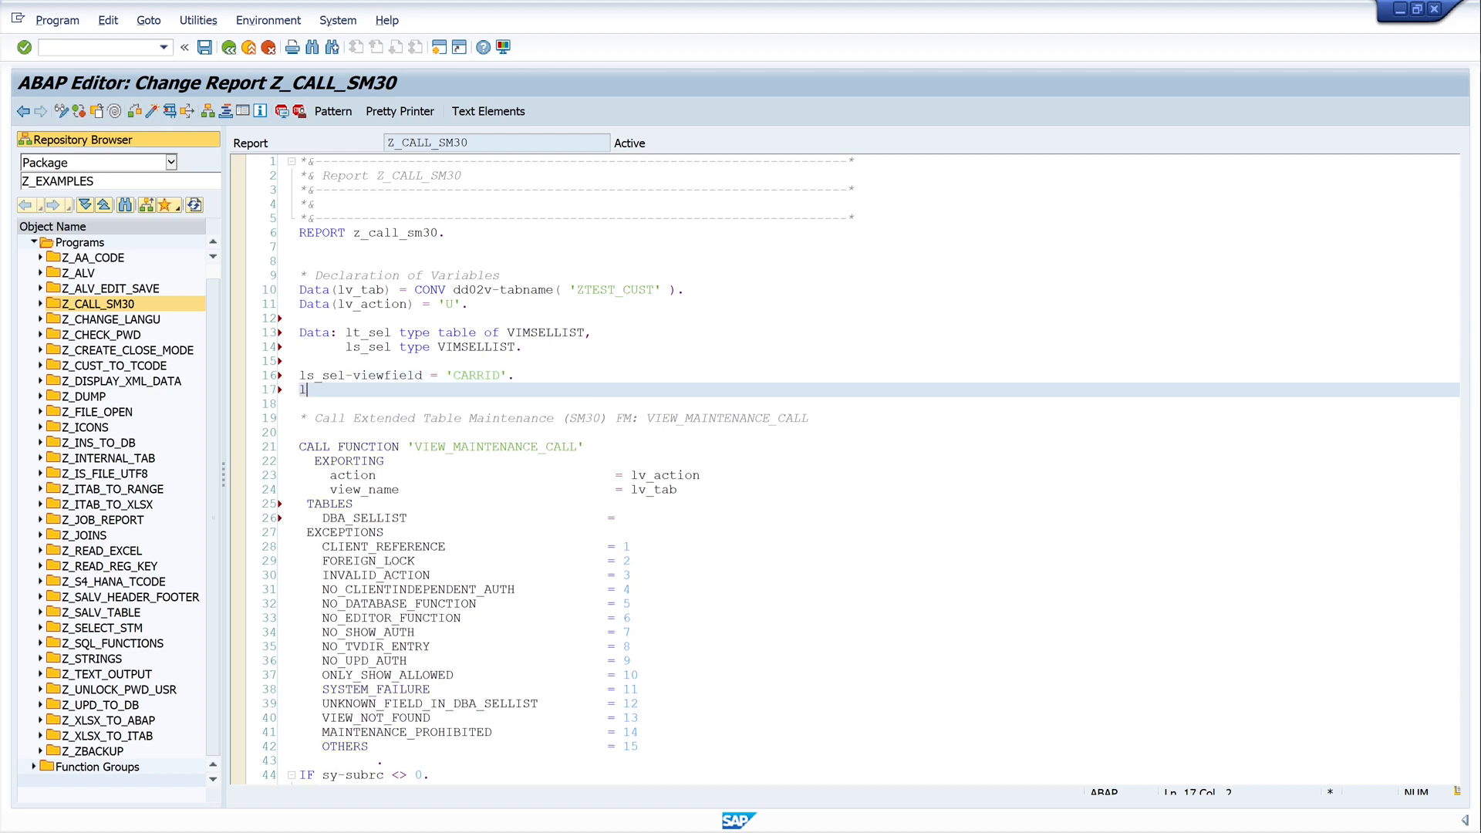
type("ls_sel")
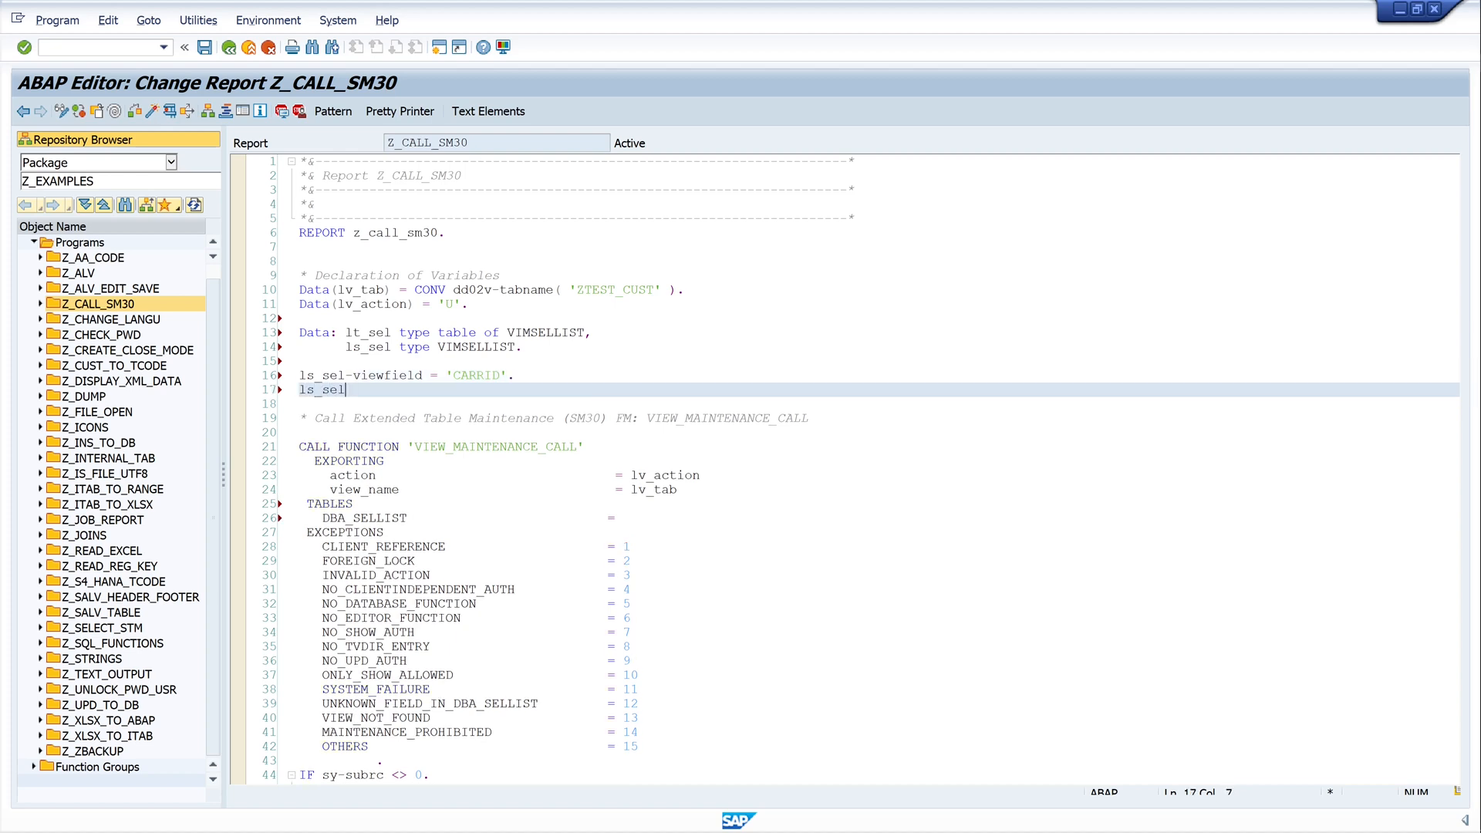
type("-")
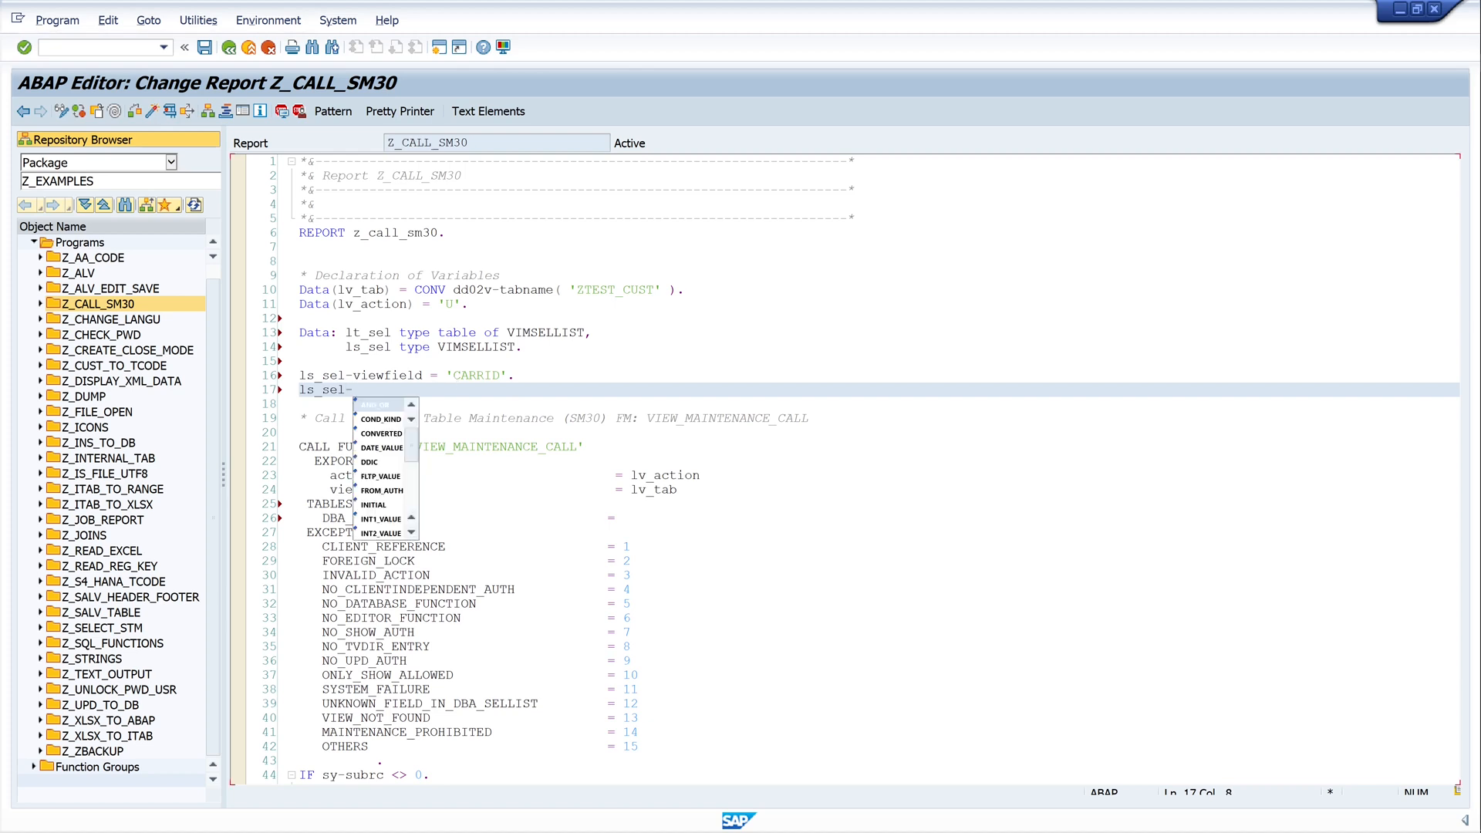
type("operator = 'EQ'")
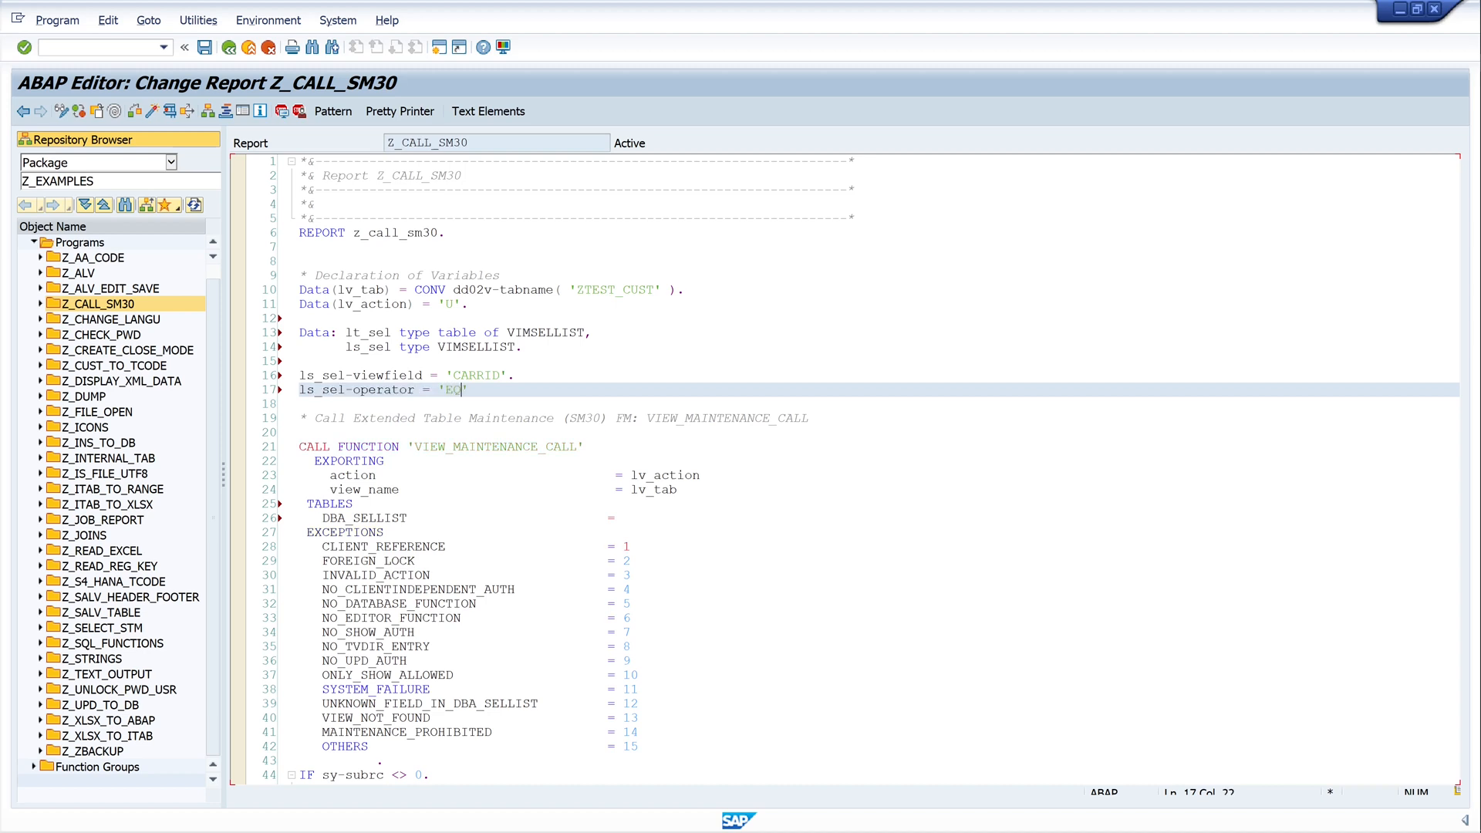
key("Enter")
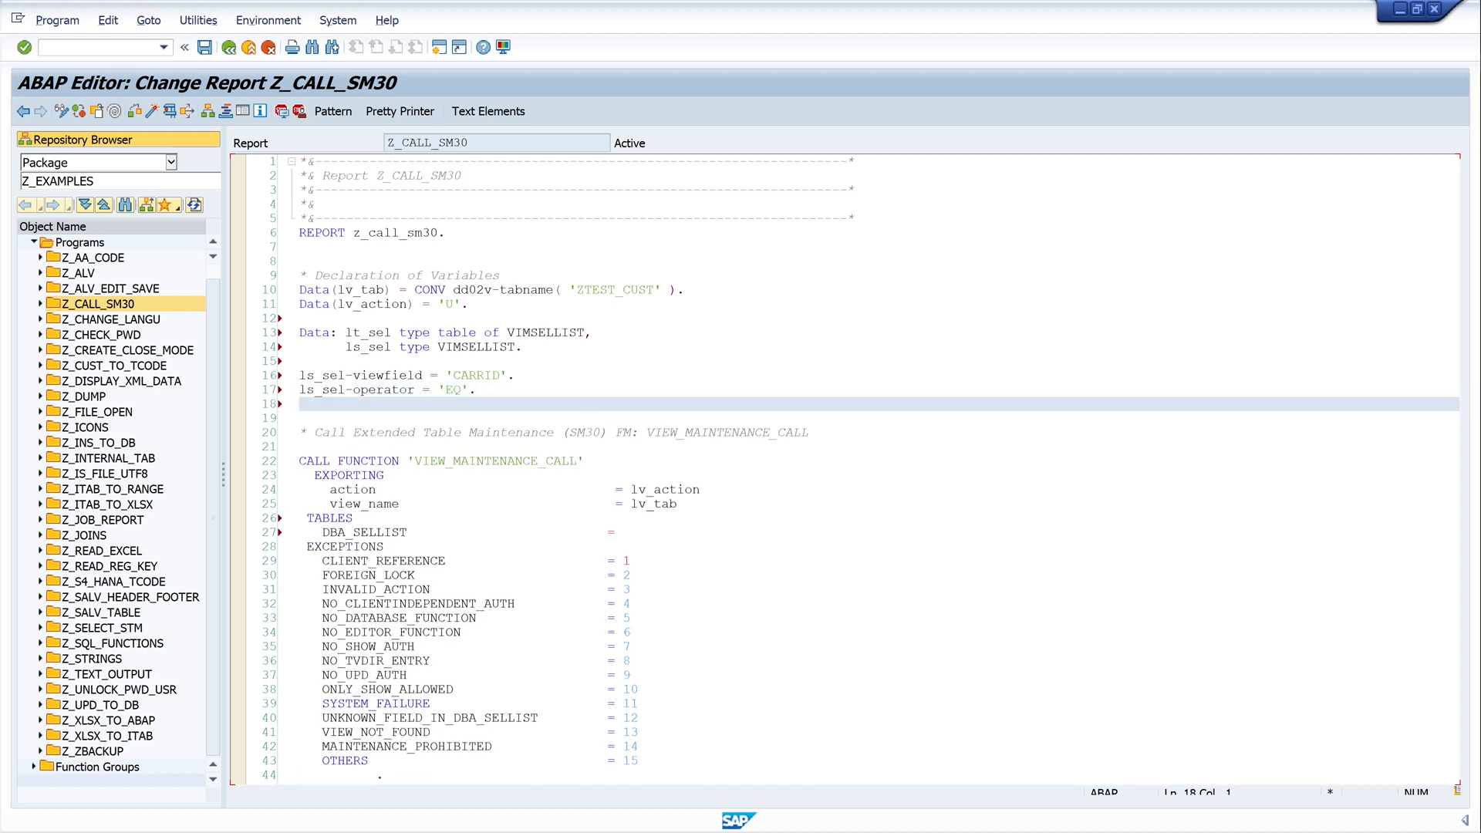
- Add the line ls_sel-value = 'AB' and leave space below for the next statement
type("ls")
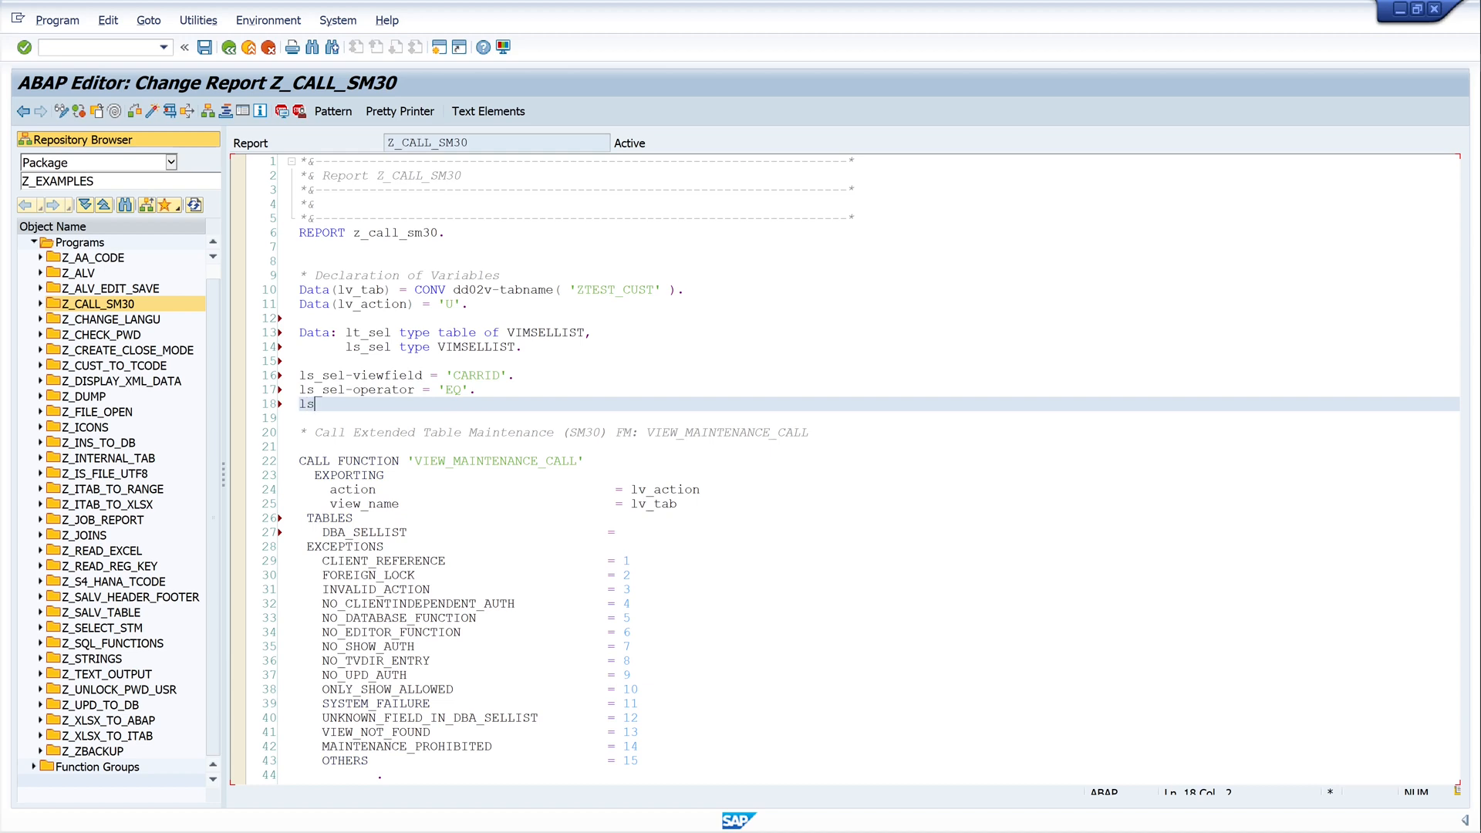
type("_sel")
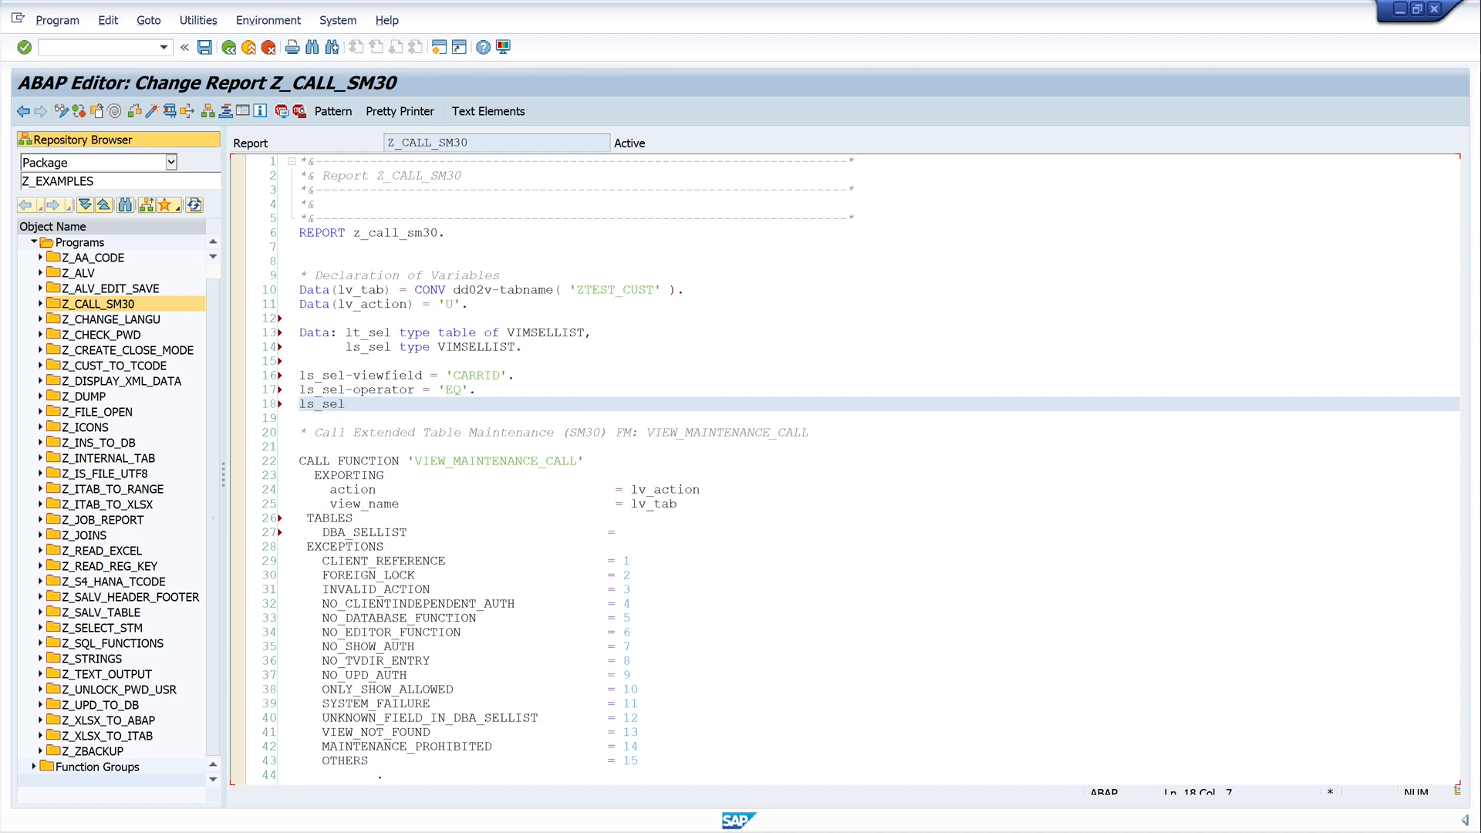
type("-value")
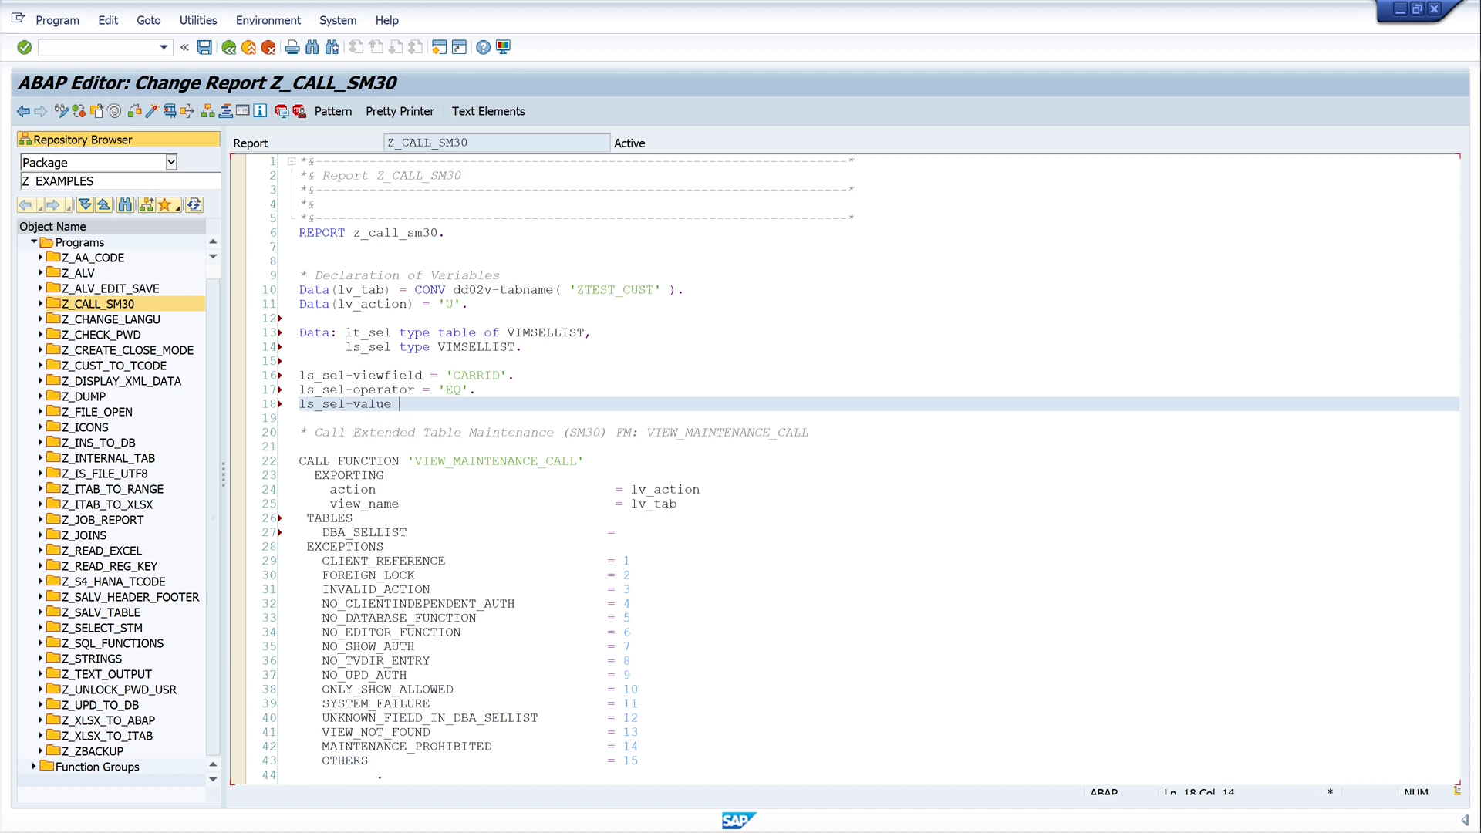
type("=")
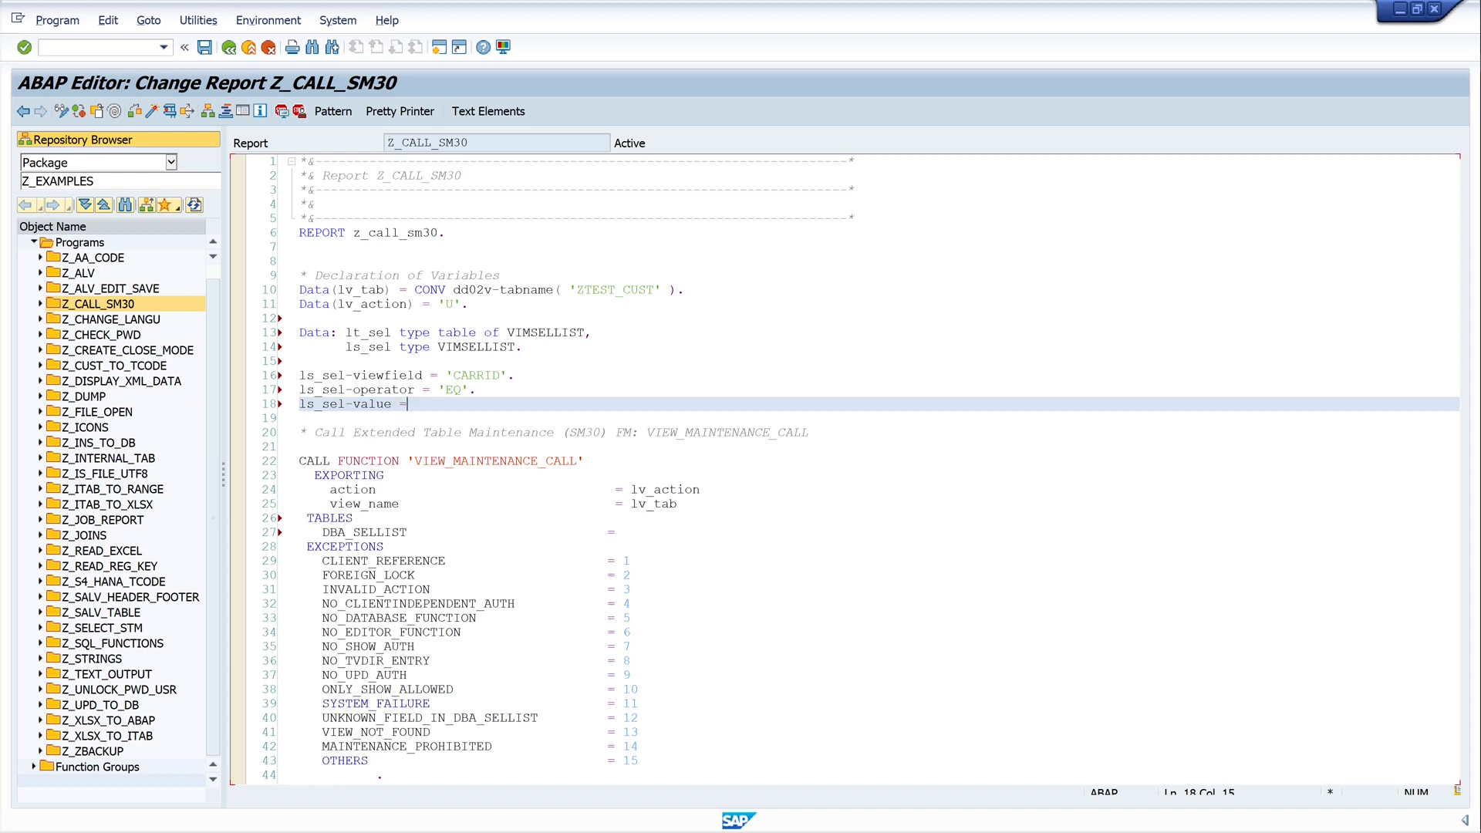
type("''")
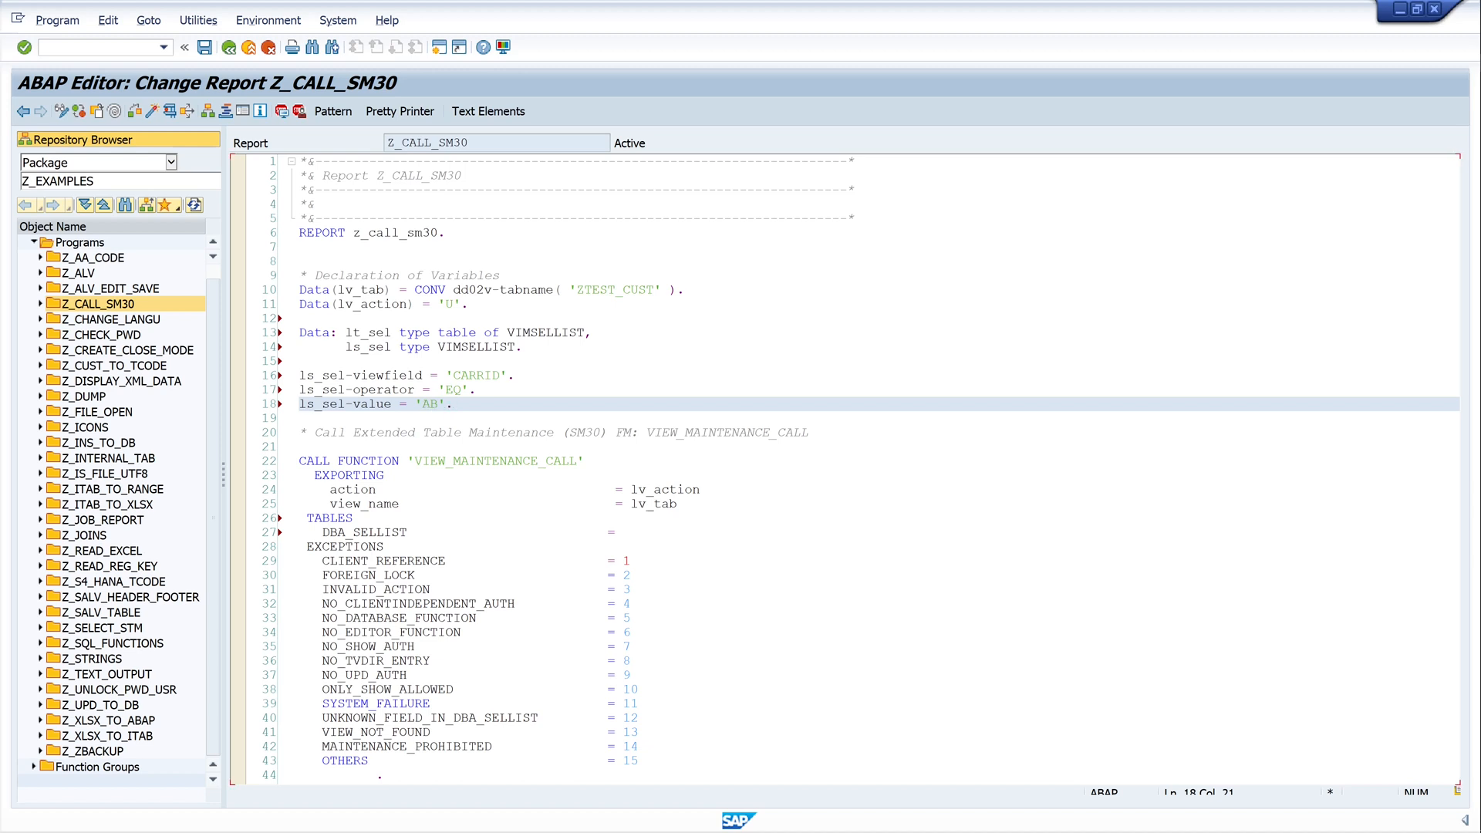
left_click(453, 403)
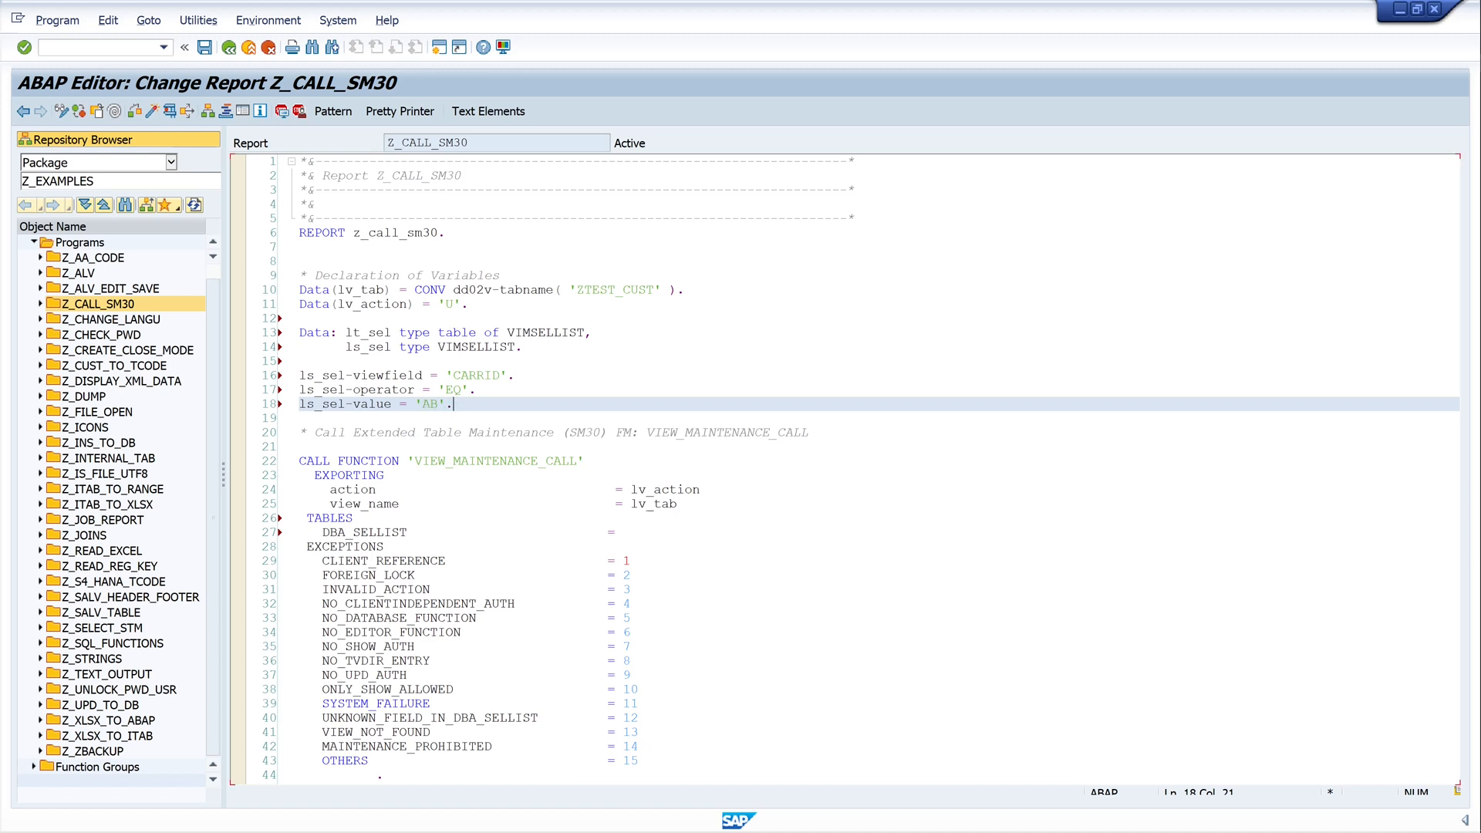
left_click(477, 389)
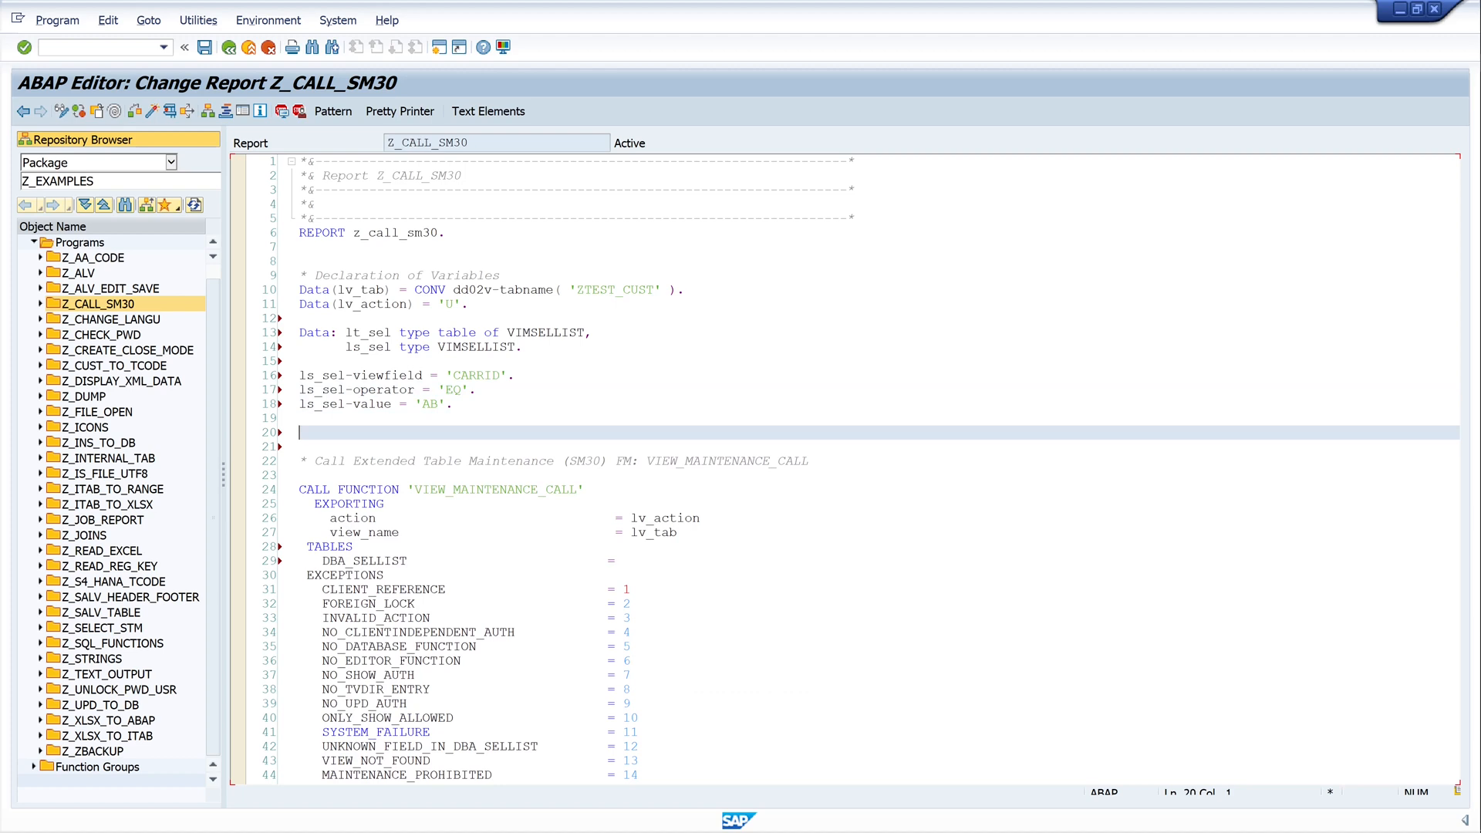
- Add the statement append ls_sel to lt_sel
type("appen")
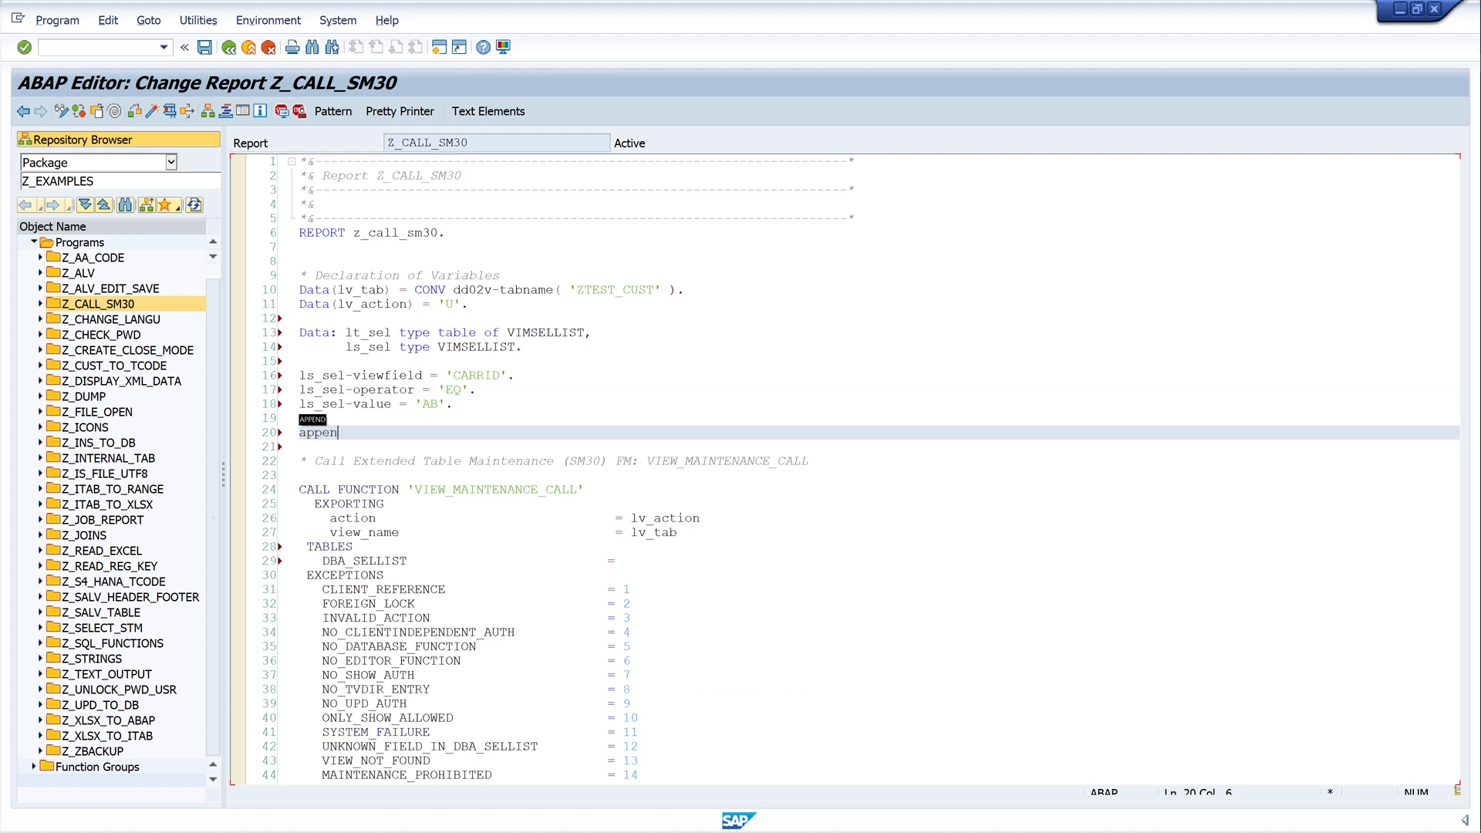
type("d")
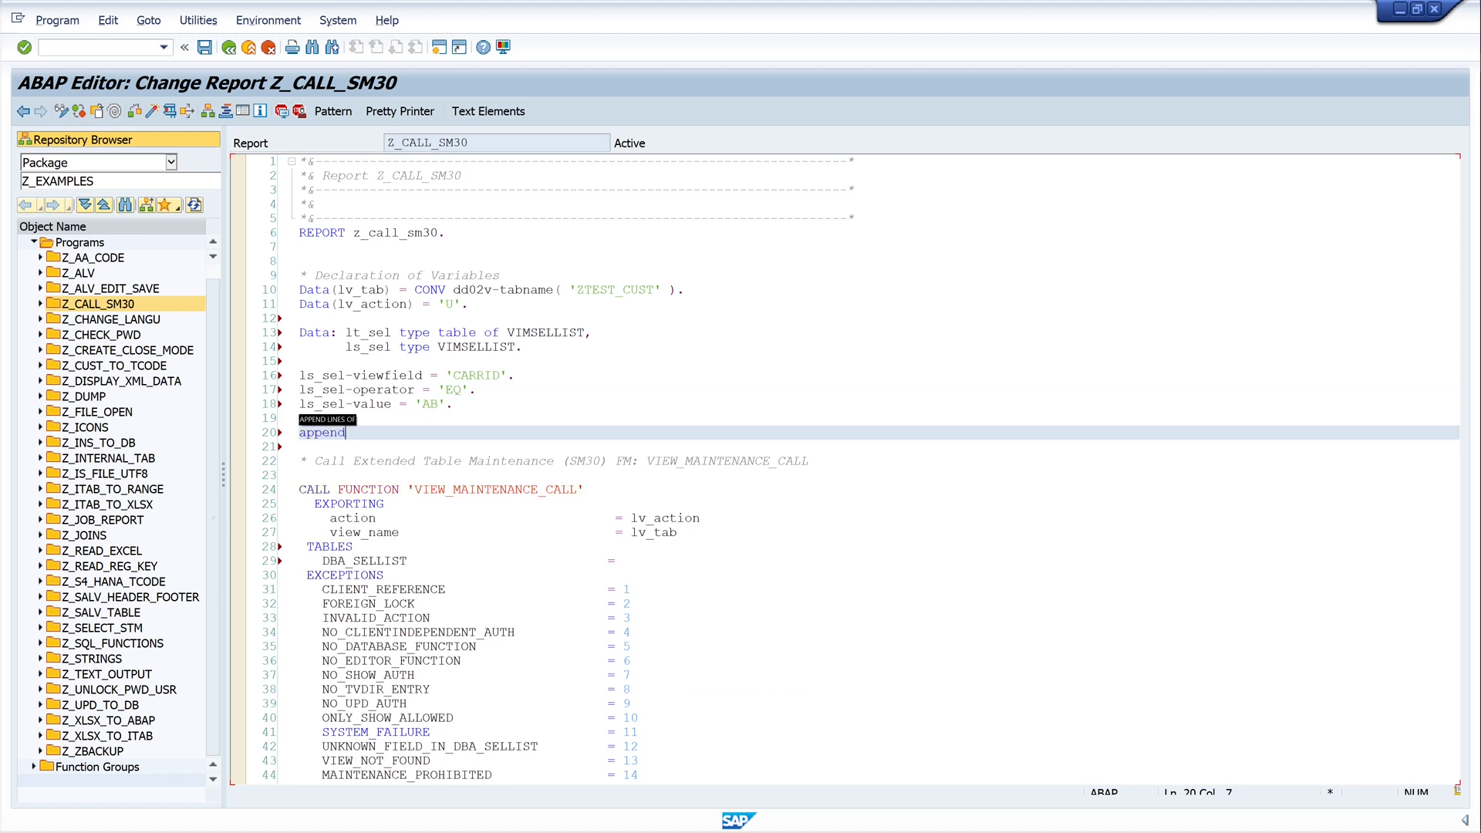
type("ls_se")
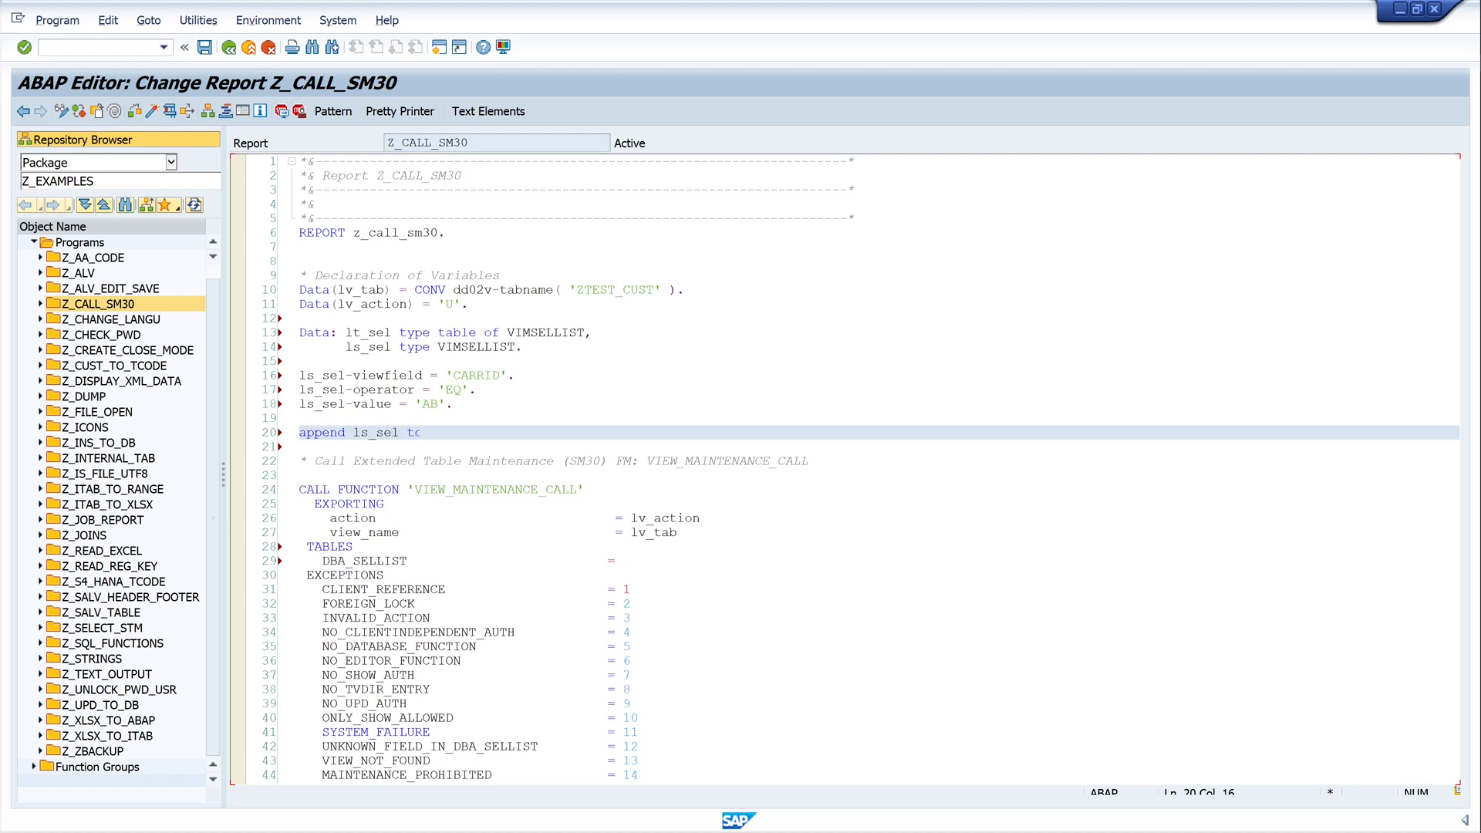
type("lt_se")
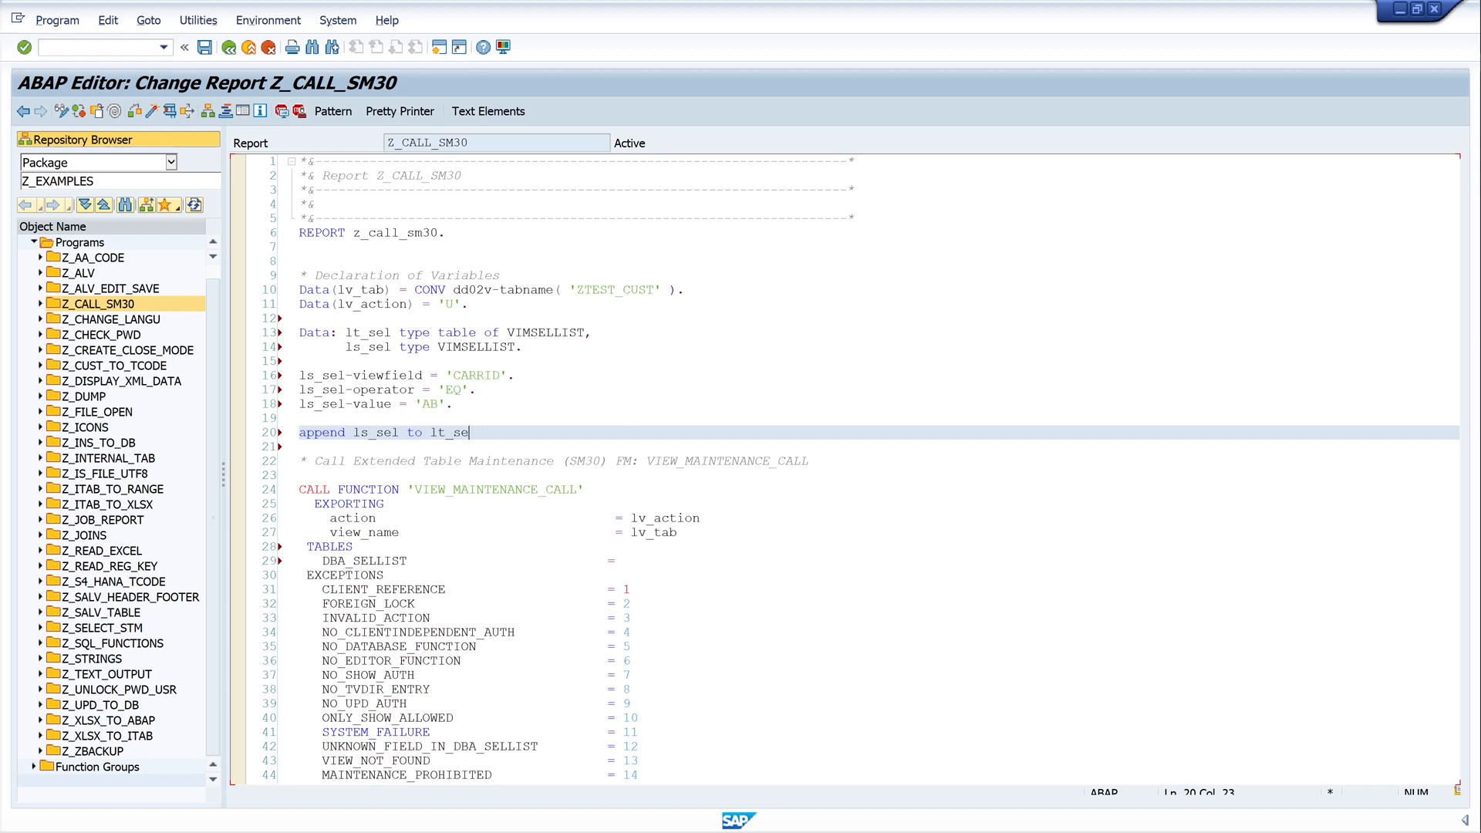
type("l.")
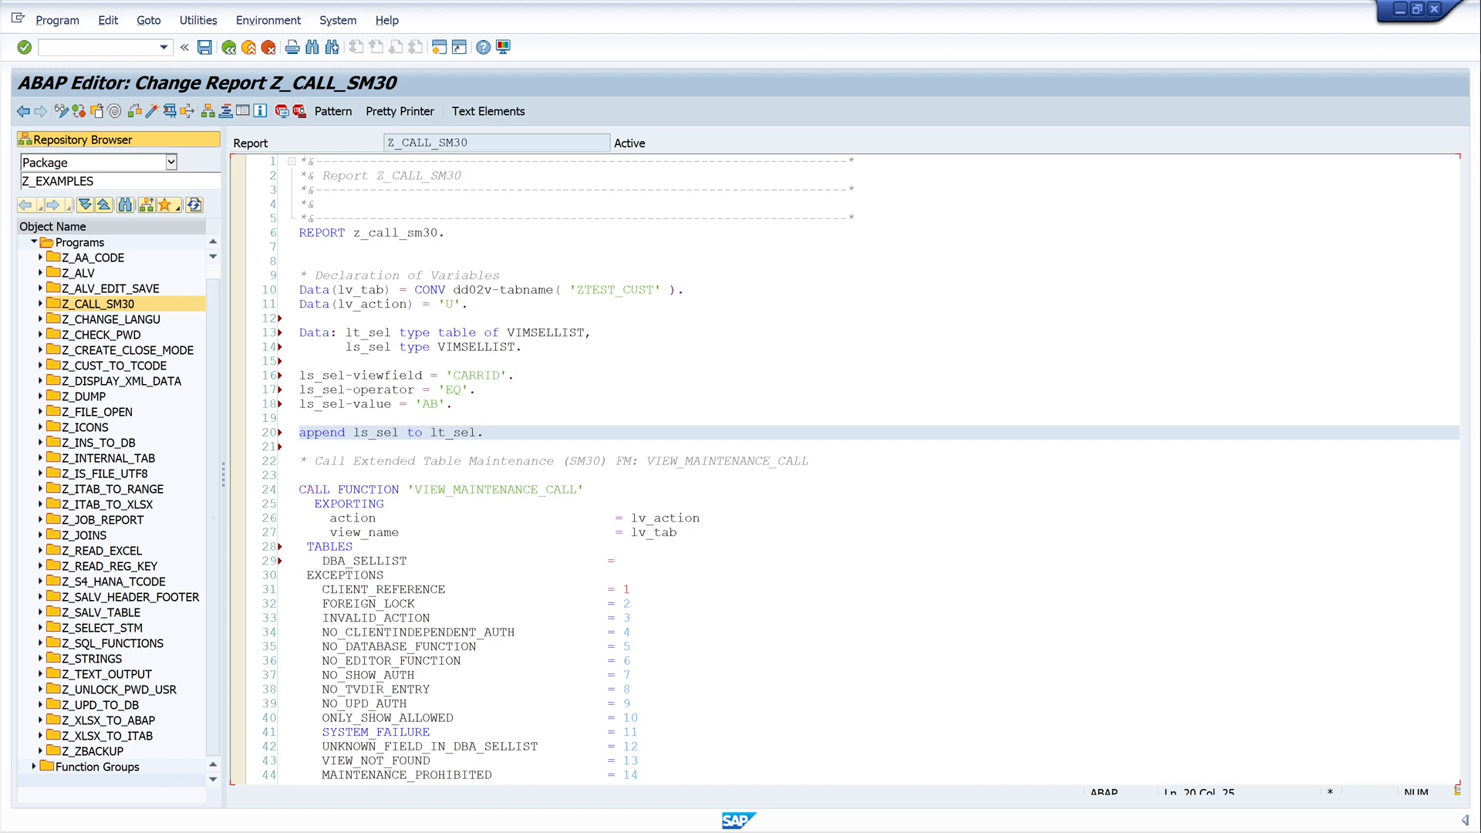
- Pass lt_sel as the DBA_SELLIST parameter of the function call
double_click(456, 433)
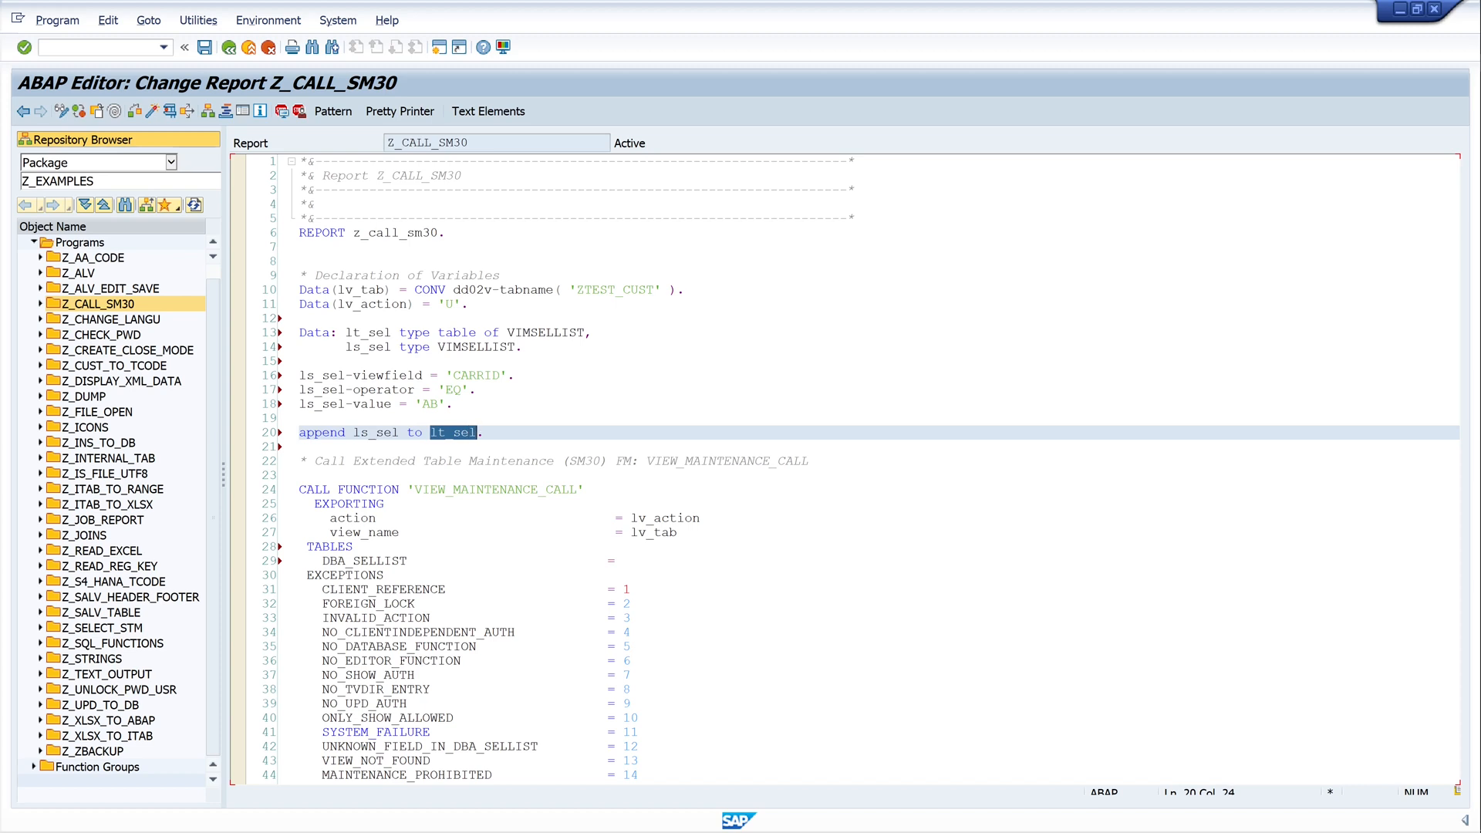
left_click(625, 561)
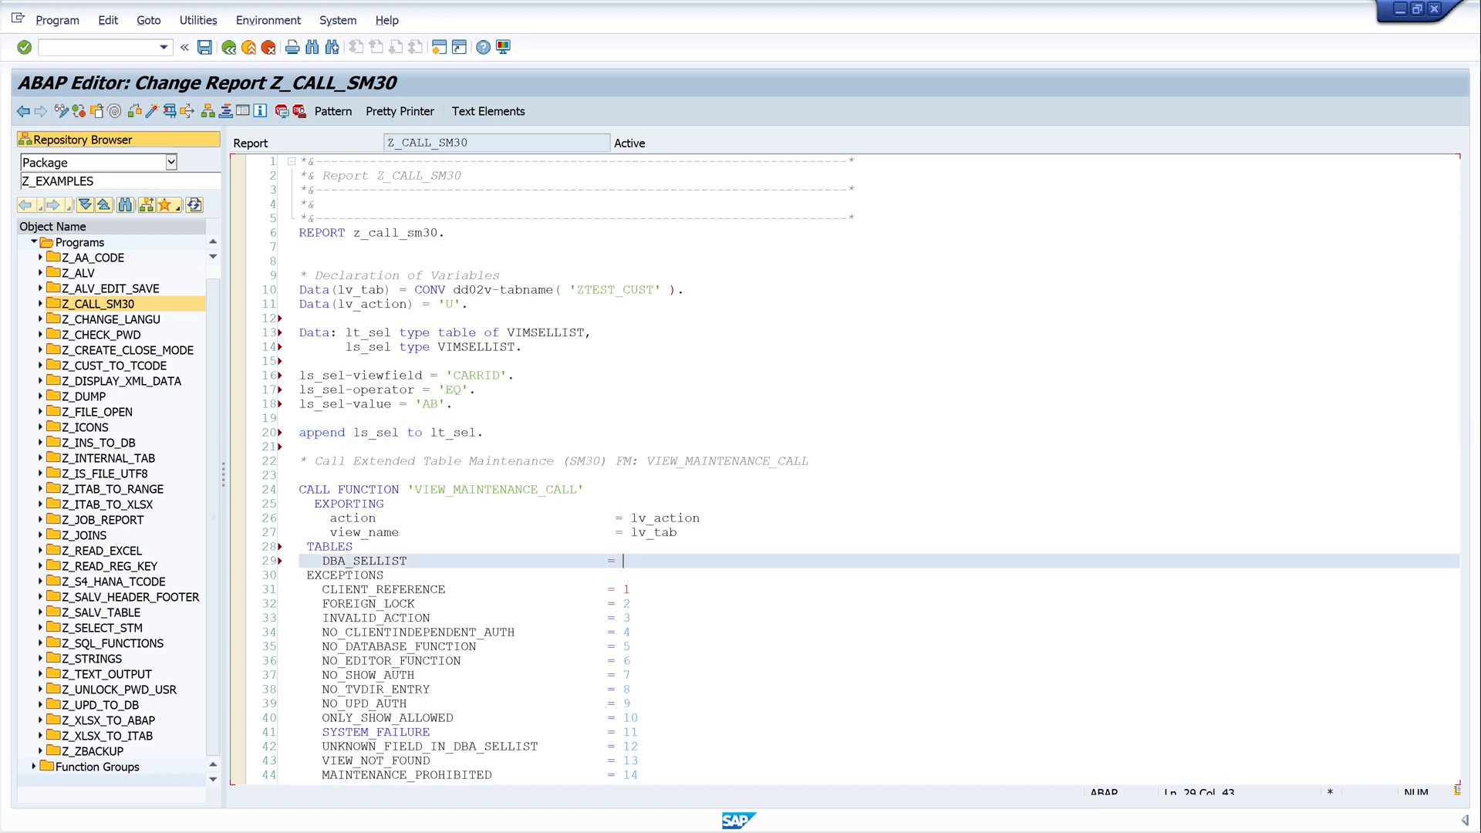
type("lt_sel")
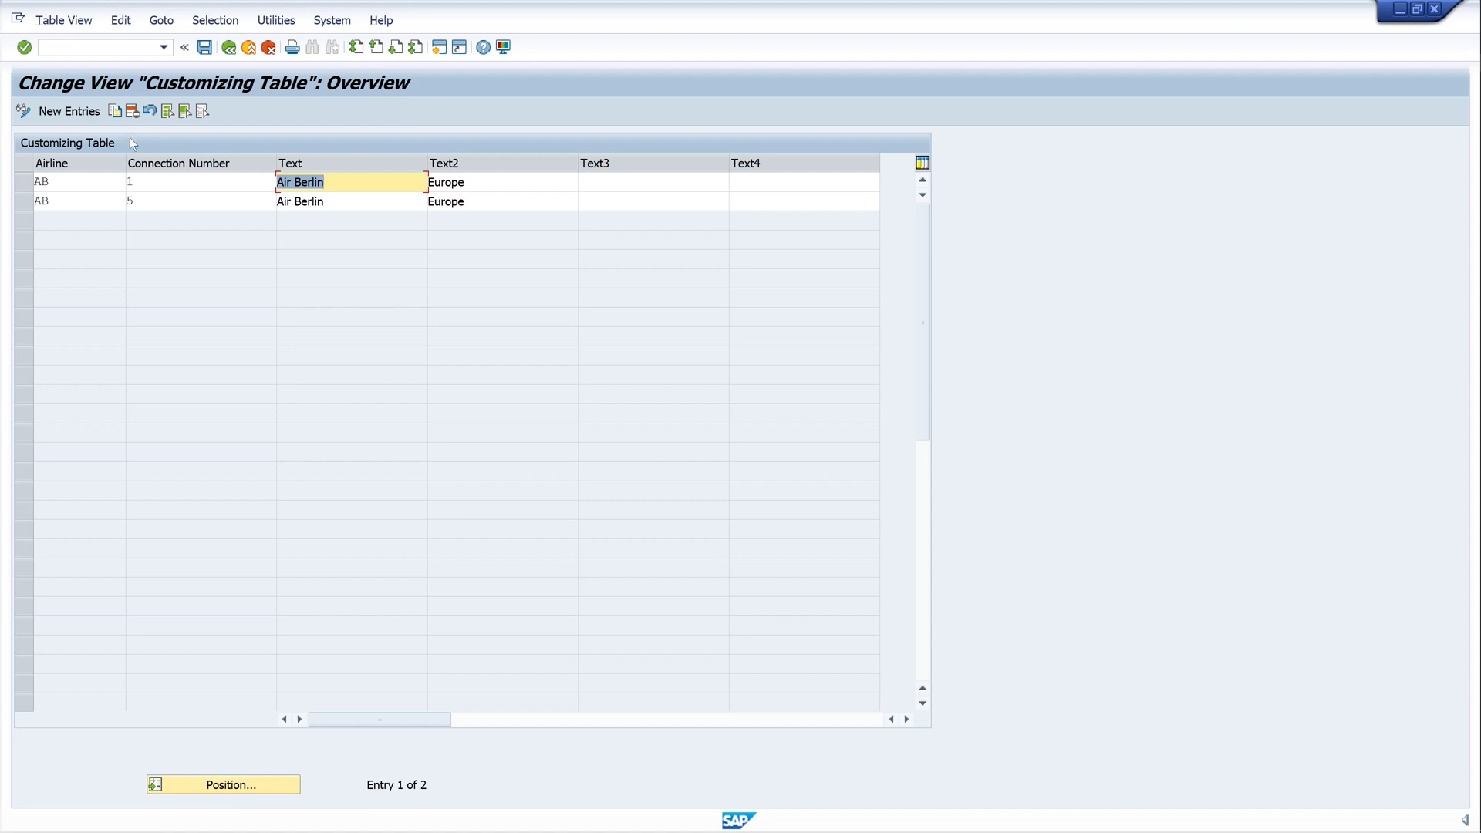
mouse_move(68, 159)
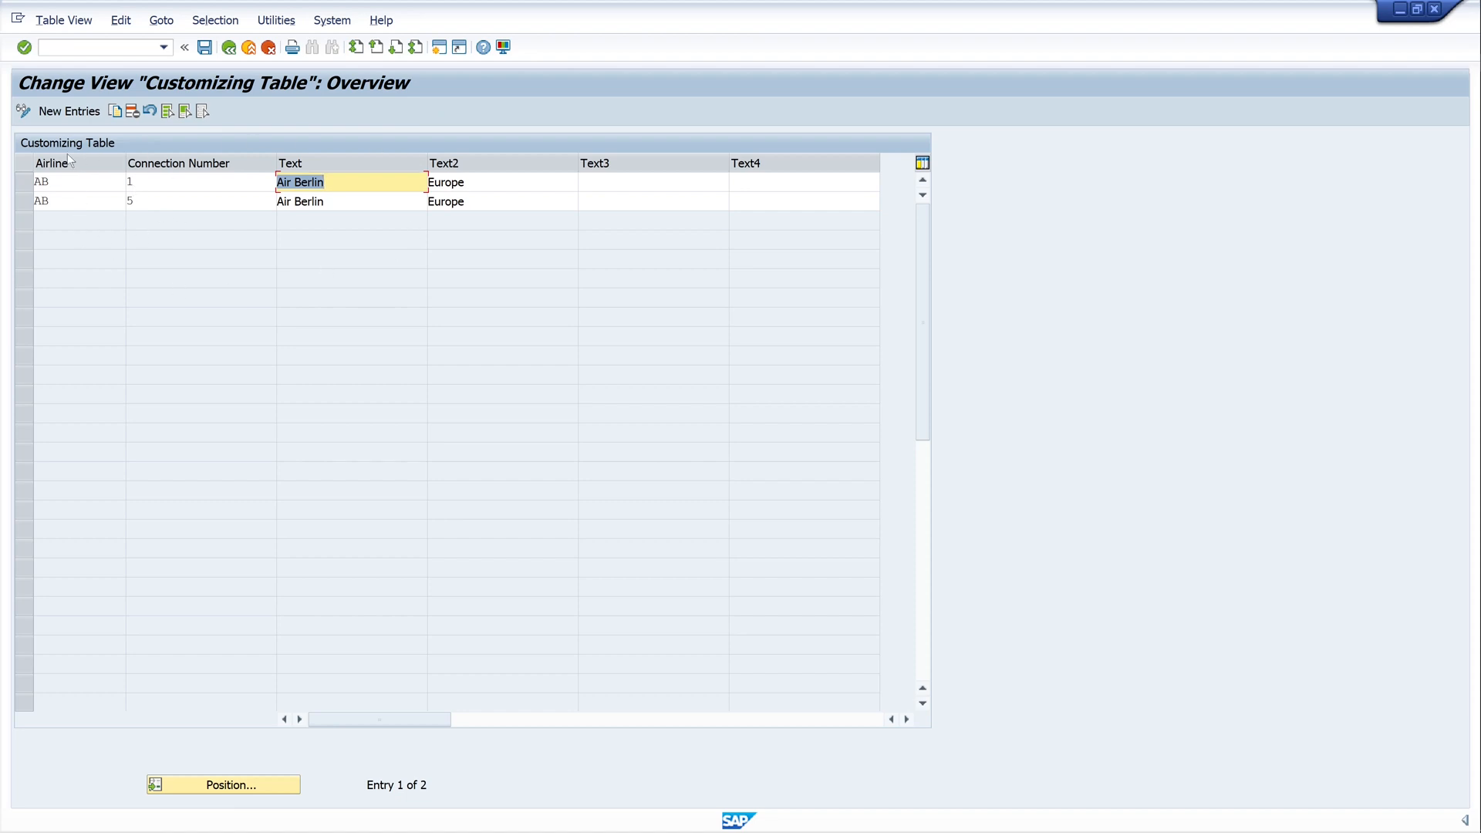
mouse_move(70, 219)
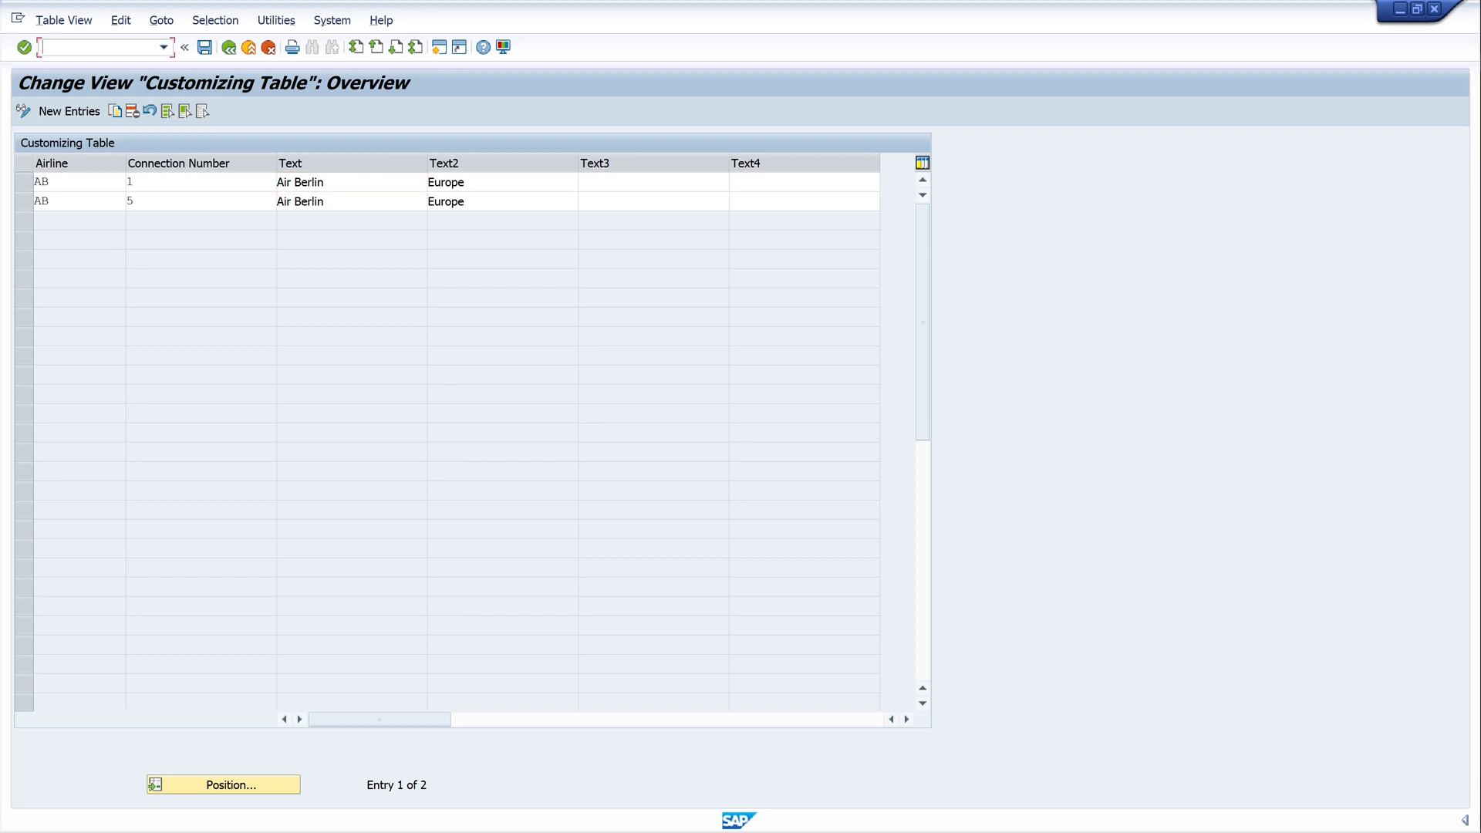
- Start a new SM30 session with /osm30 and display ZTEST_CUST with no restrictions
type("/osm")
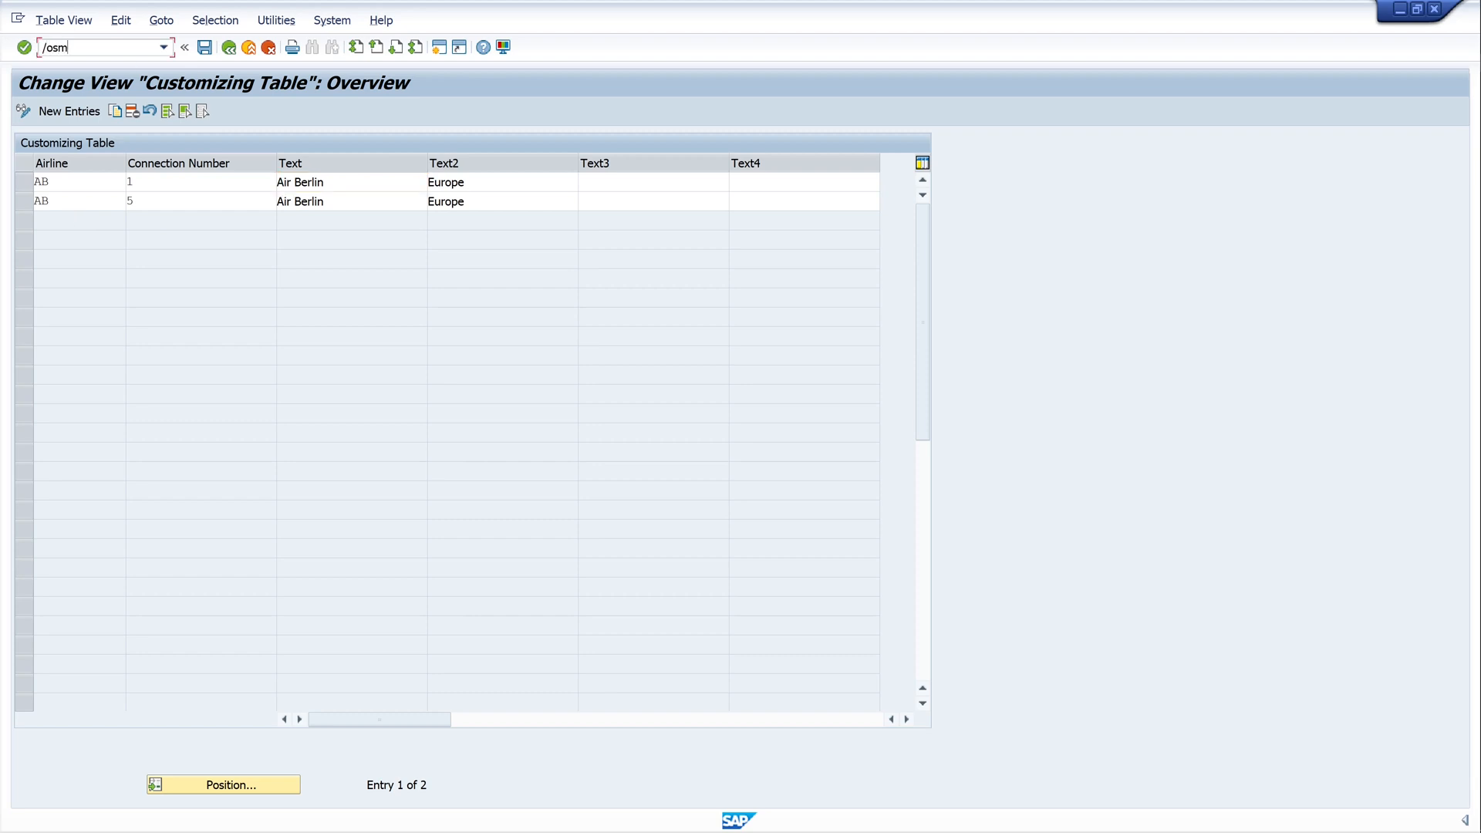
type("30")
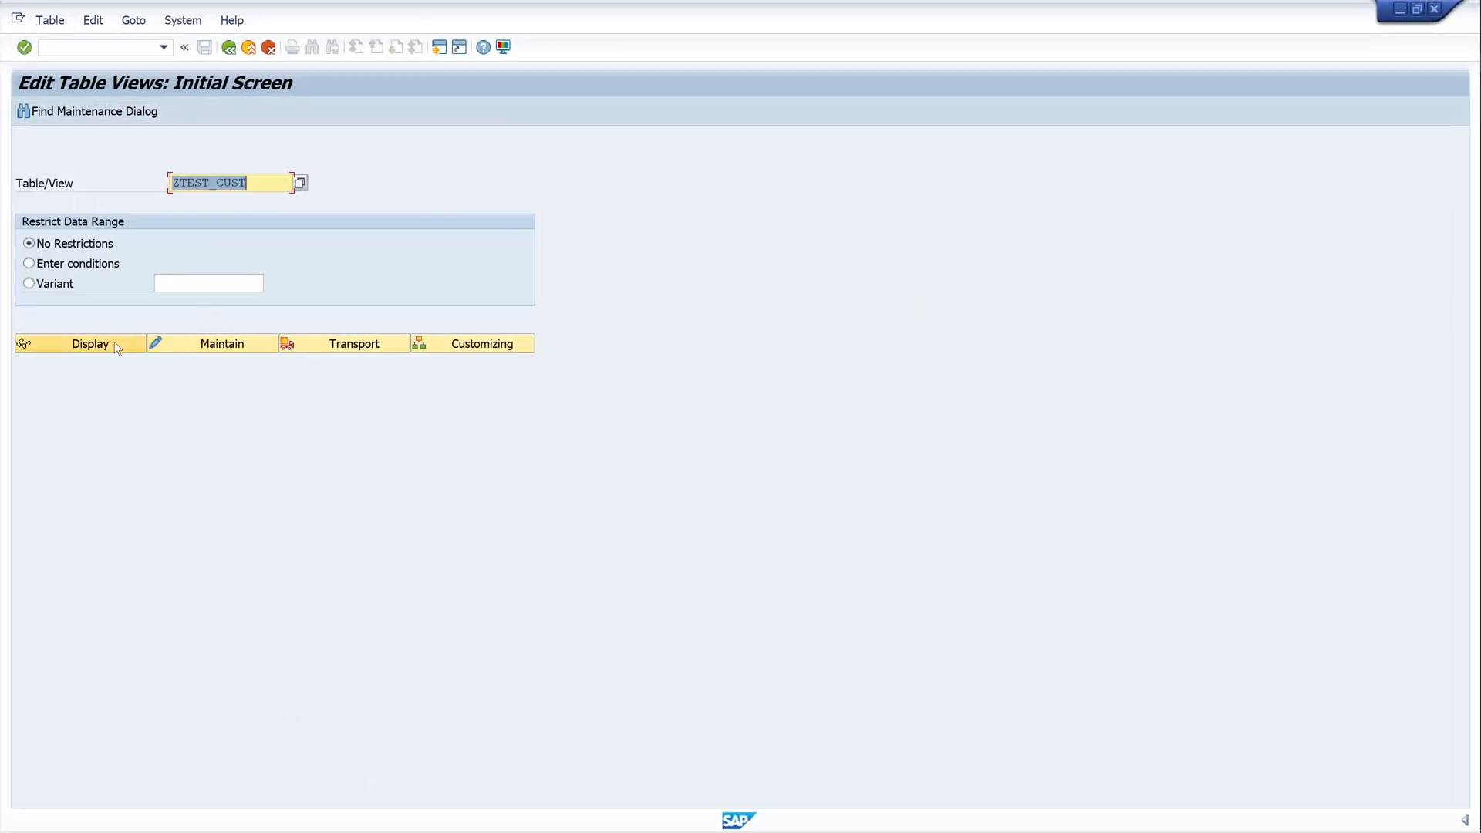
left_click(90, 343)
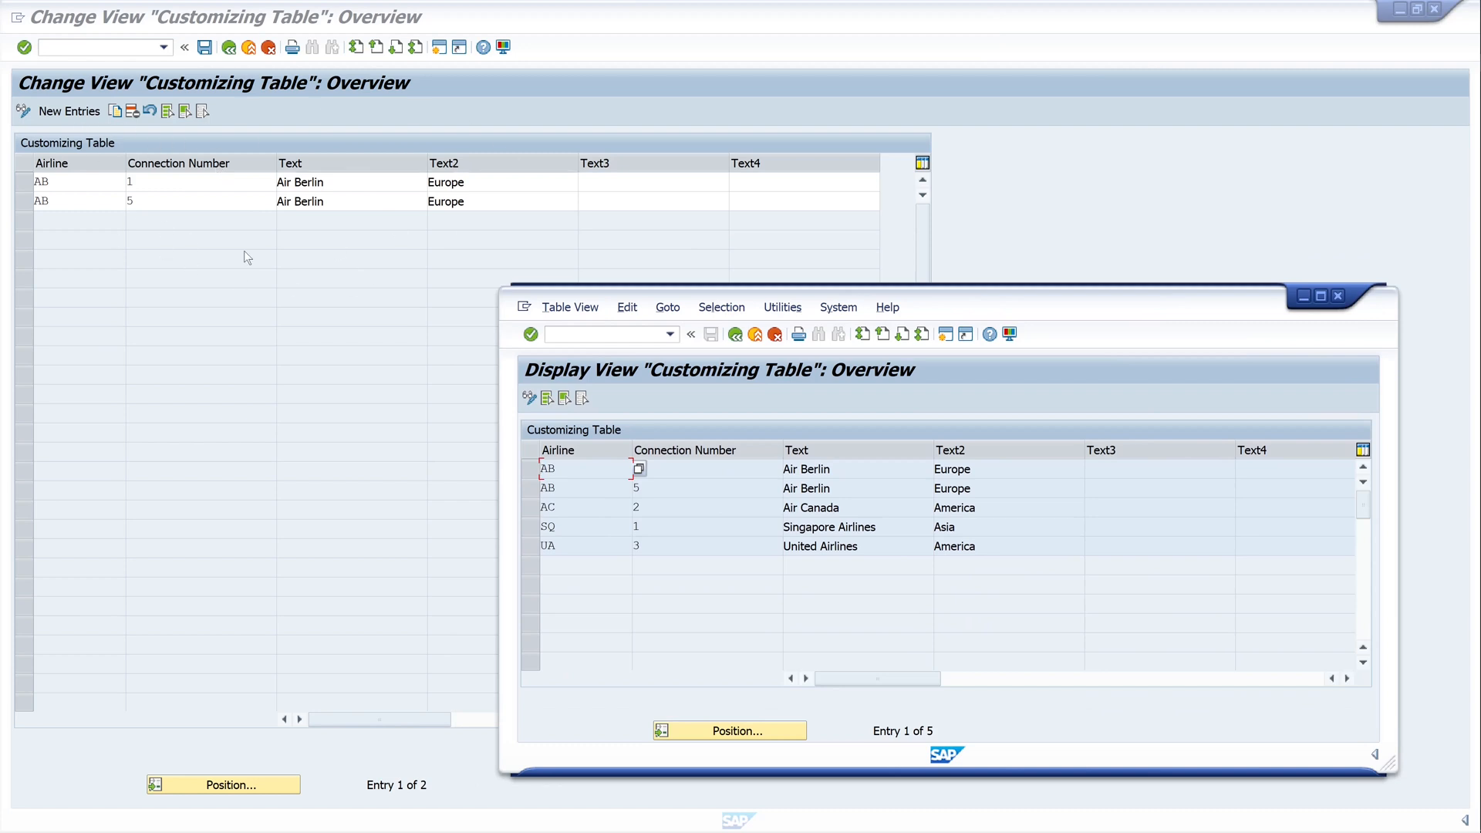
mouse_move(256, 252)
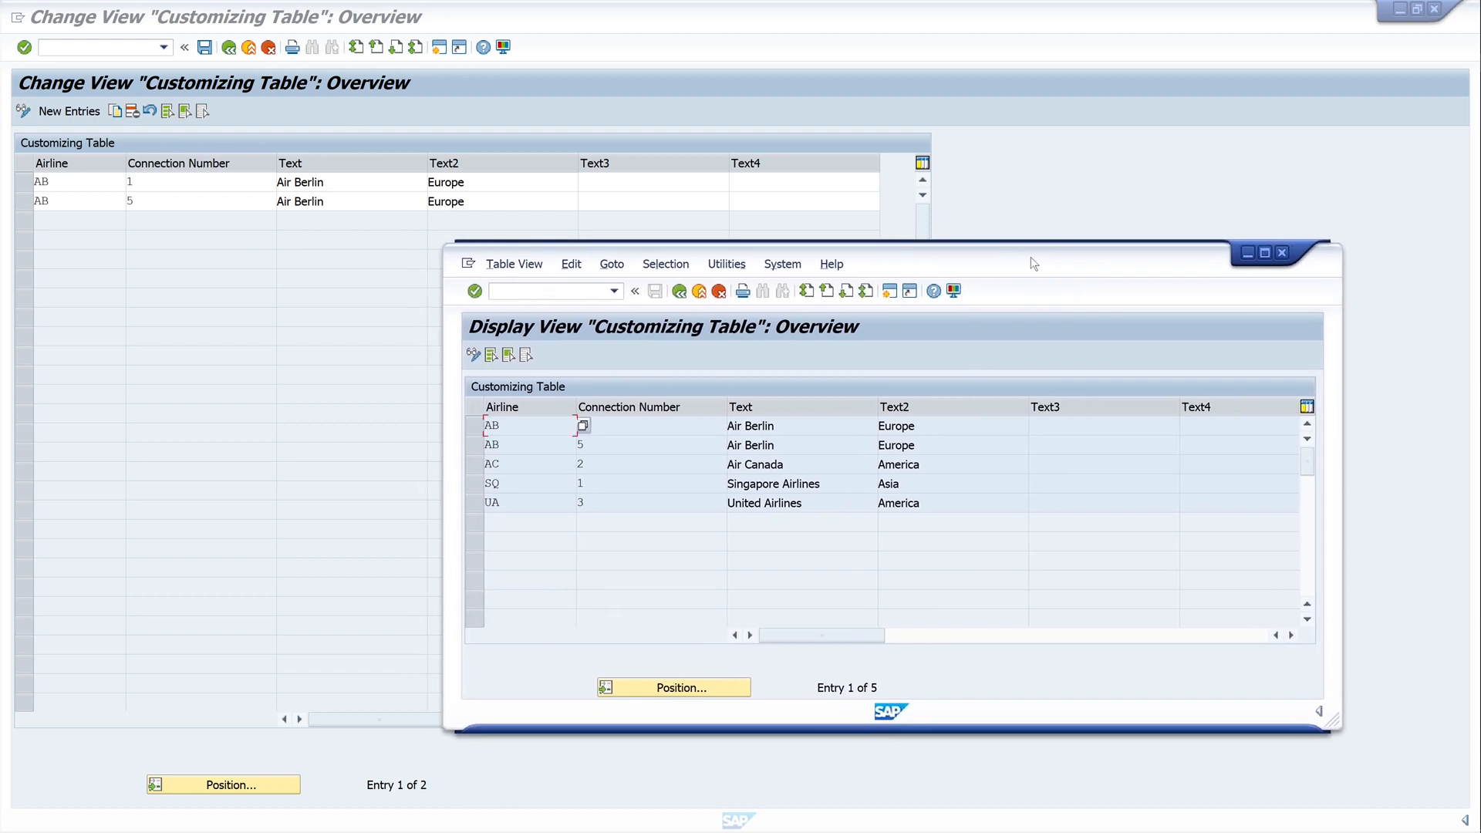
mouse_move(909, 262)
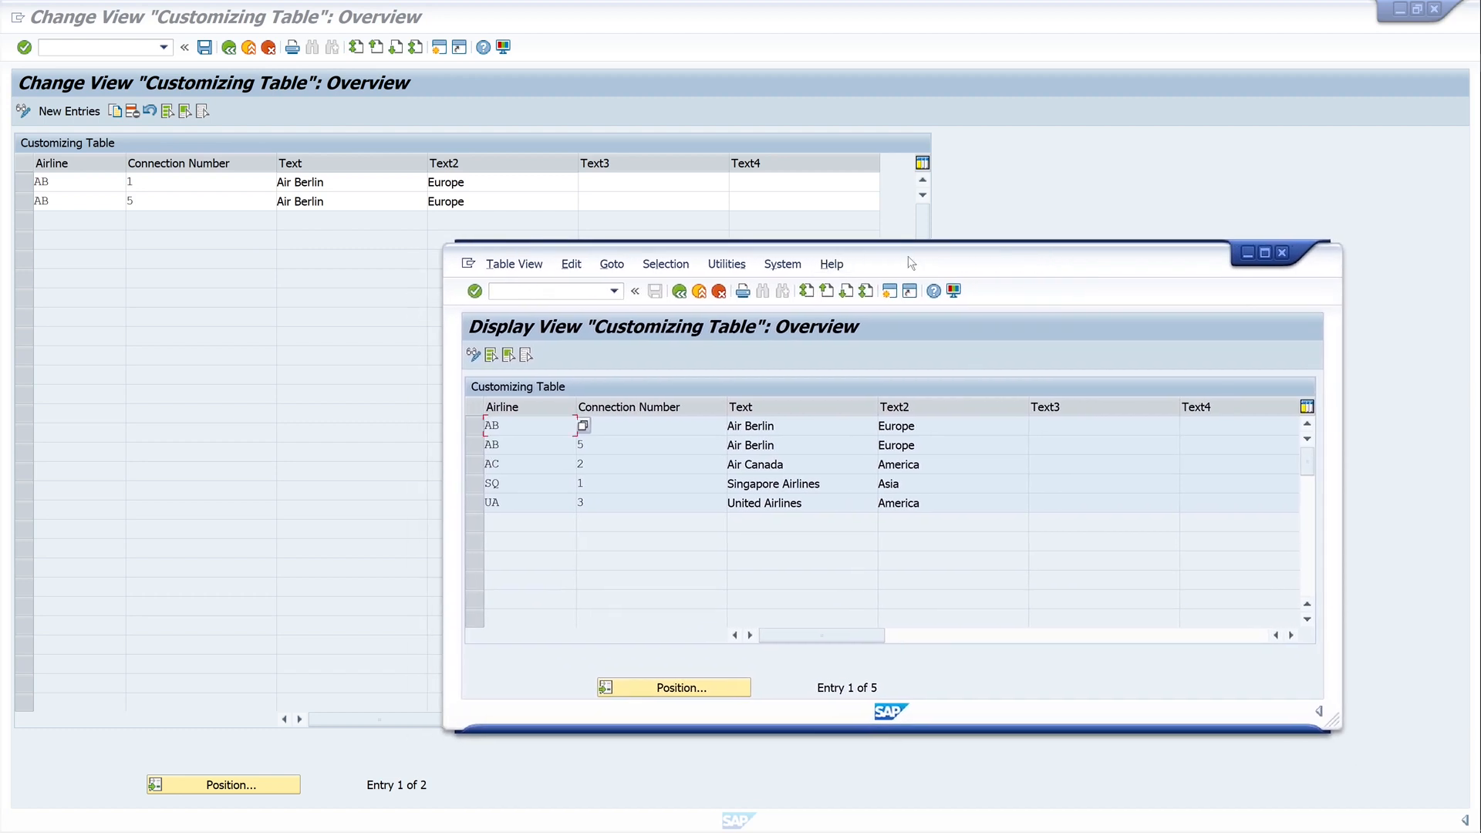